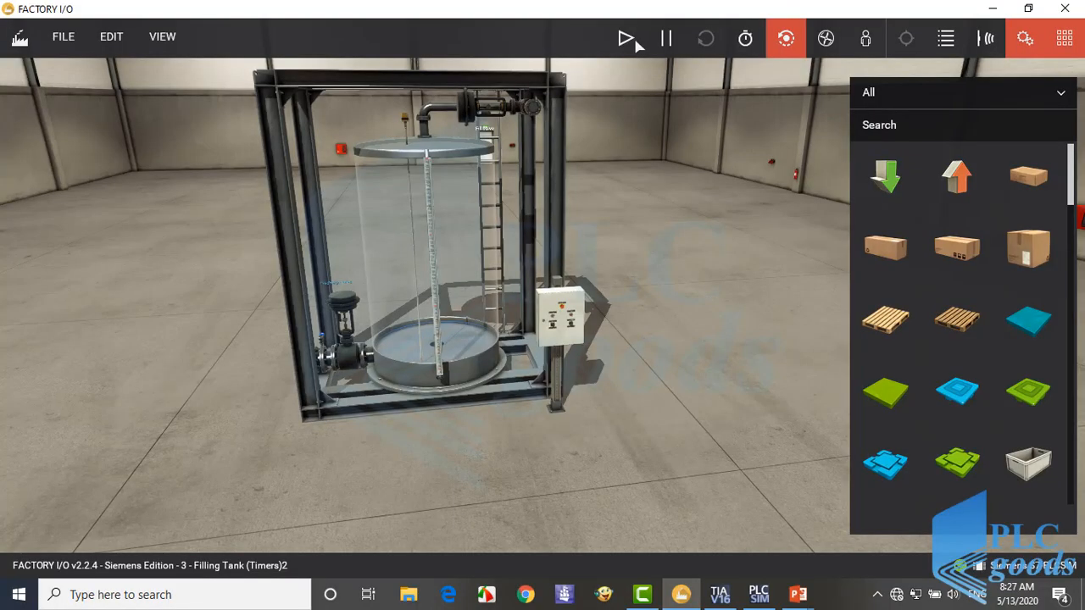
Step: Run the tank scene and force the fill valve on until water collects, then release it
left_click(625, 38)
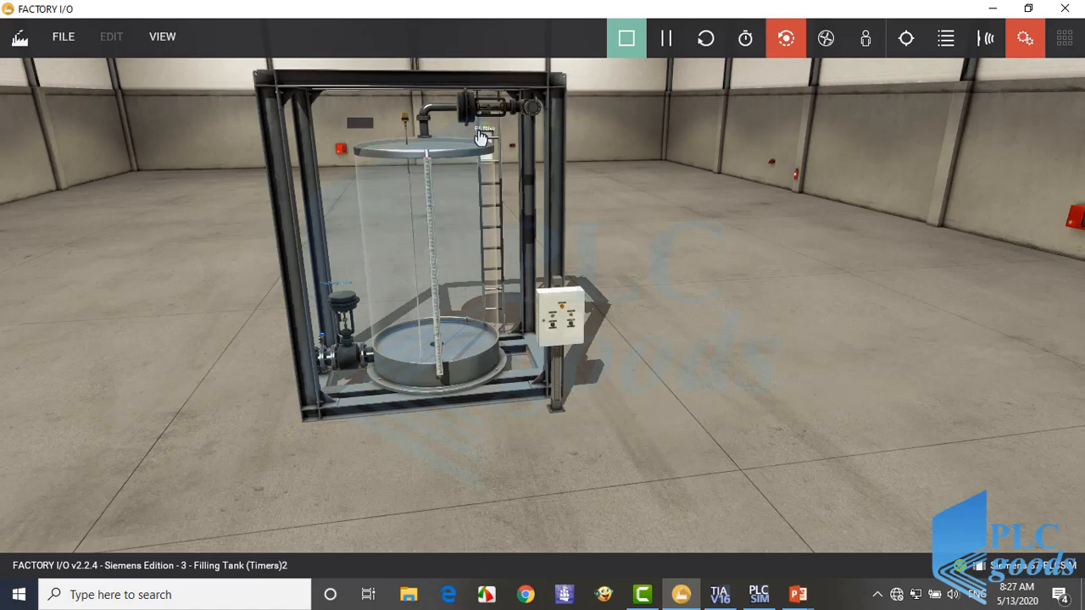
left_click(483, 129)
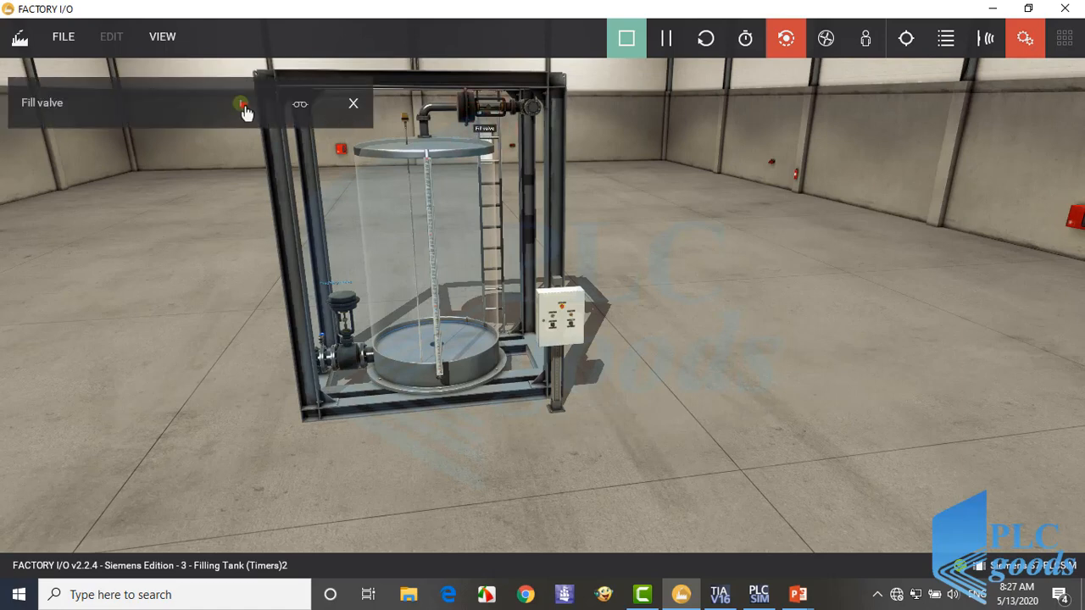
left_click(242, 103)
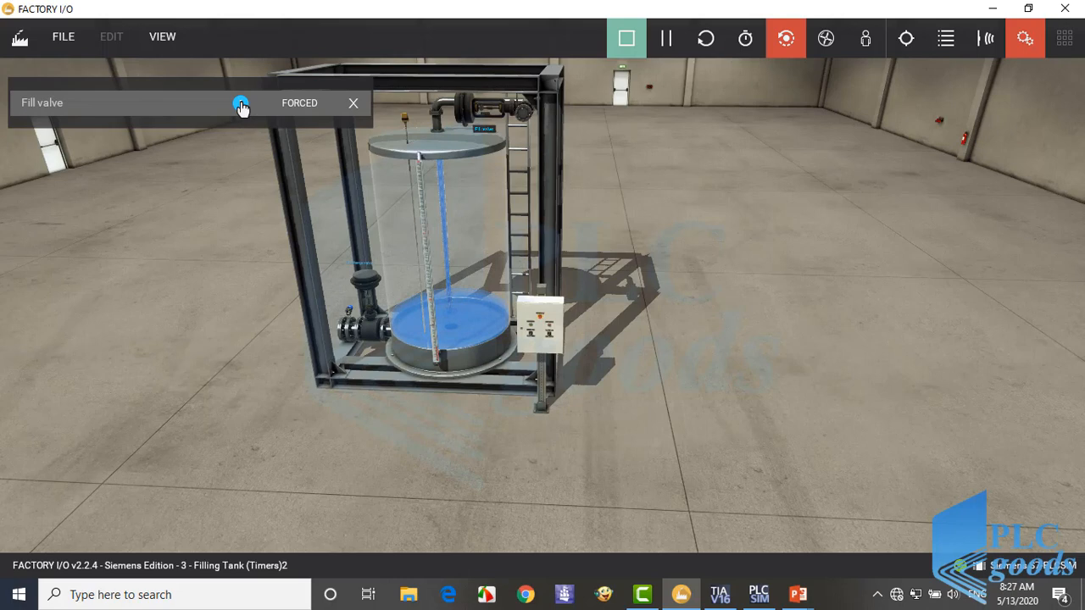
left_click(240, 102)
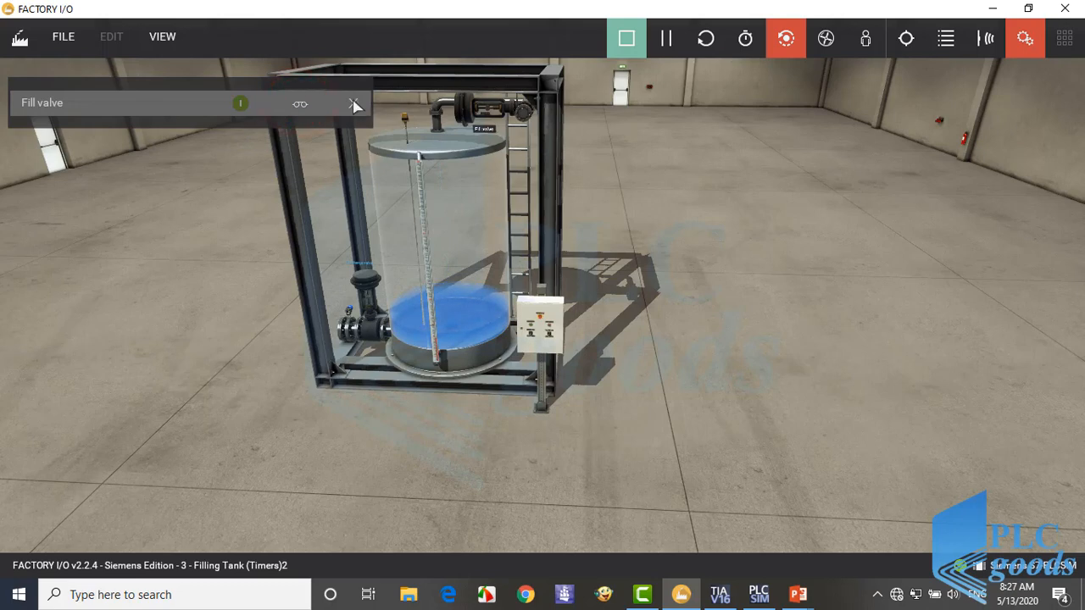
left_click(360, 261)
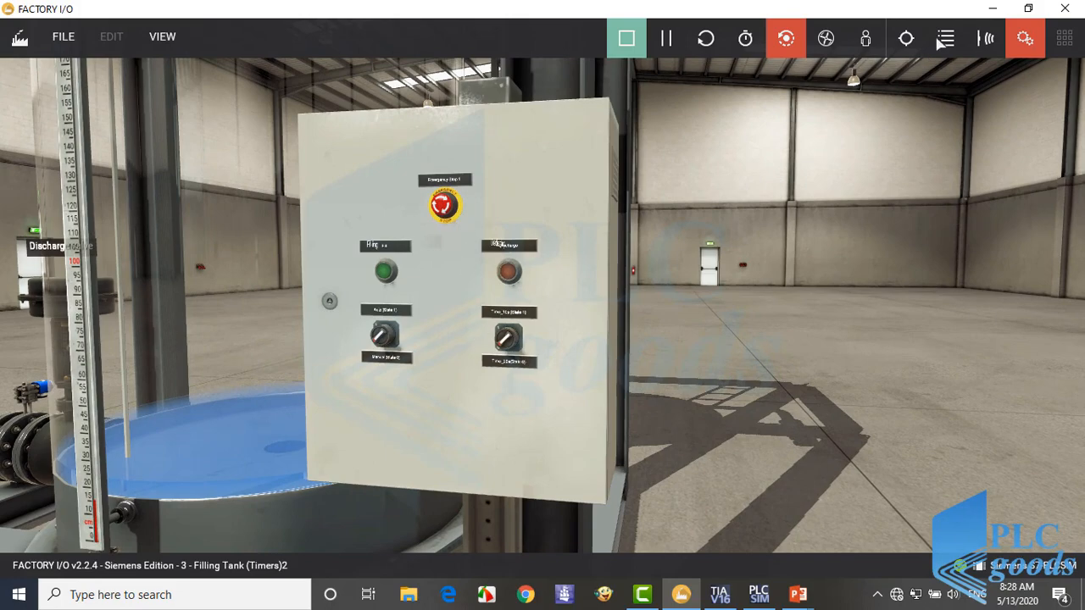
Step: Show device tag names, then turn the mode selector to Auto and the timer selector to Time_20s
left_click(985, 38)
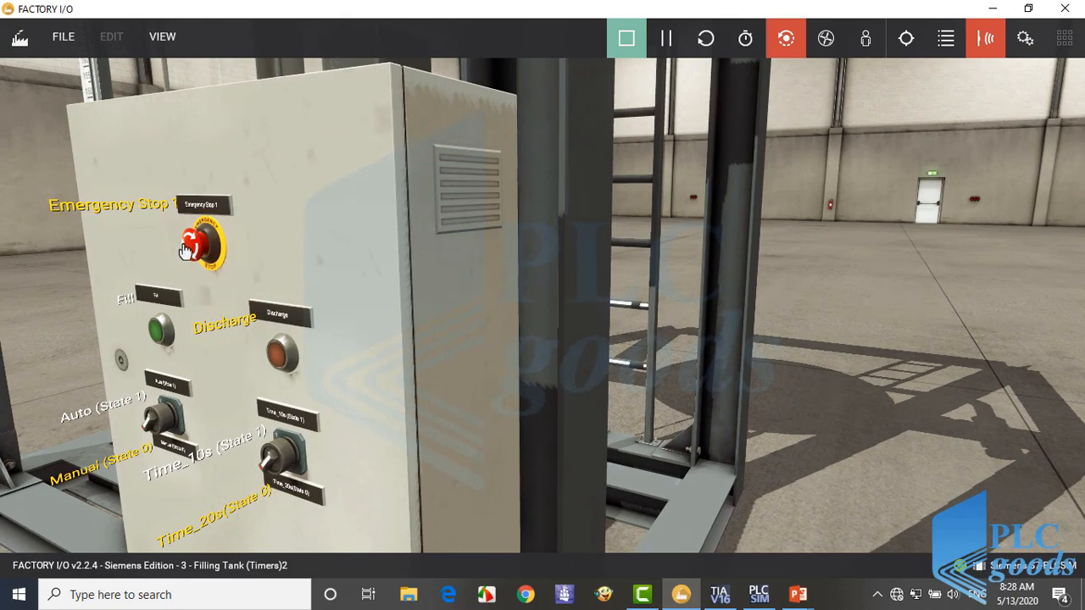
mouse_move(110, 225)
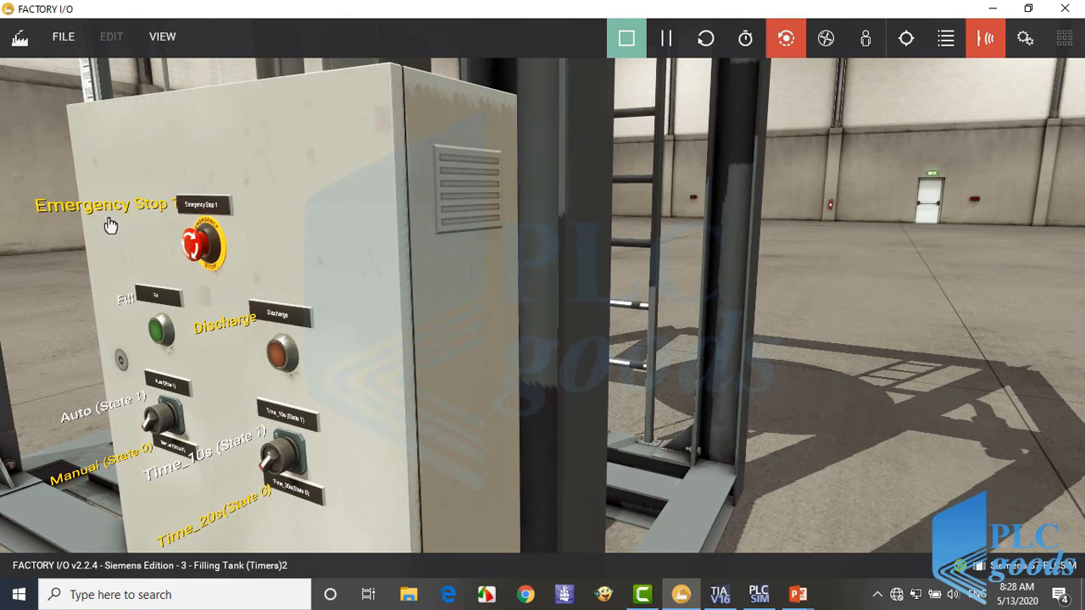
mouse_move(150, 341)
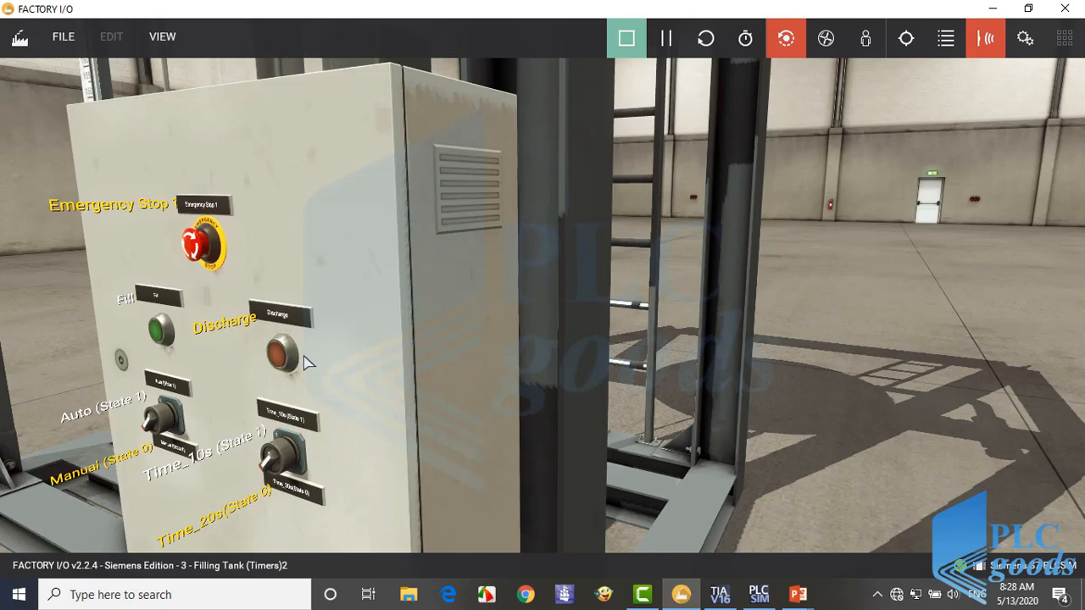
mouse_move(240, 471)
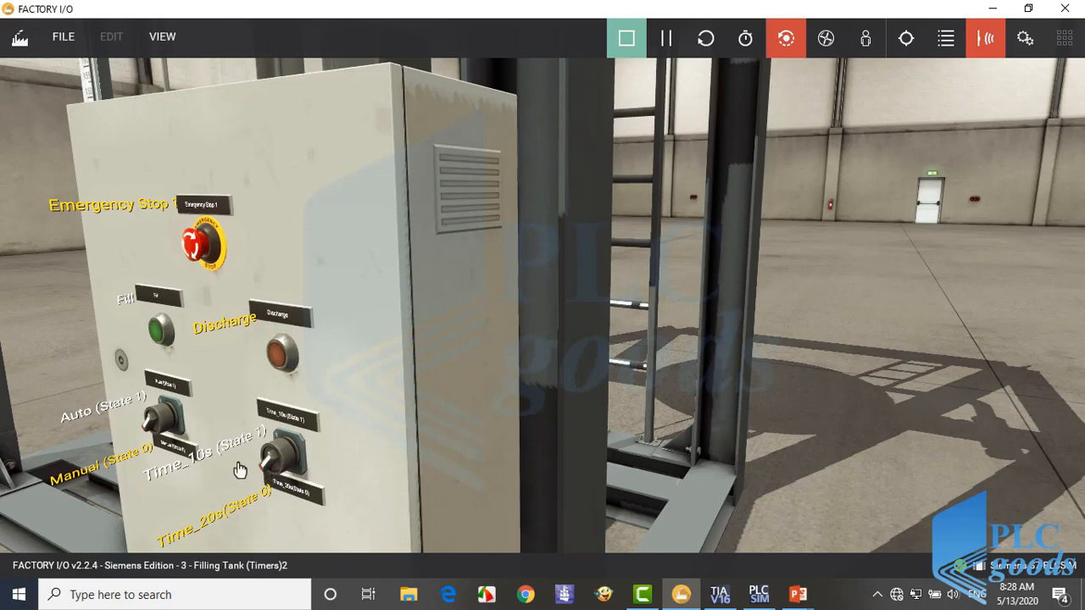
mouse_move(131, 442)
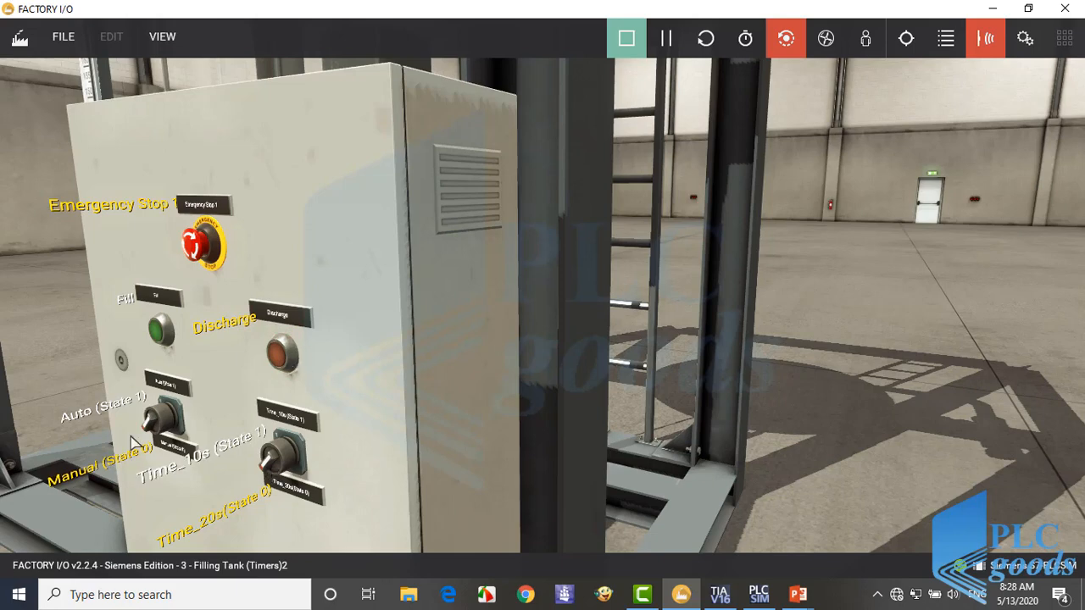
left_click(156, 423)
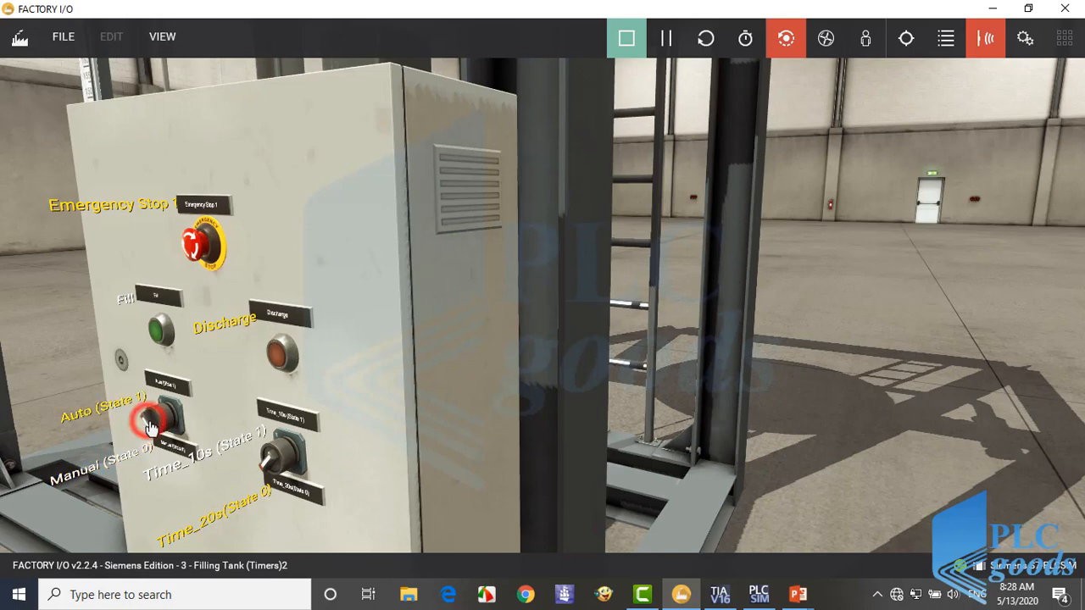
left_click(161, 423)
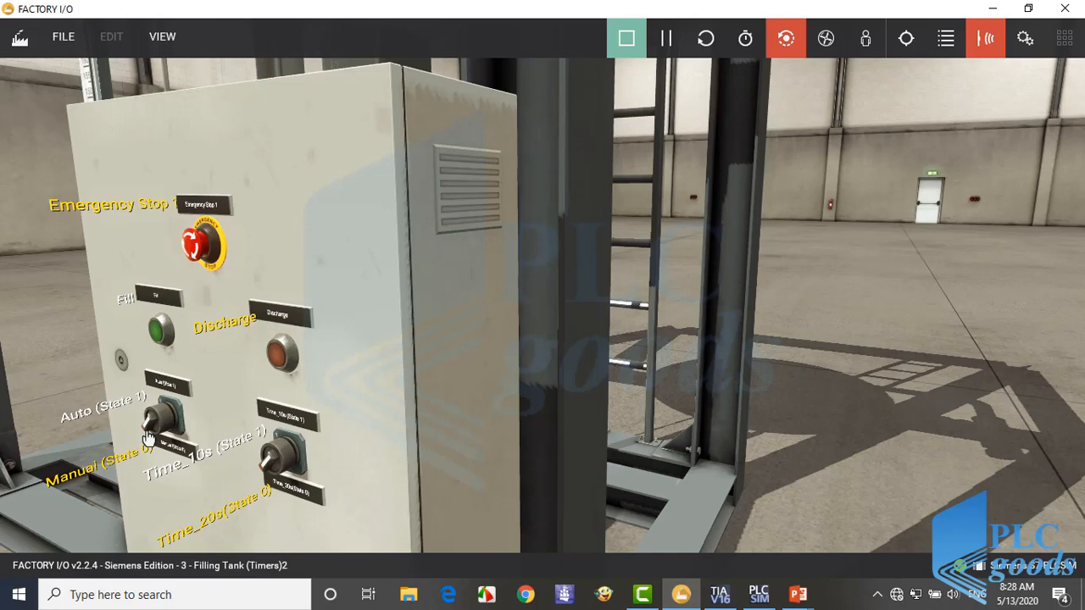
mouse_move(124, 420)
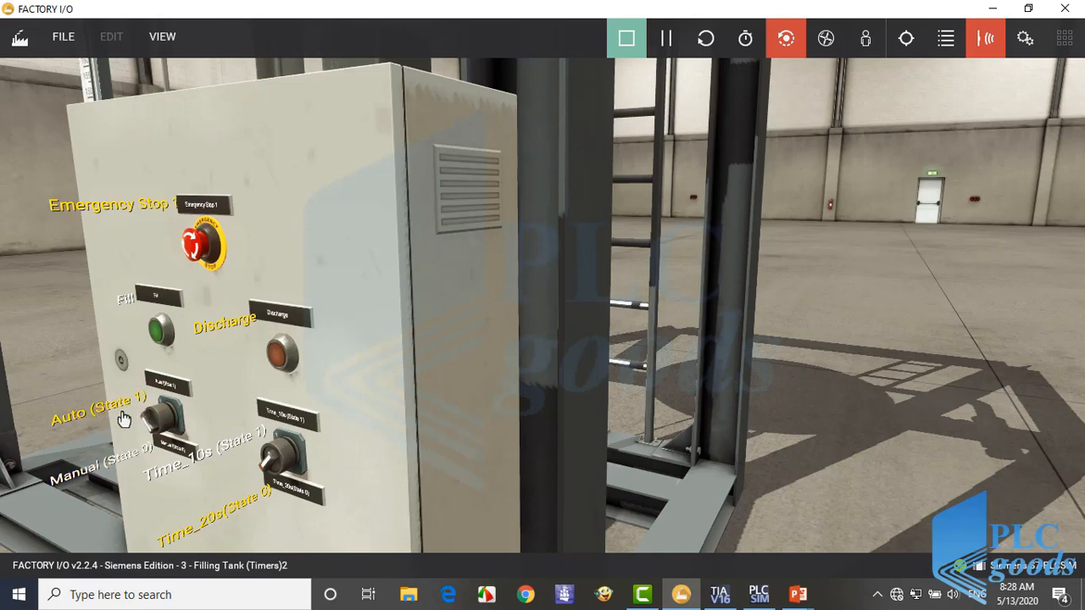
mouse_move(147, 424)
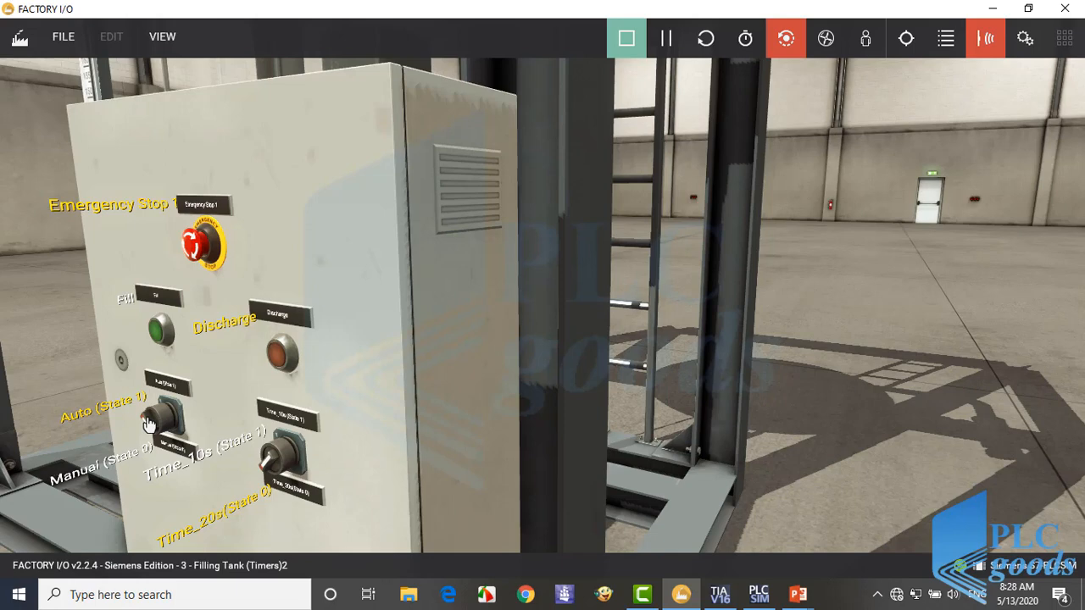
mouse_move(274, 464)
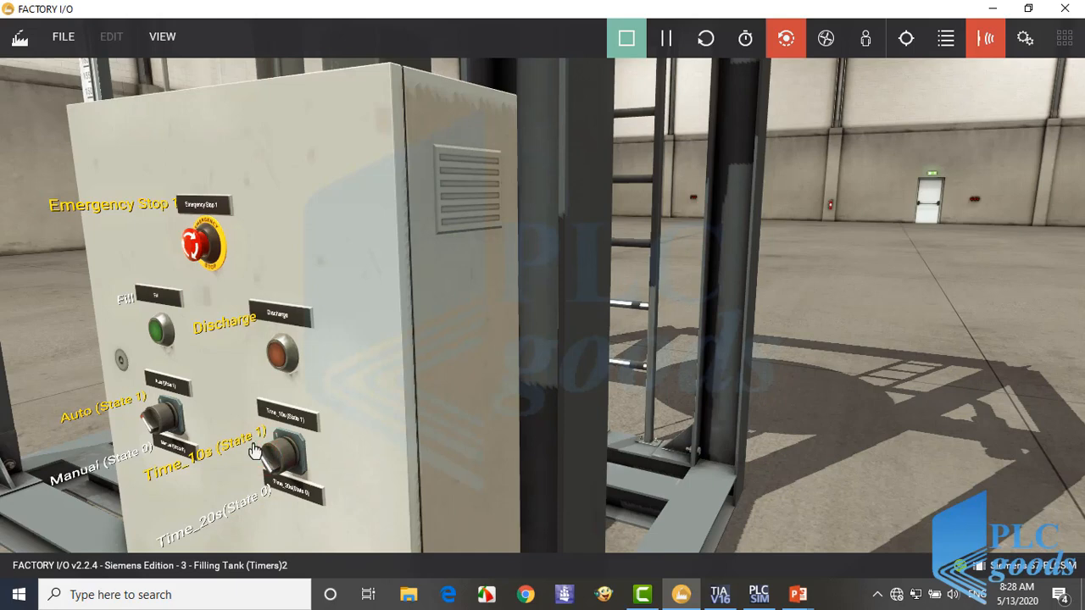
left_click(269, 458)
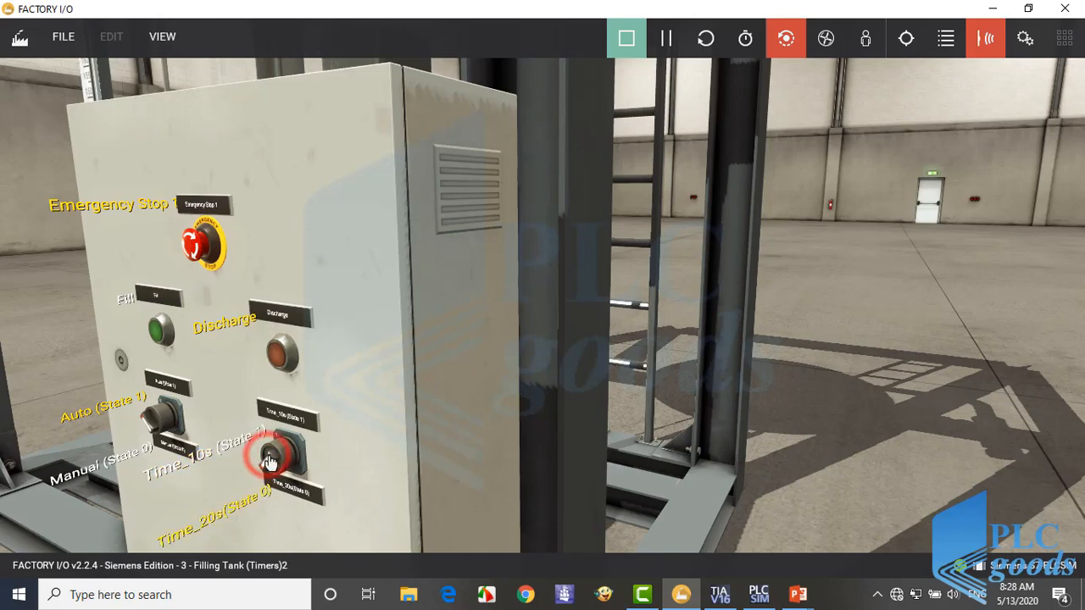
left_click(271, 457)
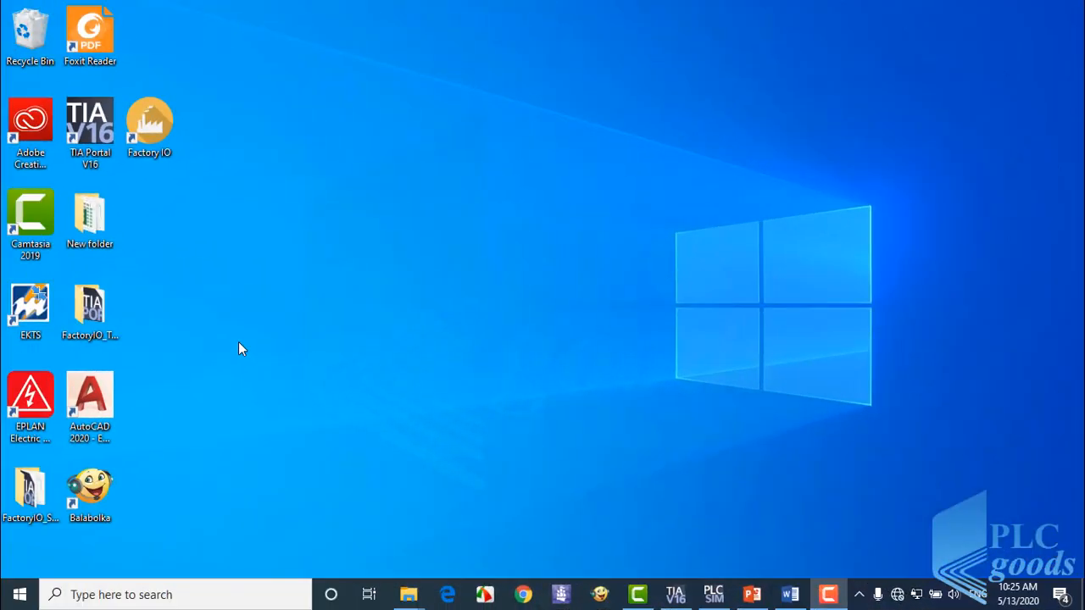
Step: Relaunch Factory IO and browse the list of built-in example scenes
double_click(149, 122)
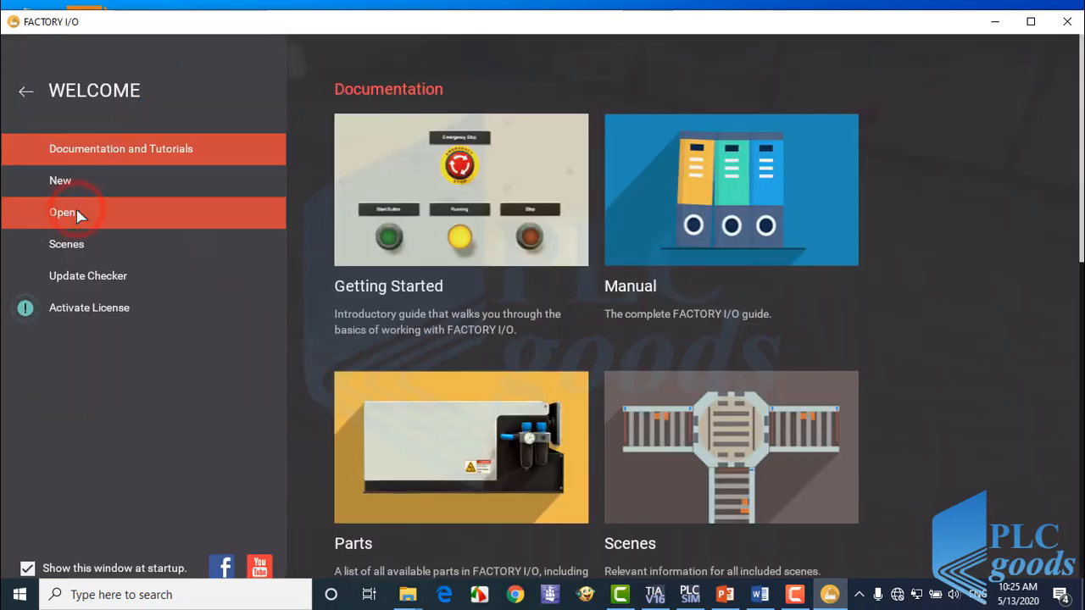
left_click(62, 212)
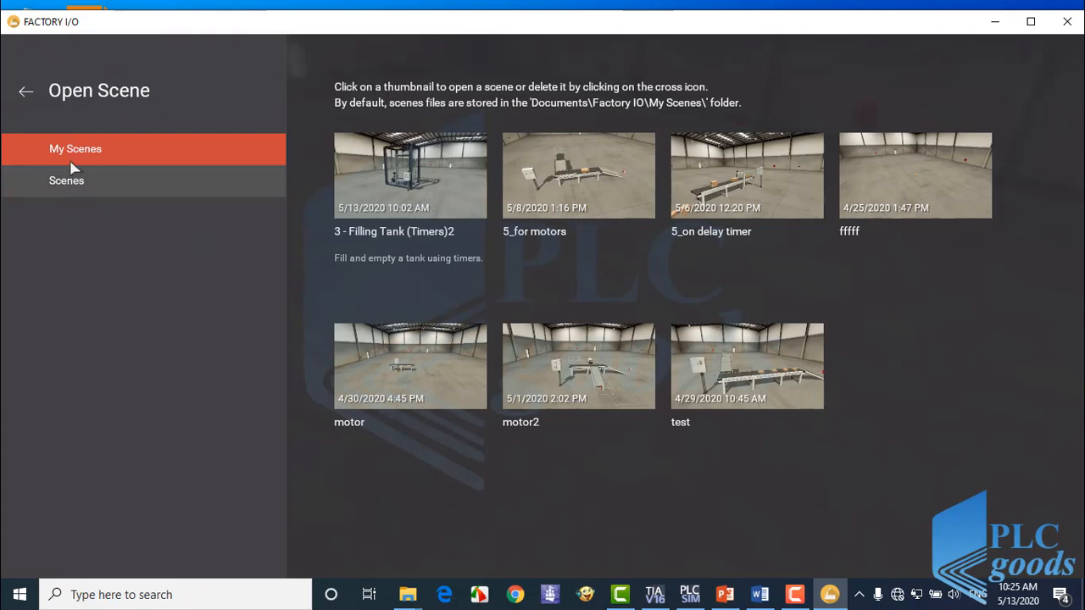
left_click(66, 180)
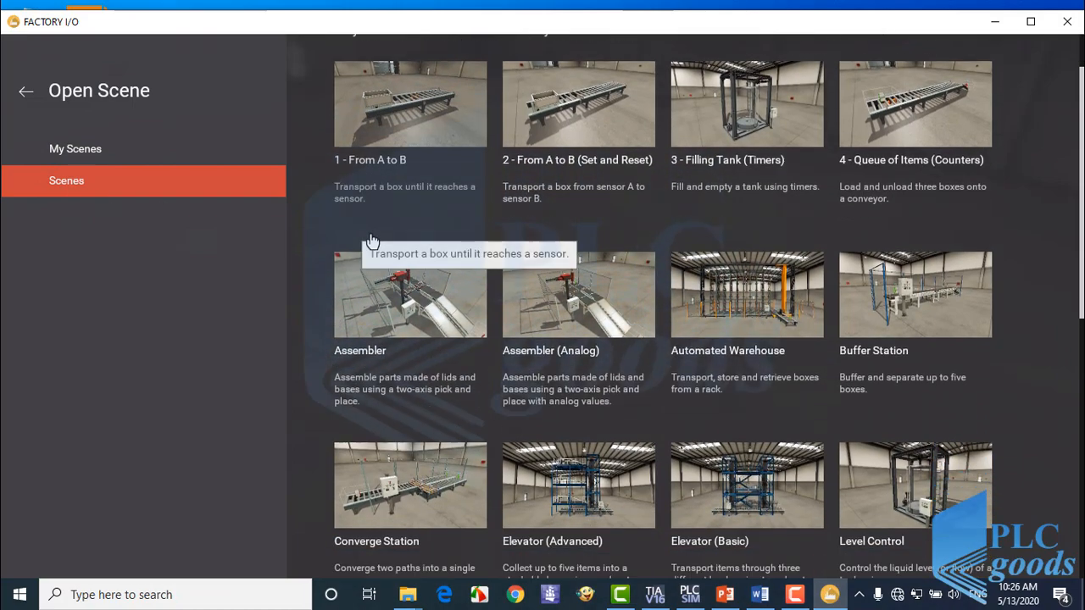
scroll("down", 3)
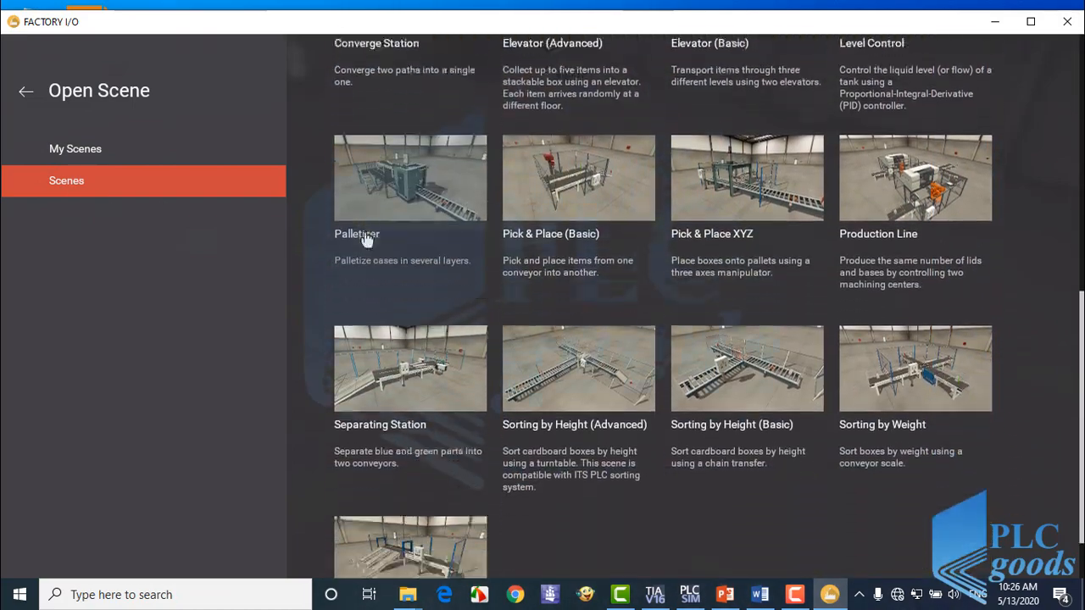
scroll("up", 3)
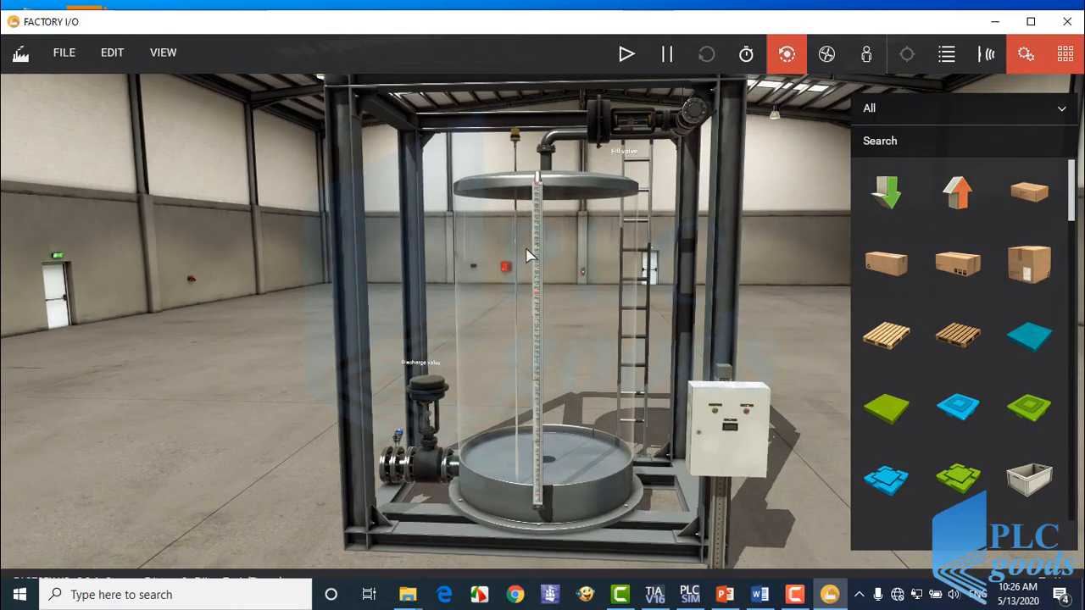
mouse_move(576, 206)
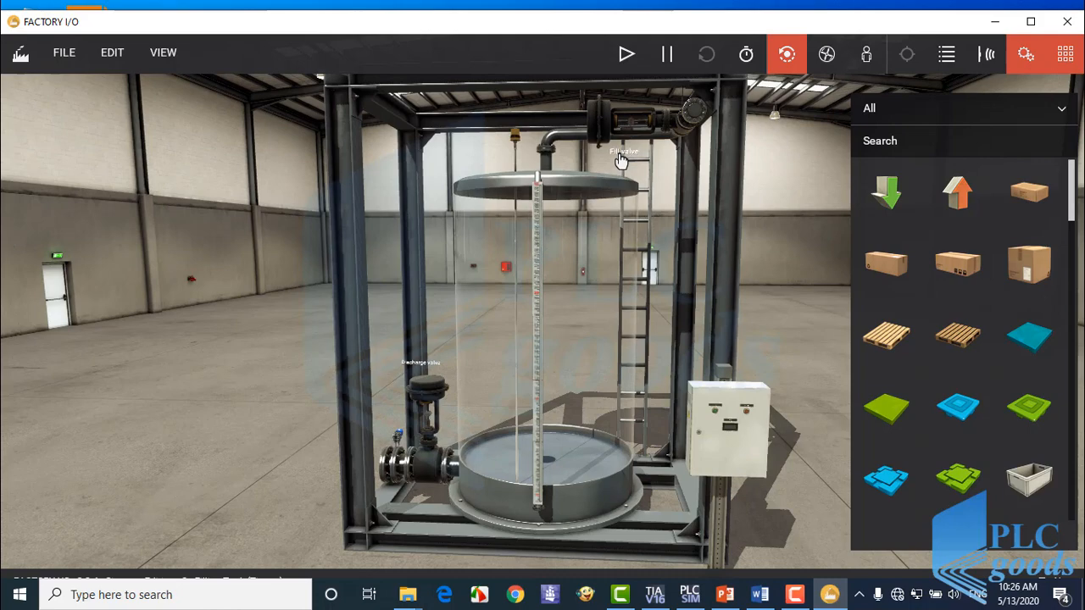
mouse_move(723, 445)
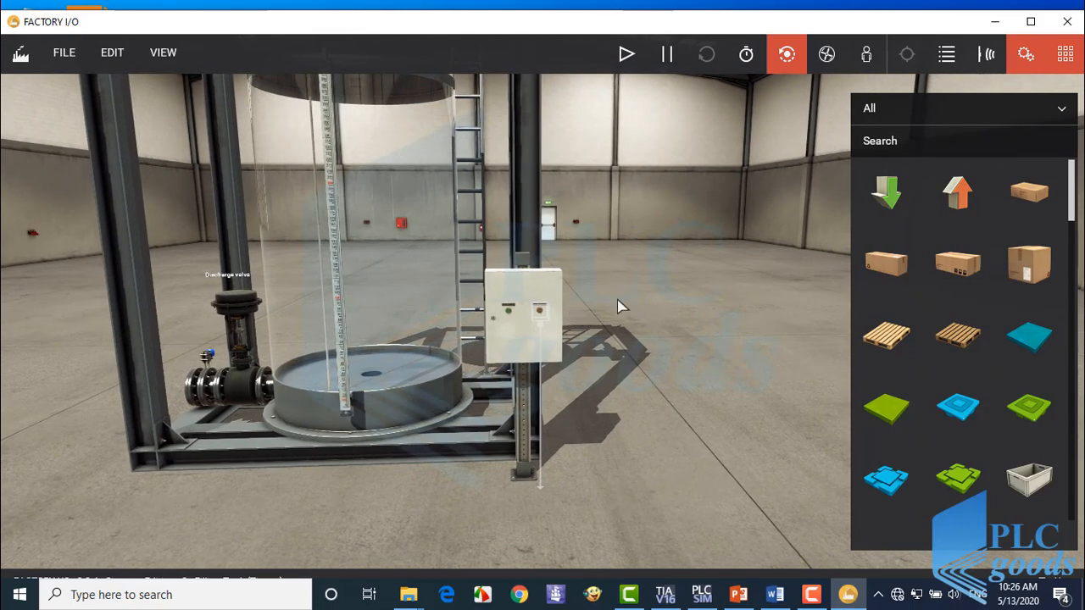
Step: Filter the parts palette from All to the Operators category
left_click(962, 107)
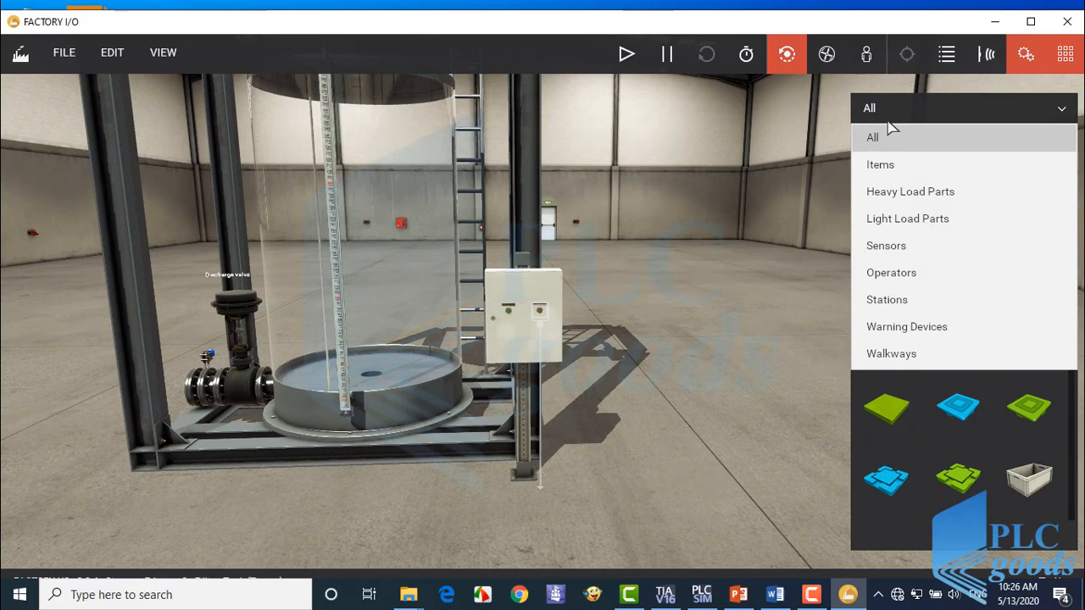
left_click(890, 272)
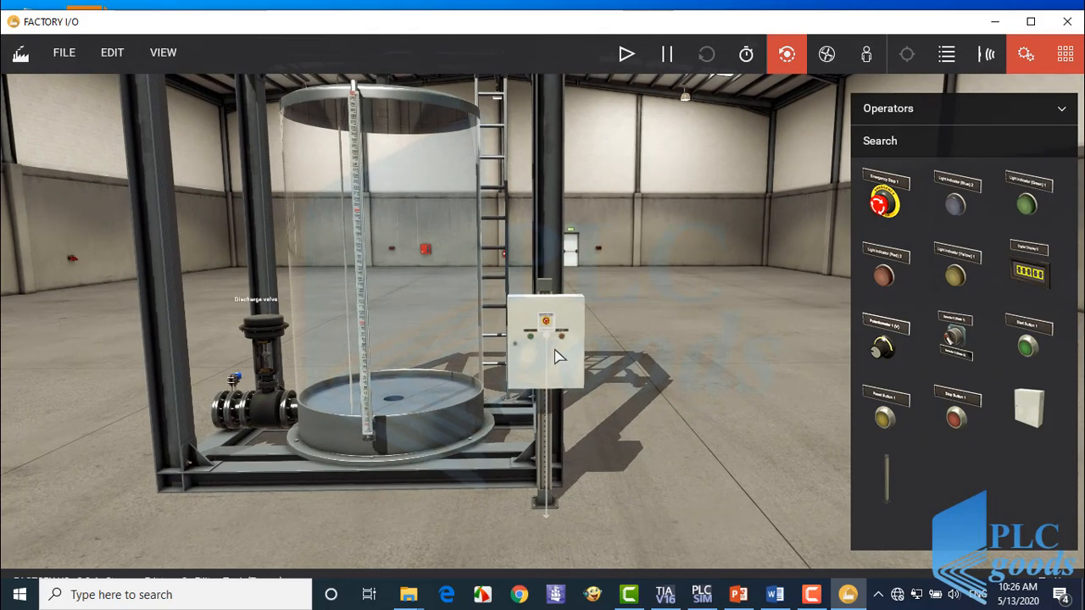
mouse_move(955, 339)
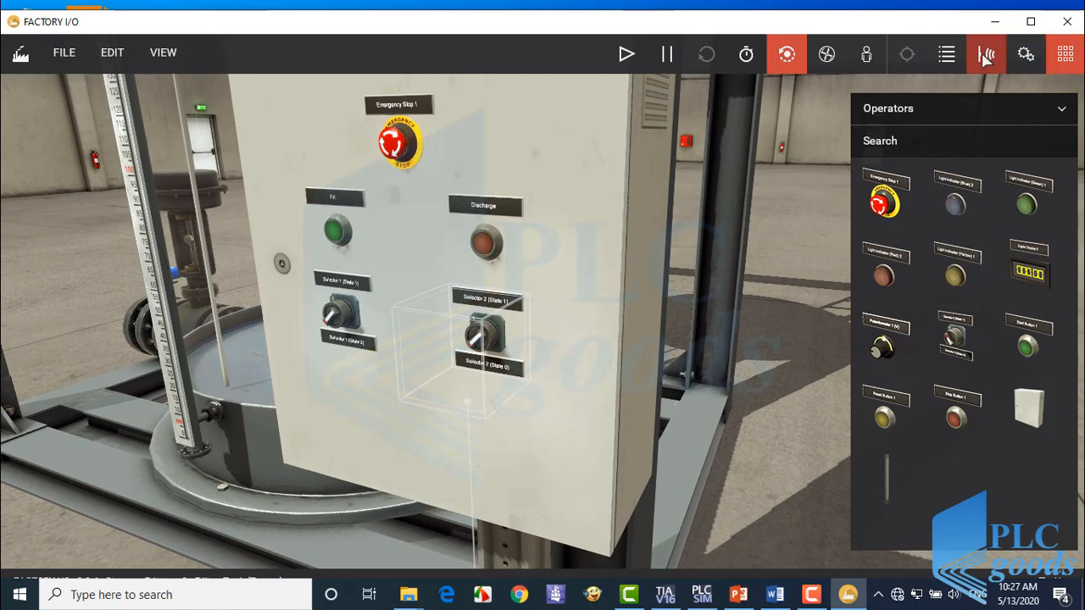
Step: Show device names, run the scene, and name Selector 1's states Auto and Manual
left_click(985, 53)
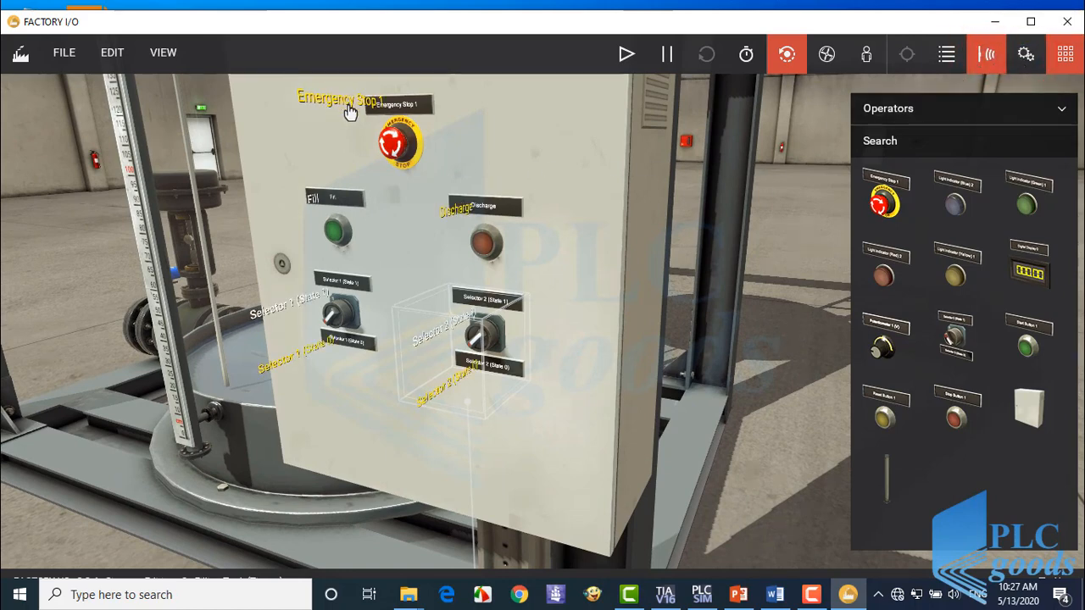
mouse_move(313, 208)
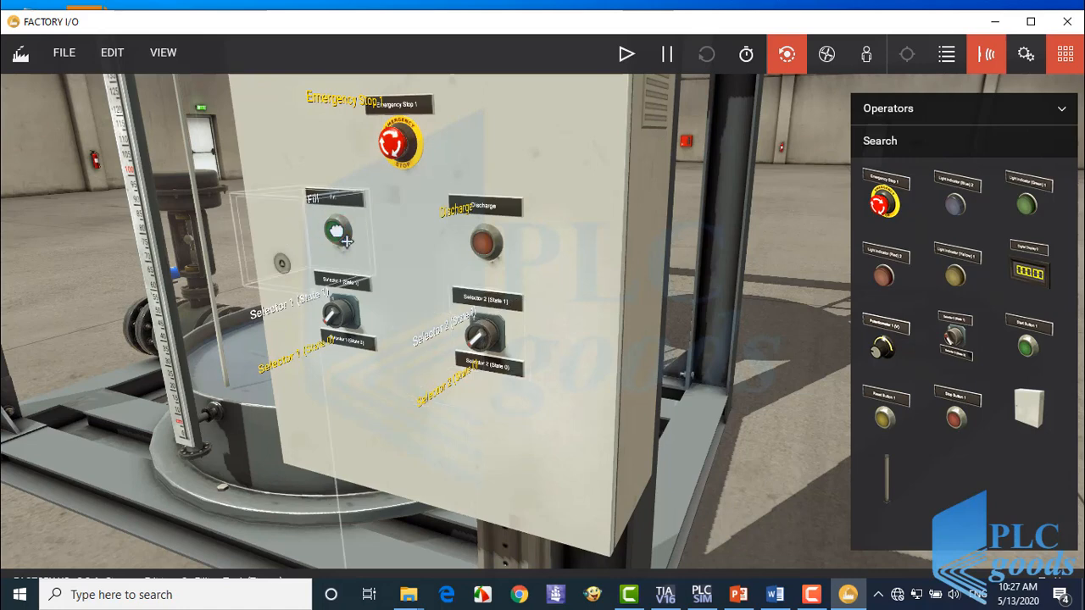
left_click(627, 53)
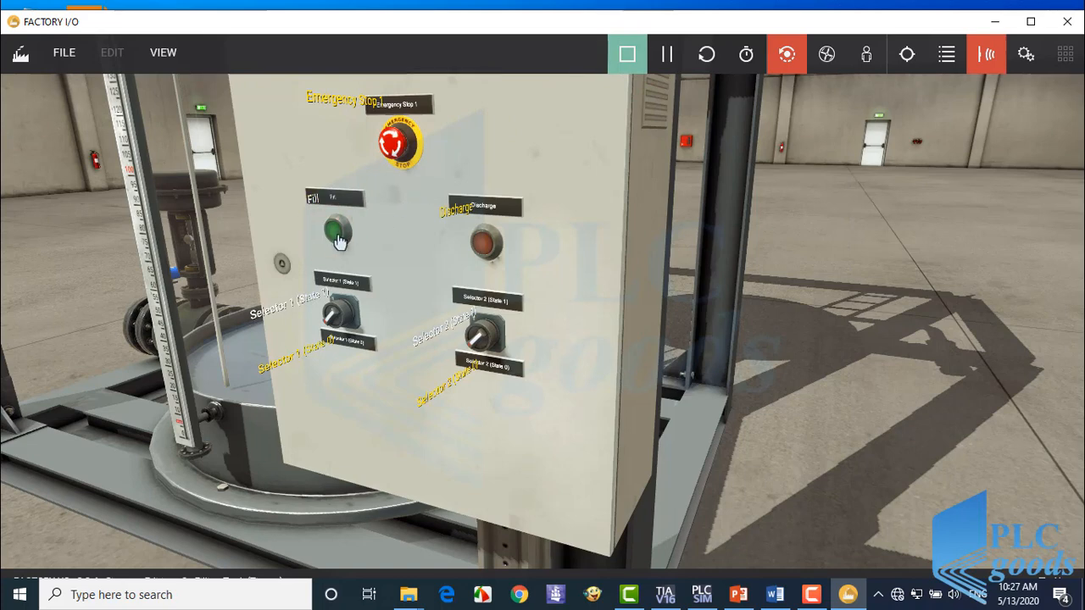
mouse_move(483, 250)
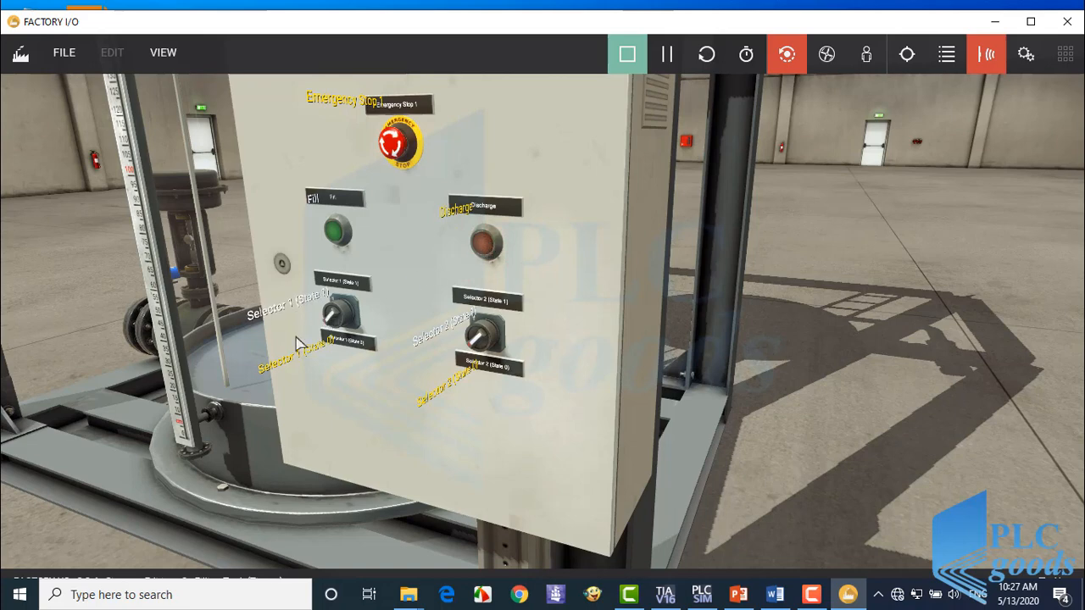
left_click(338, 313)
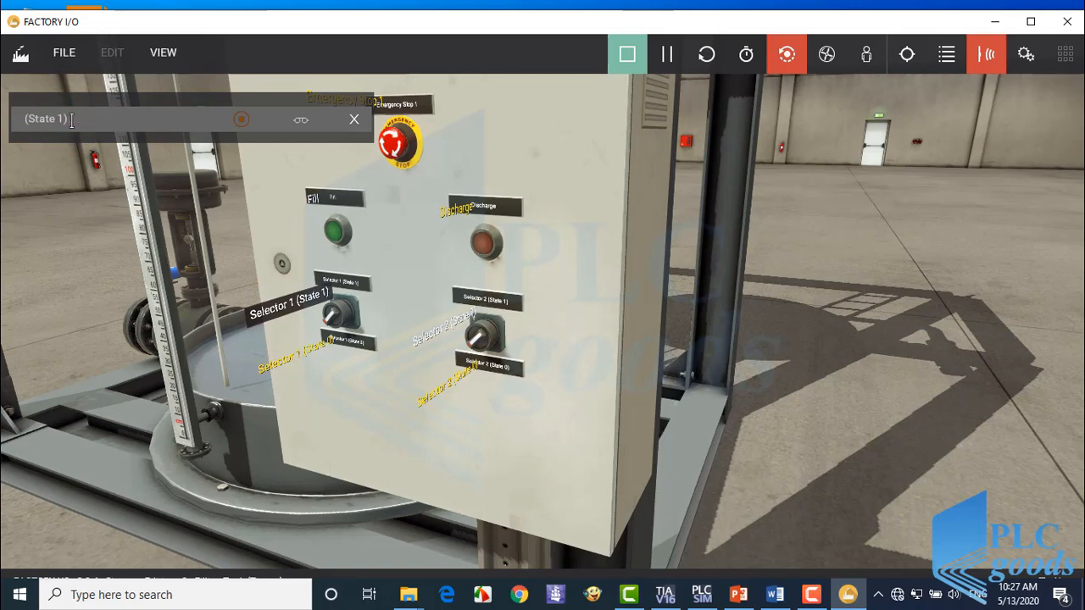
type("Auto")
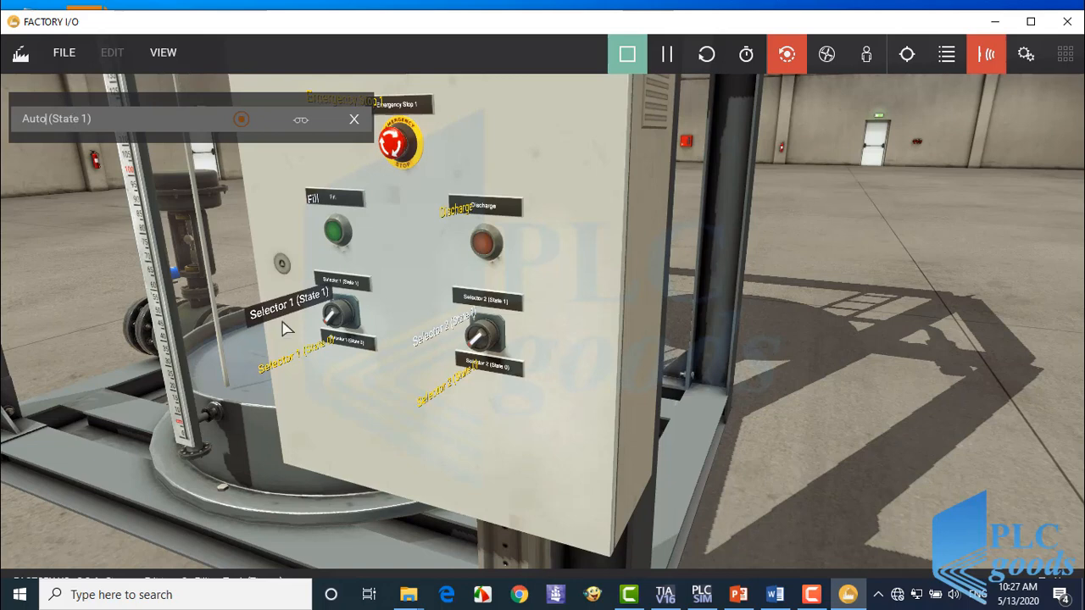
left_click(337, 318)
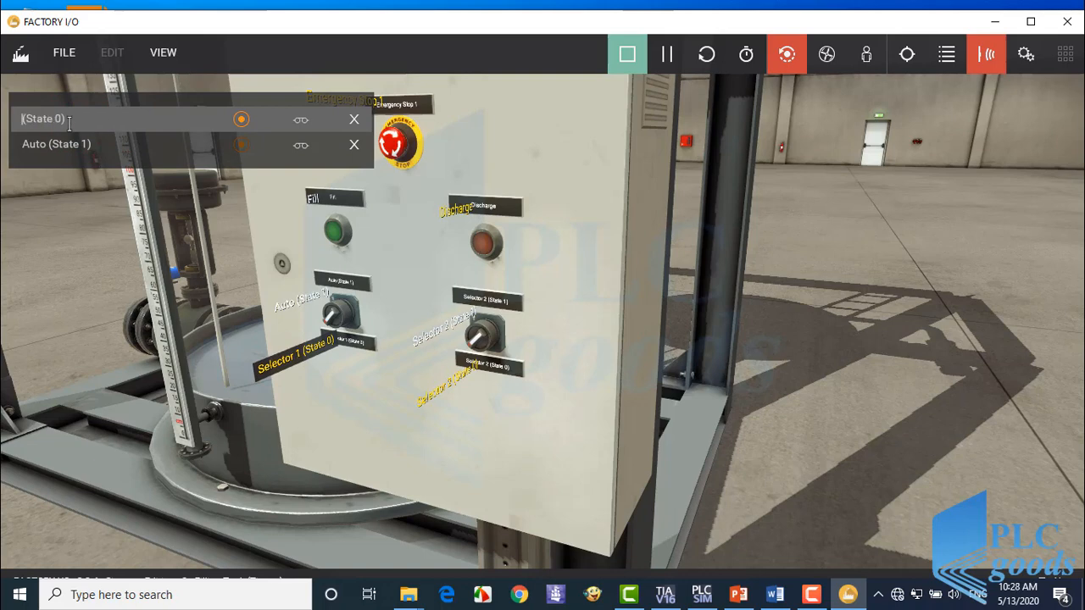
type("Manual")
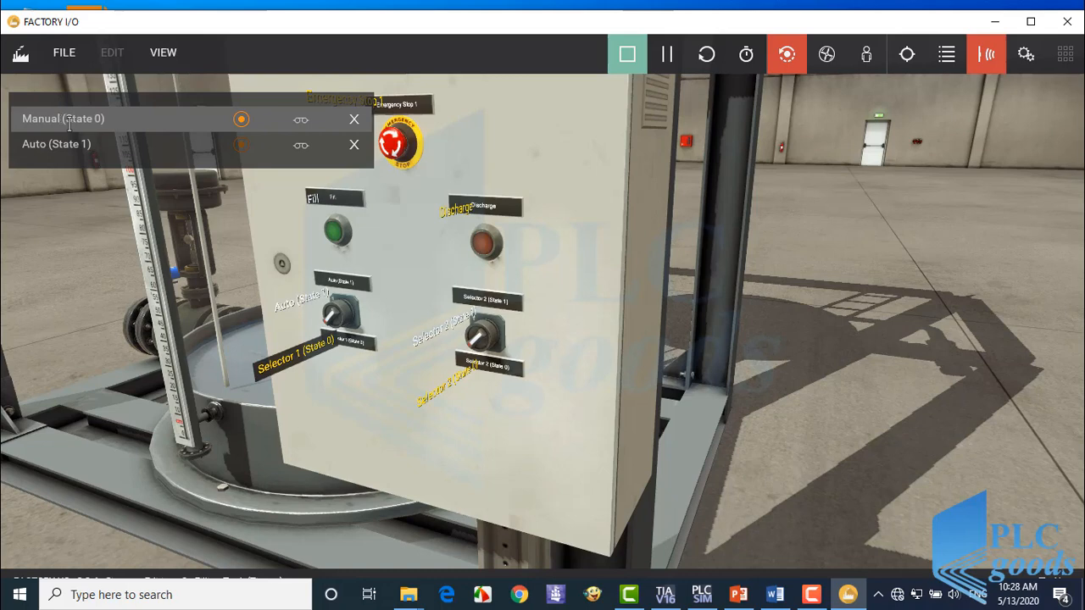
mouse_move(140, 157)
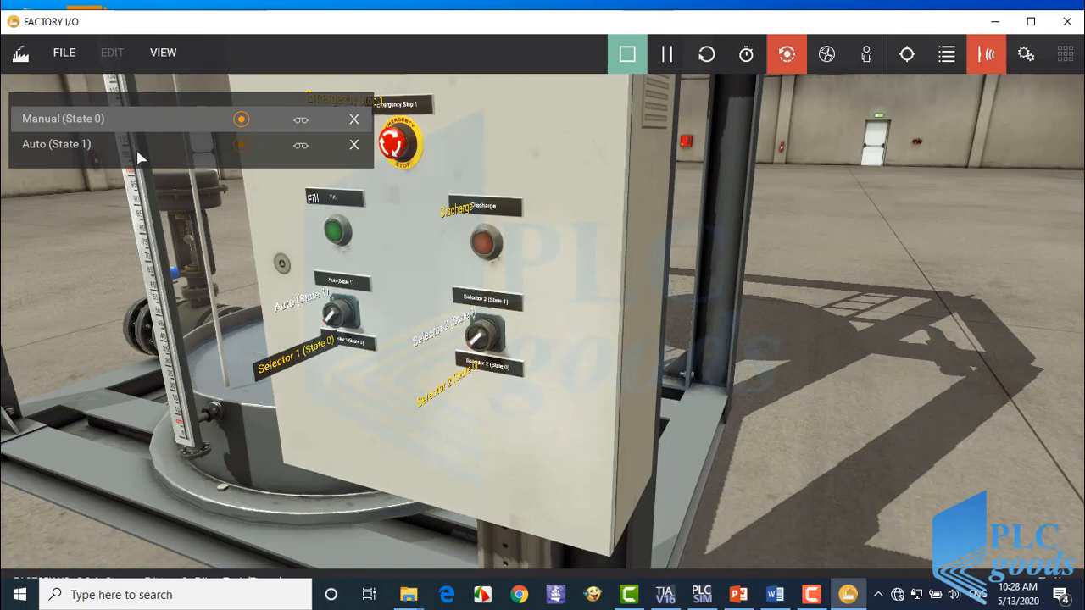
mouse_move(297, 327)
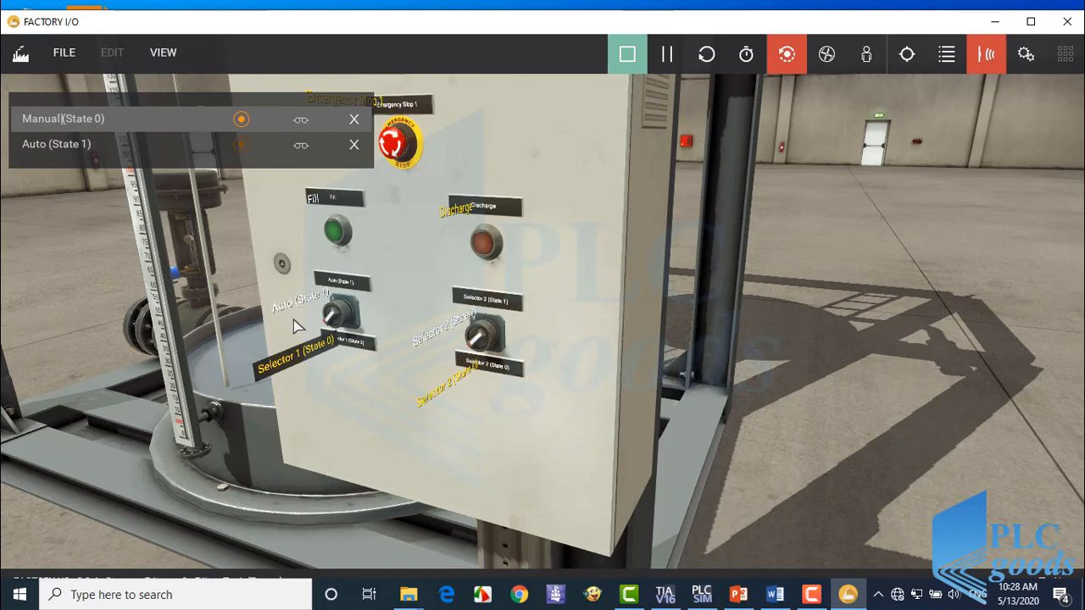
Step: Turn the first selector back and forth to test it, then close the name entry
left_click(335, 318)
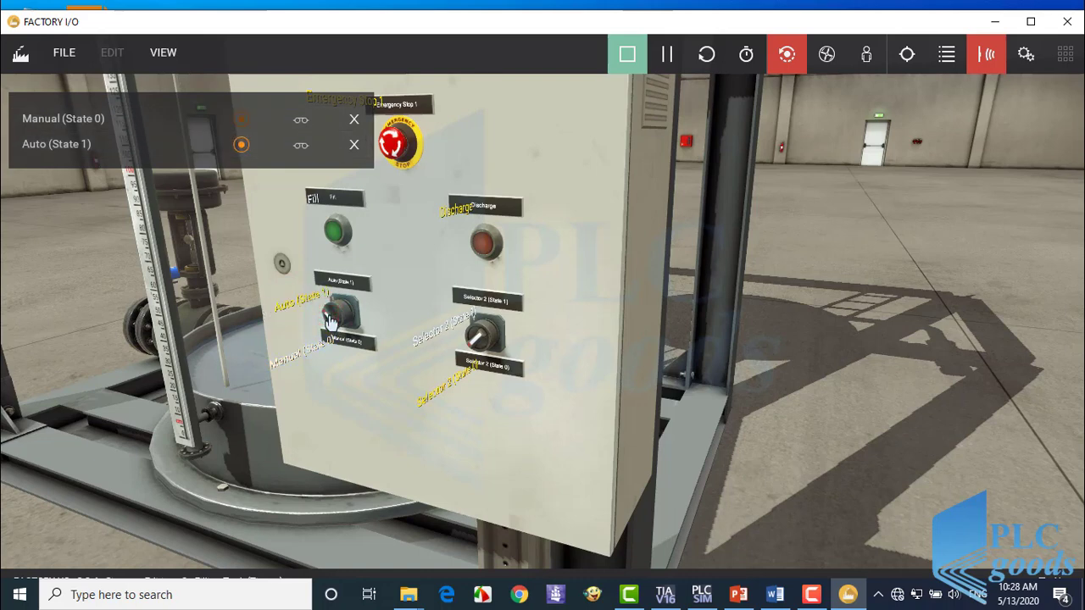
left_click(335, 318)
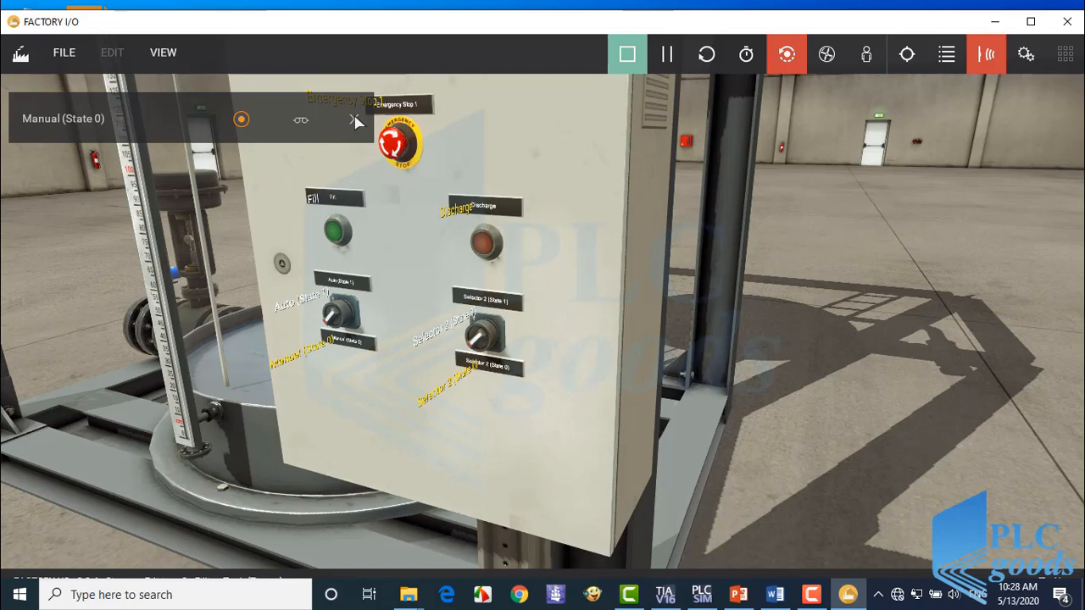
left_click(458, 331)
type("Time_10s")
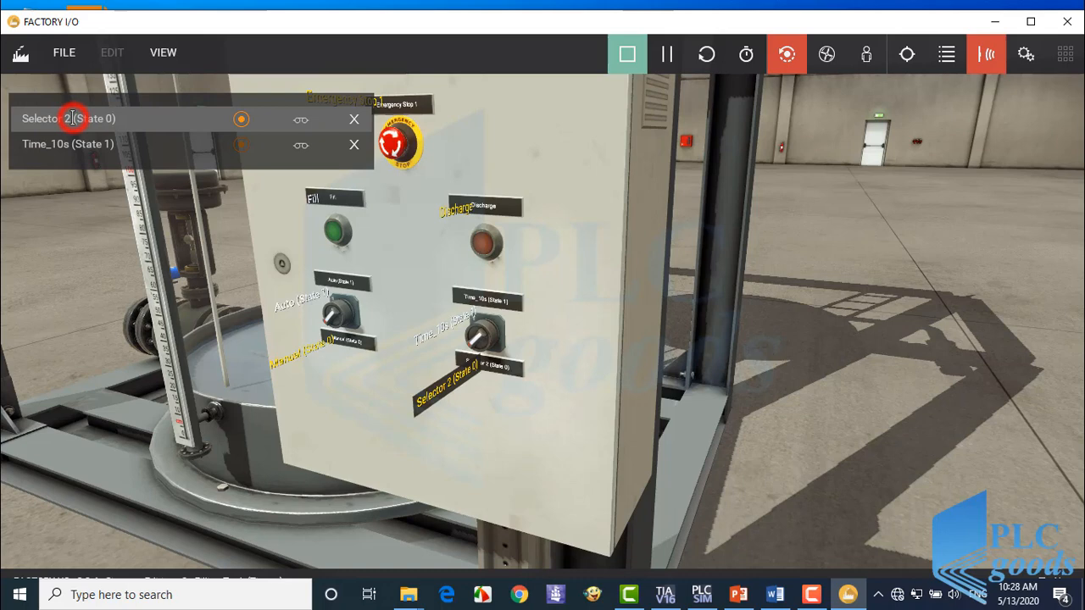
Step: Rename the second selector's State 0 to Time_20s and turn the selector to test it
double_click(46, 118)
type("Time_20s")
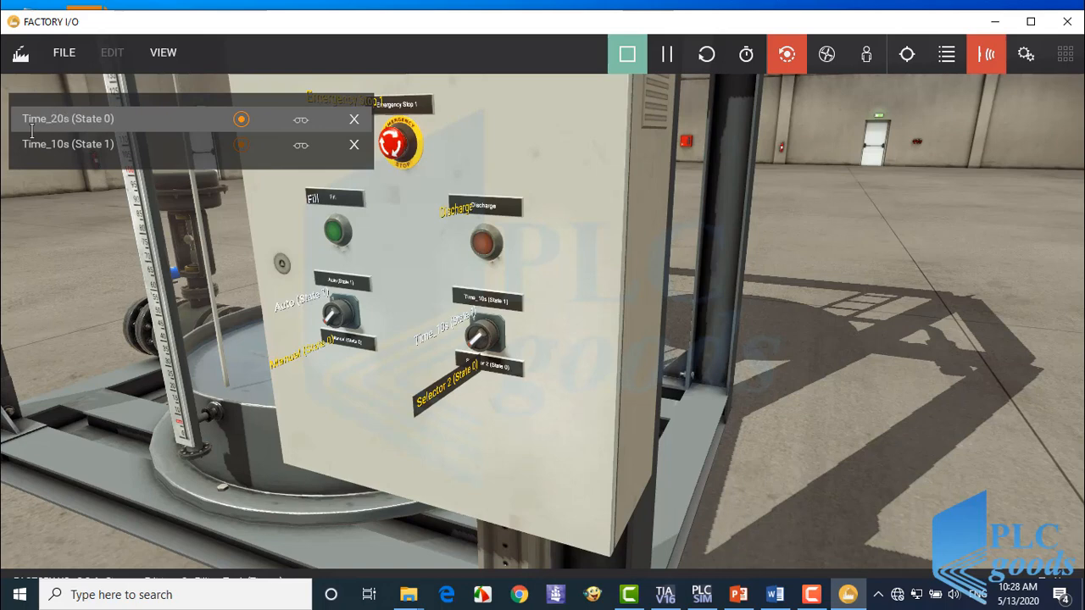
mouse_move(440, 334)
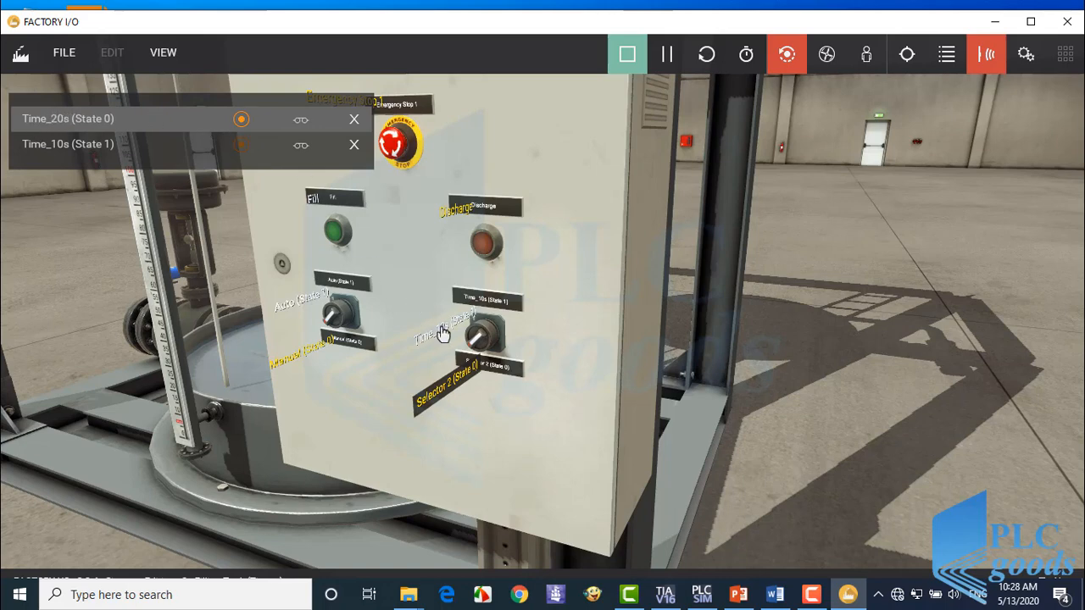
left_click(479, 339)
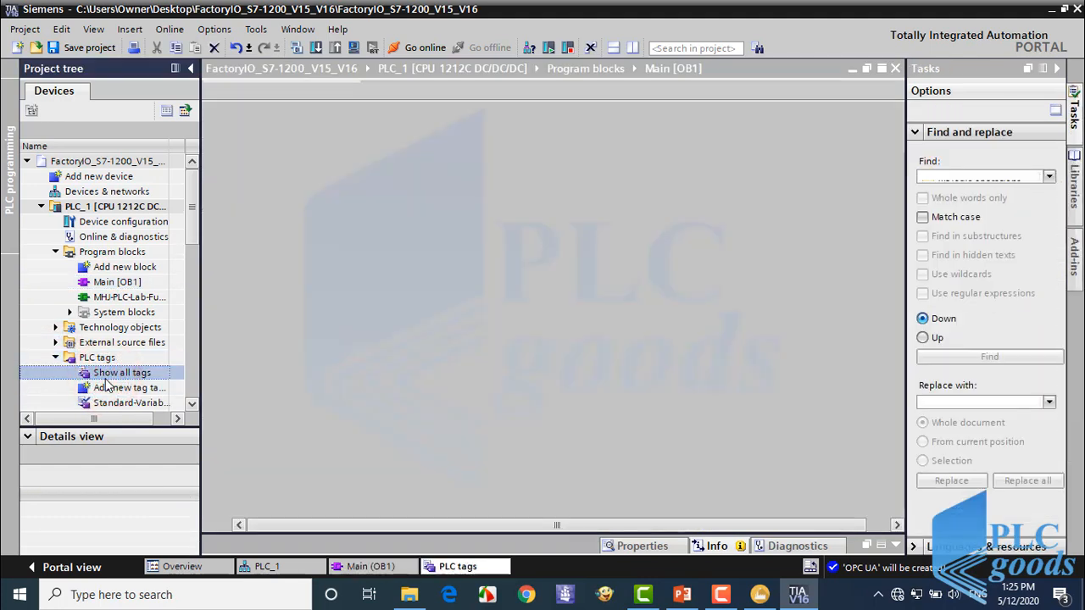
Step: Open the Show all tags table under PLC tags
double_click(121, 372)
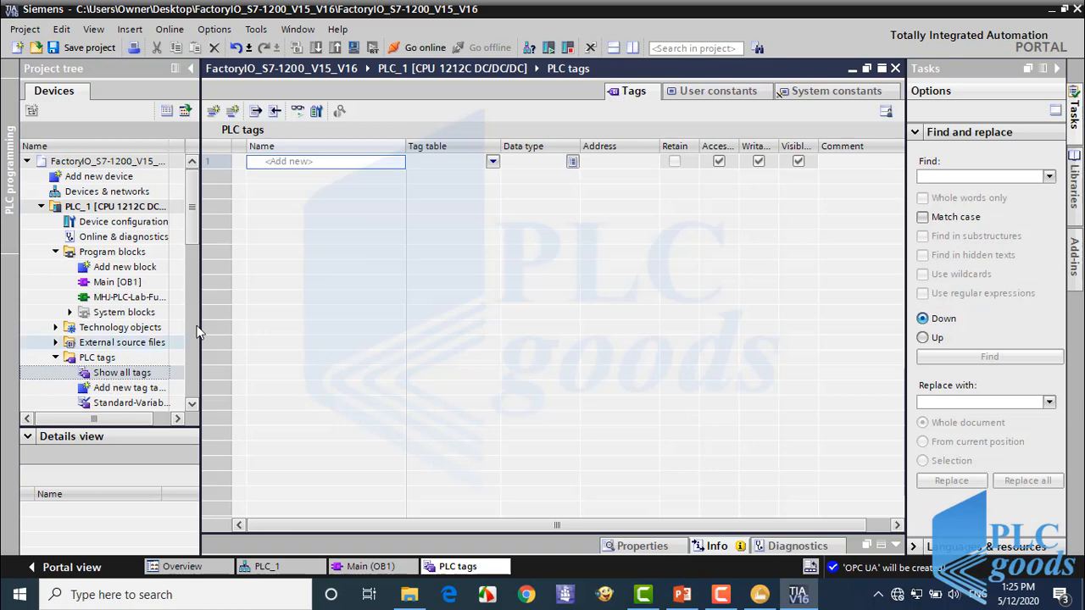
left_click(326, 161)
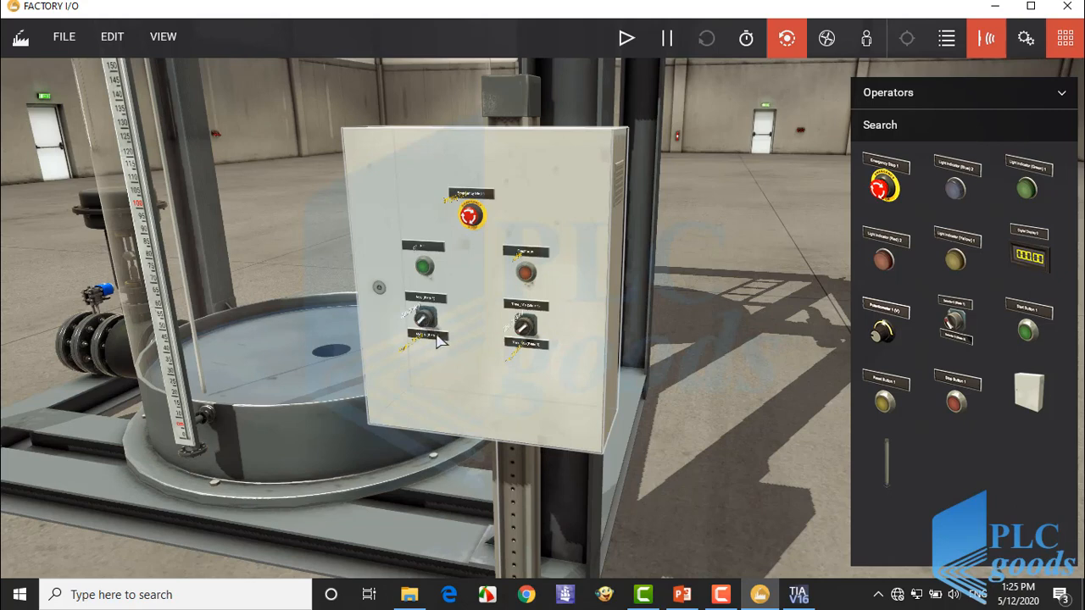
mouse_move(508, 339)
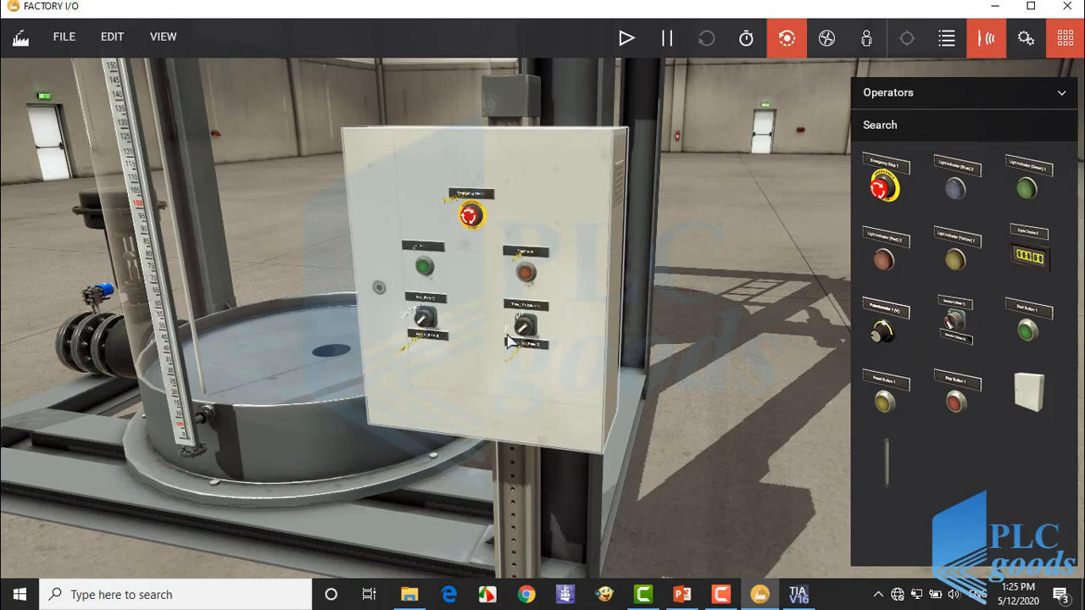
left_click(797, 594)
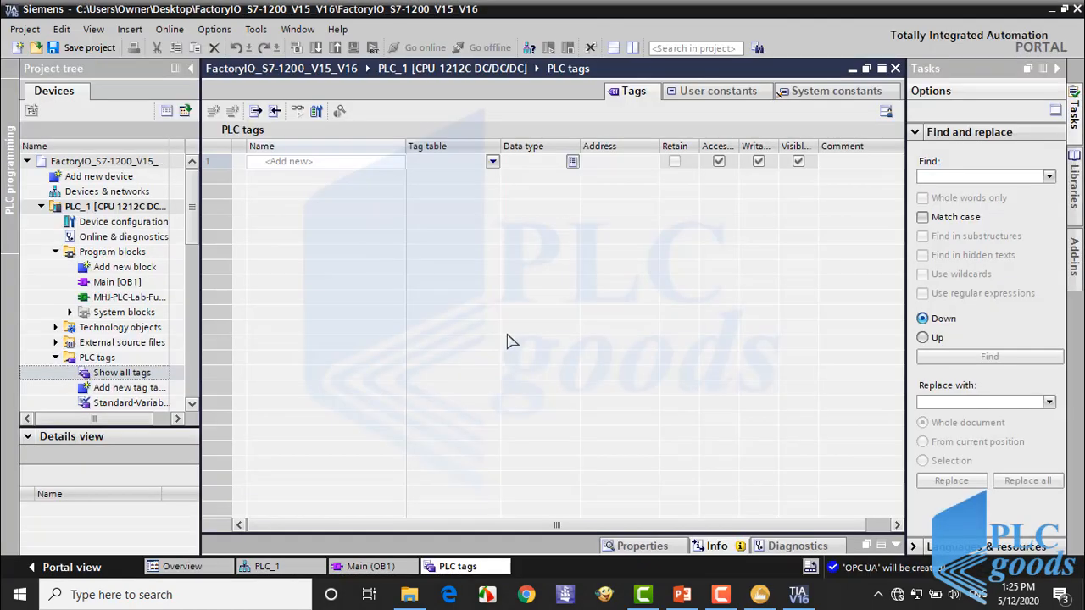
Step: Add the Emergency and Fill_Valve tags, making Fill_Valve an output address
left_click(313, 162)
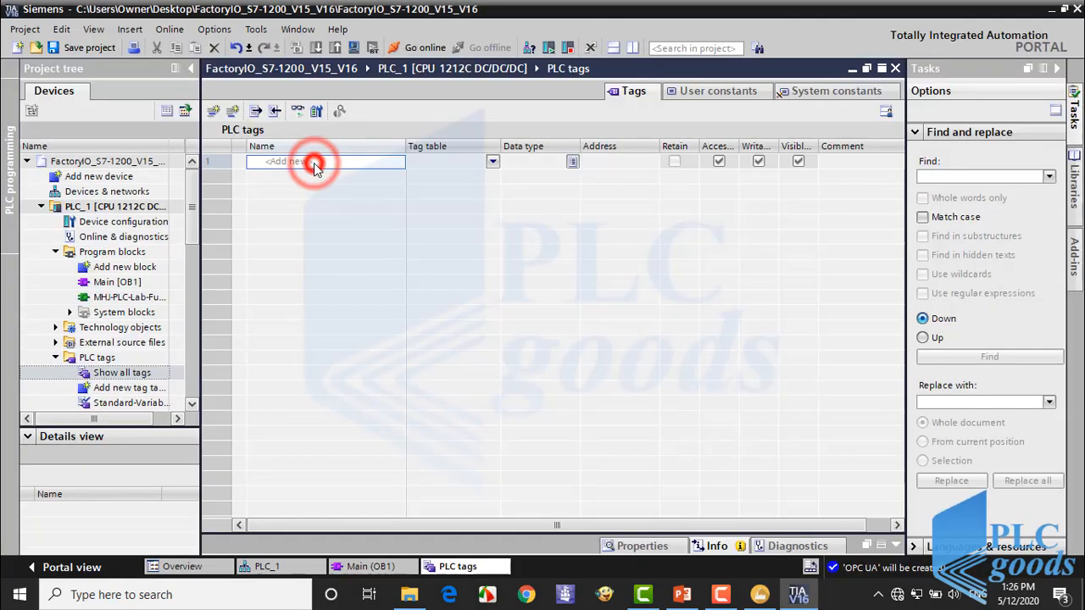
type("Emerge")
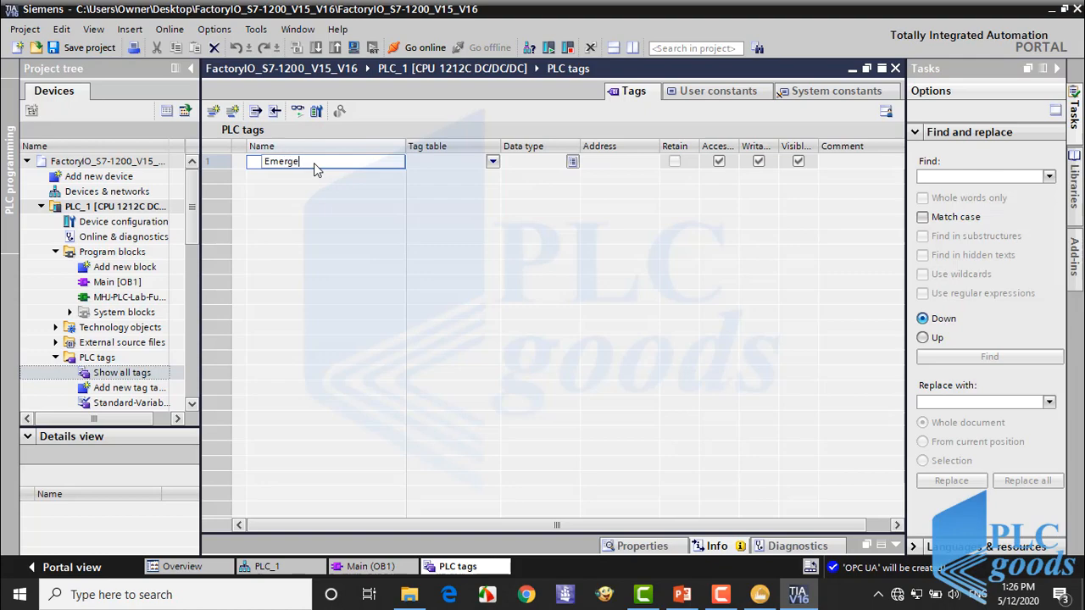
key("Return")
type("Fill_")
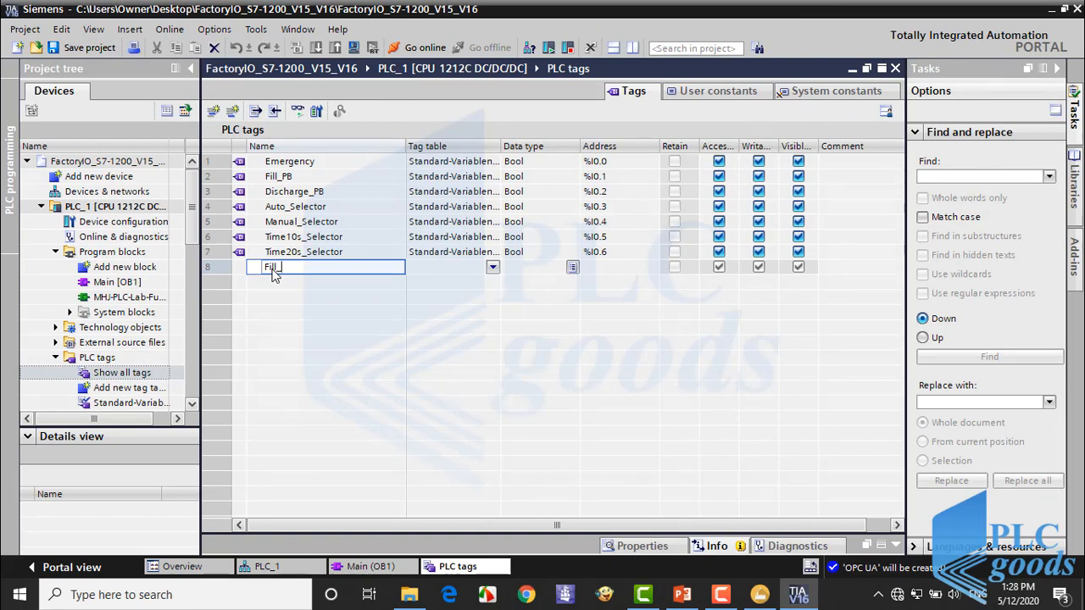
key("Return")
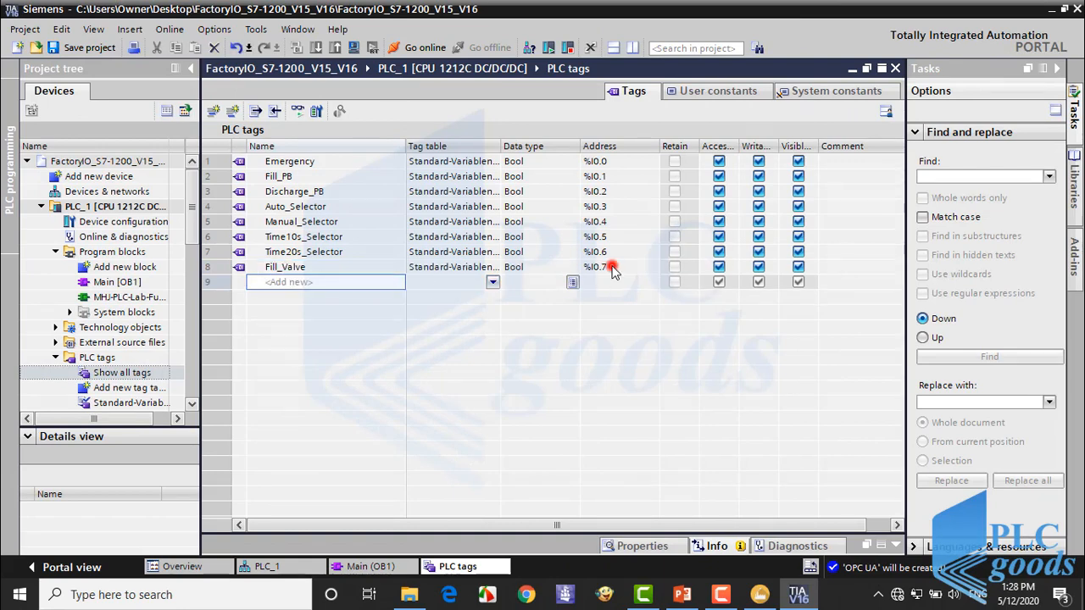
left_click(651, 267)
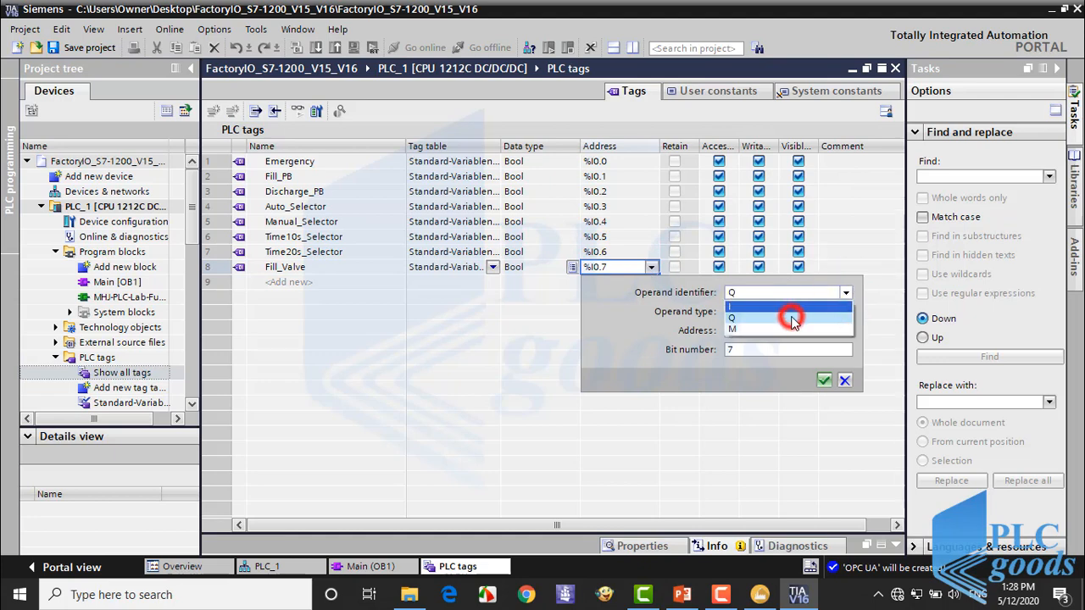
left_click(731, 318)
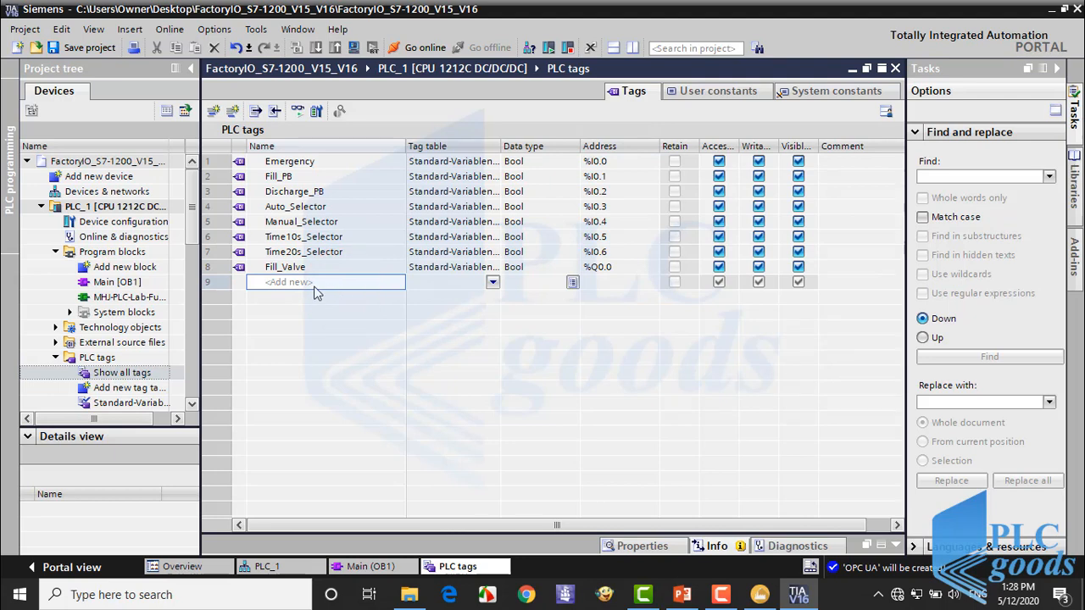
Step: Add the Discharge_Valve tag at %Q0.1 and close the PLC tags table
type("Discharg")
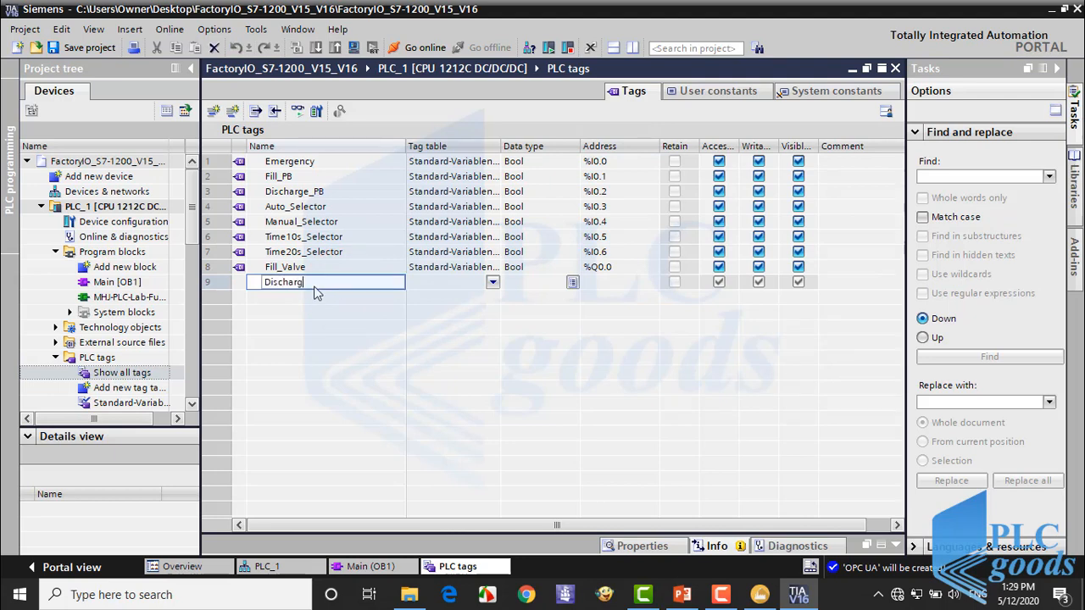
type("e_Valve")
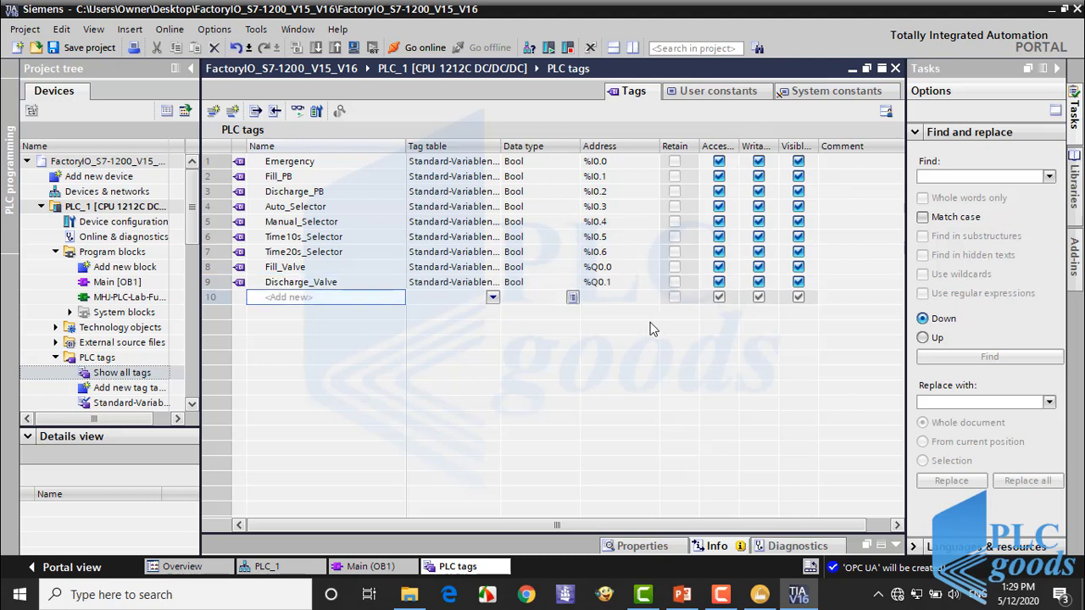
left_click(81, 47)
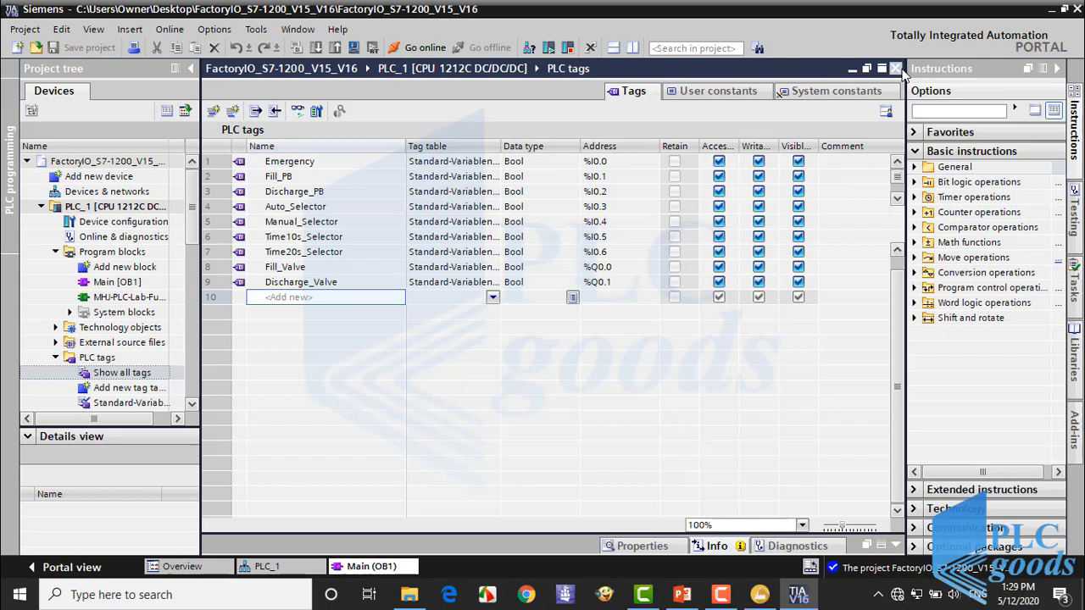
Step: Open Main [OB1] from Program blocks and select Add new block
double_click(116, 281)
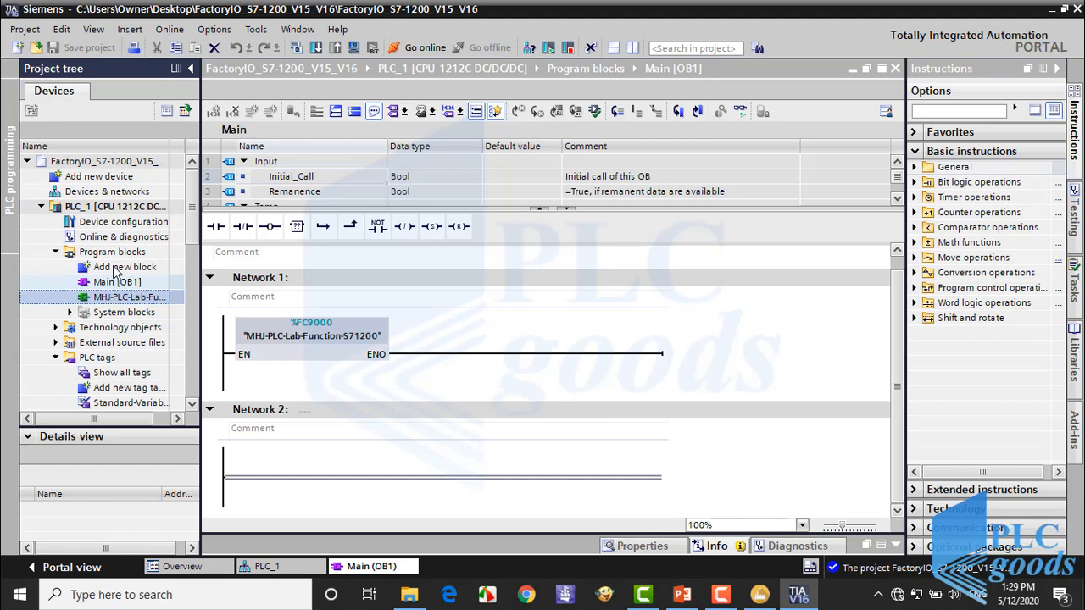
left_click(125, 266)
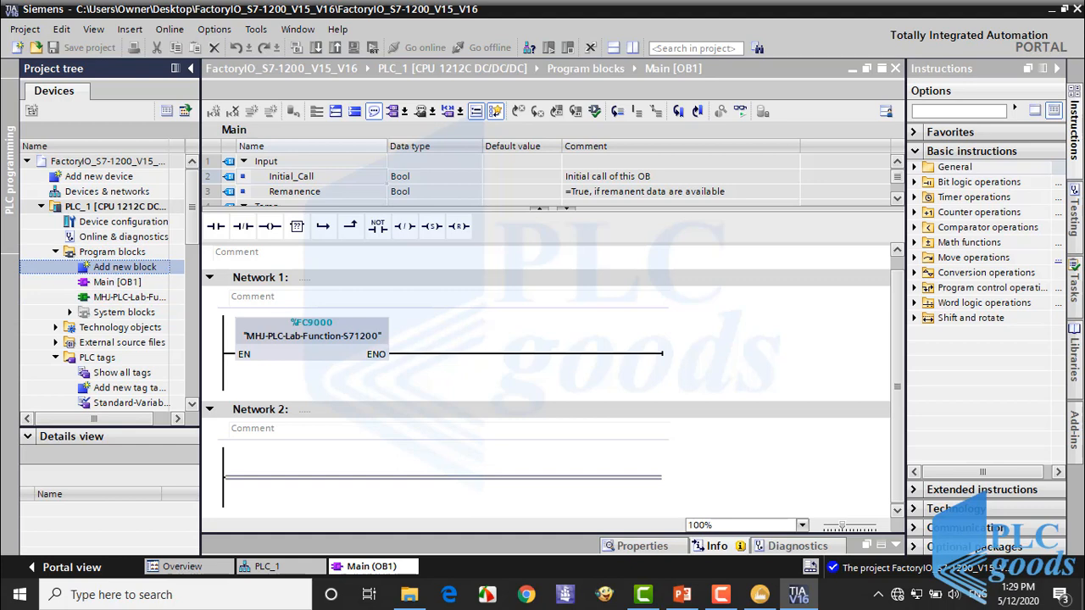
Step: Create a LAD Function (FC) block named Manual_function
left_click(125, 267)
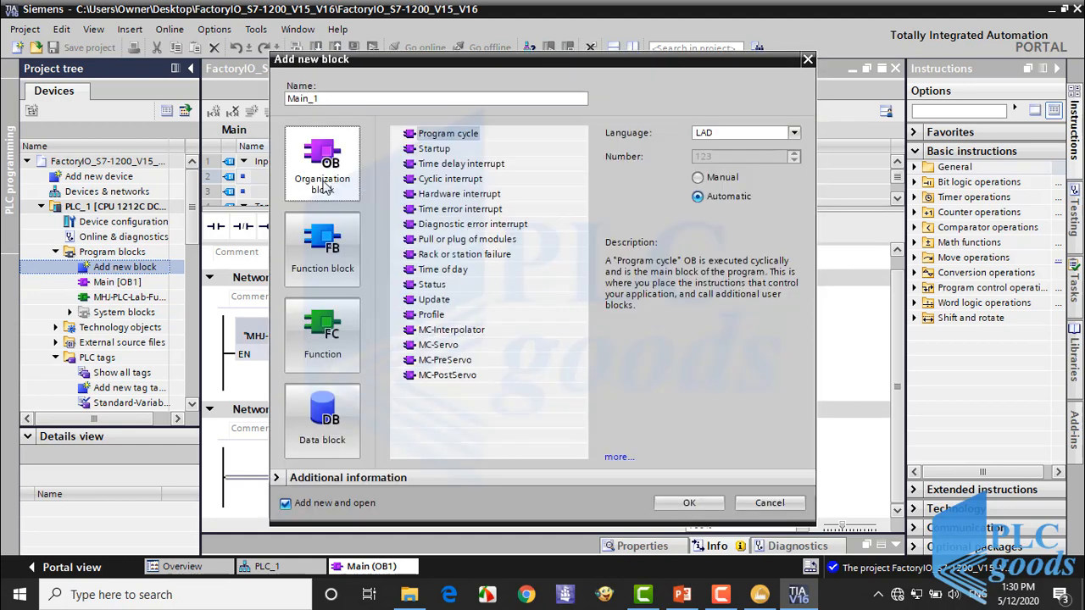
left_click(322, 335)
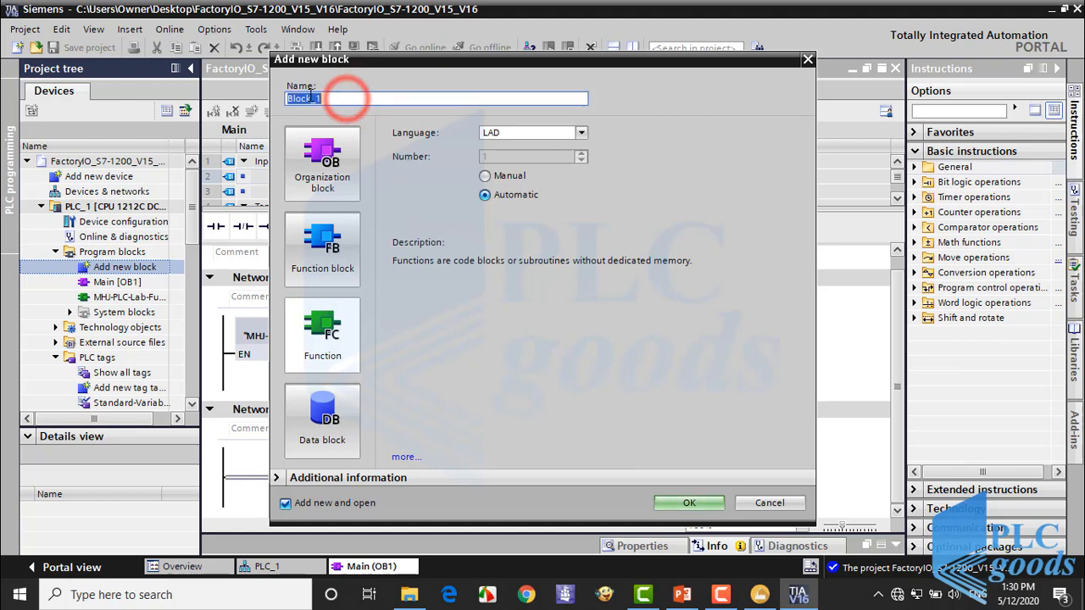
type("M")
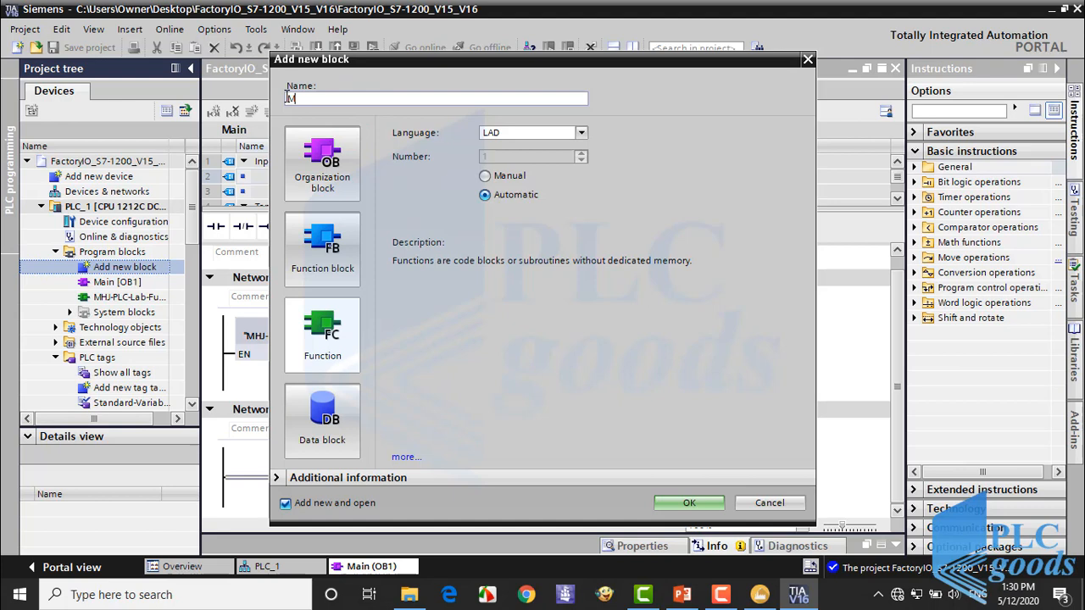
type("Manual")
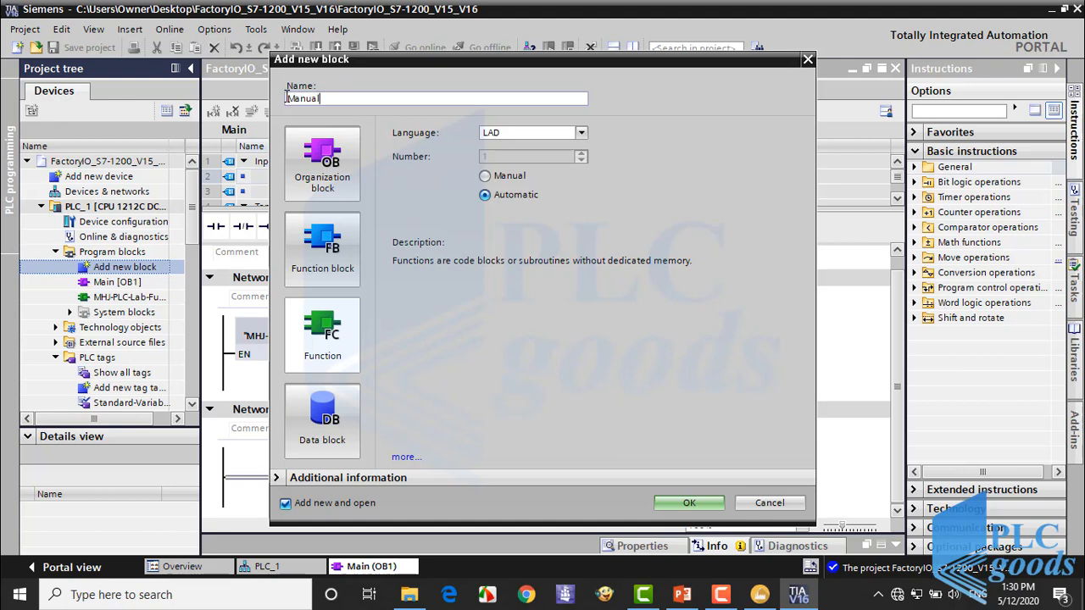
type("_funct")
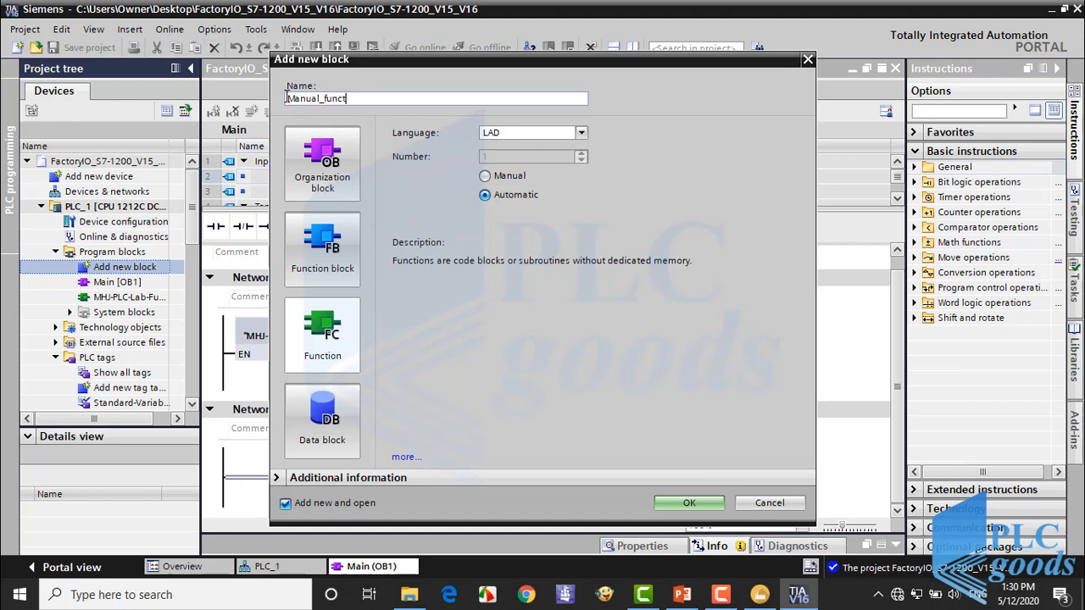
type("ion")
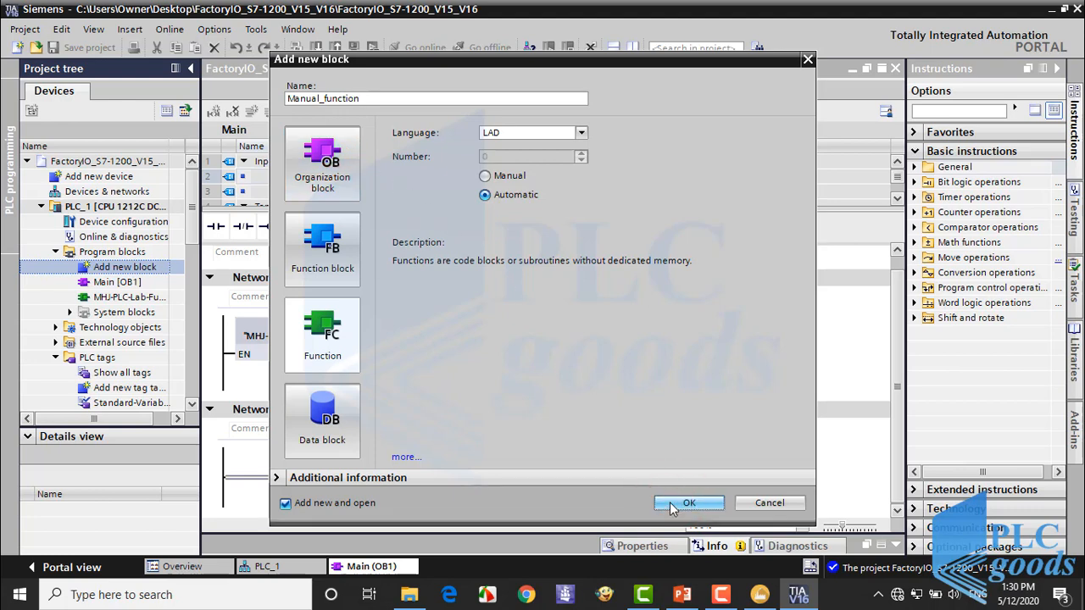
left_click(689, 503)
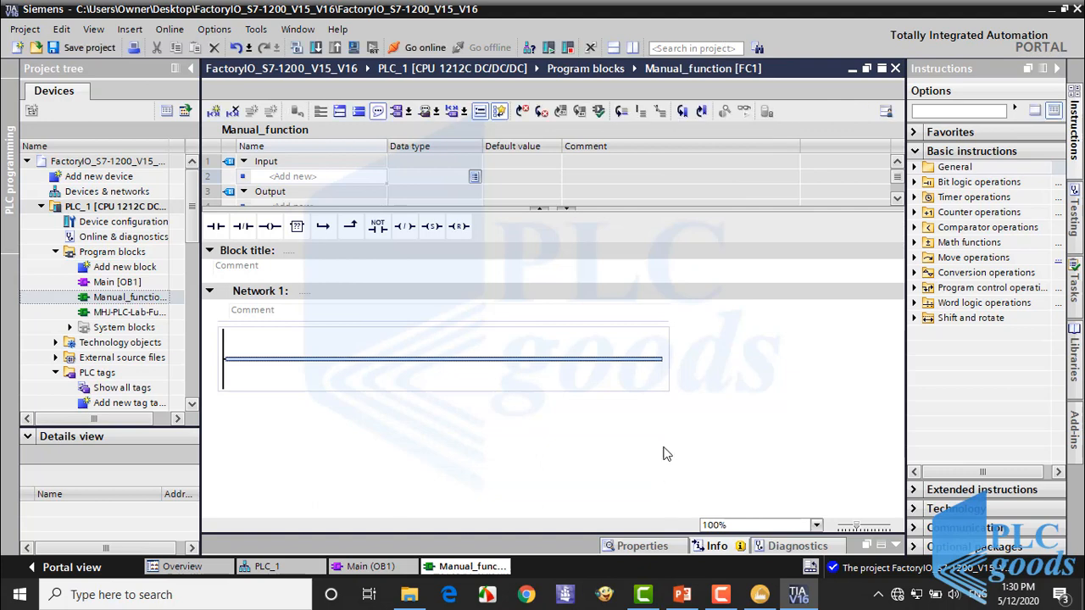
mouse_move(667, 72)
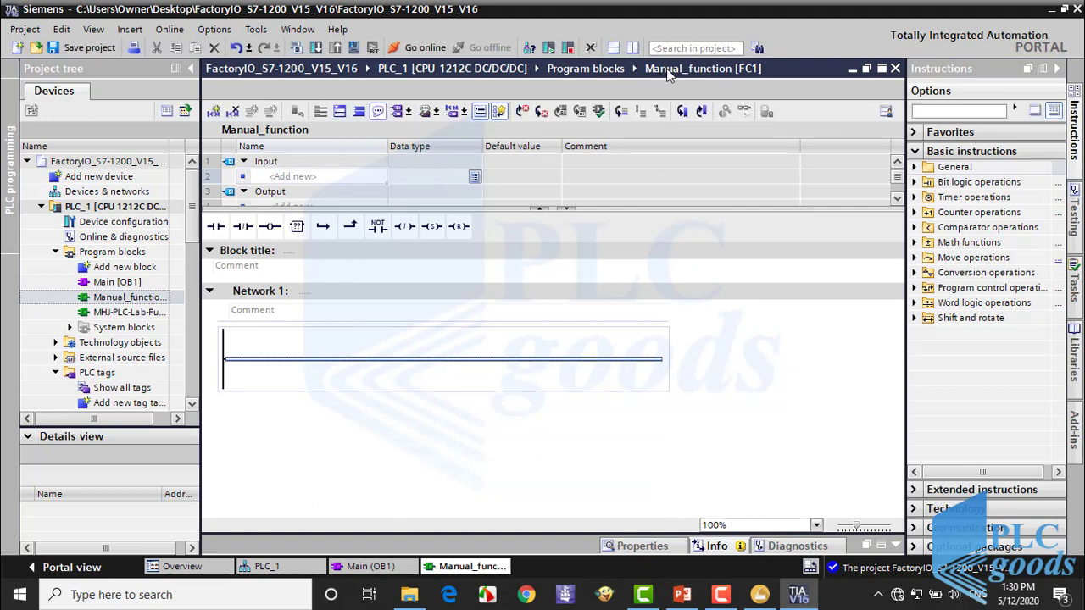
mouse_move(513, 265)
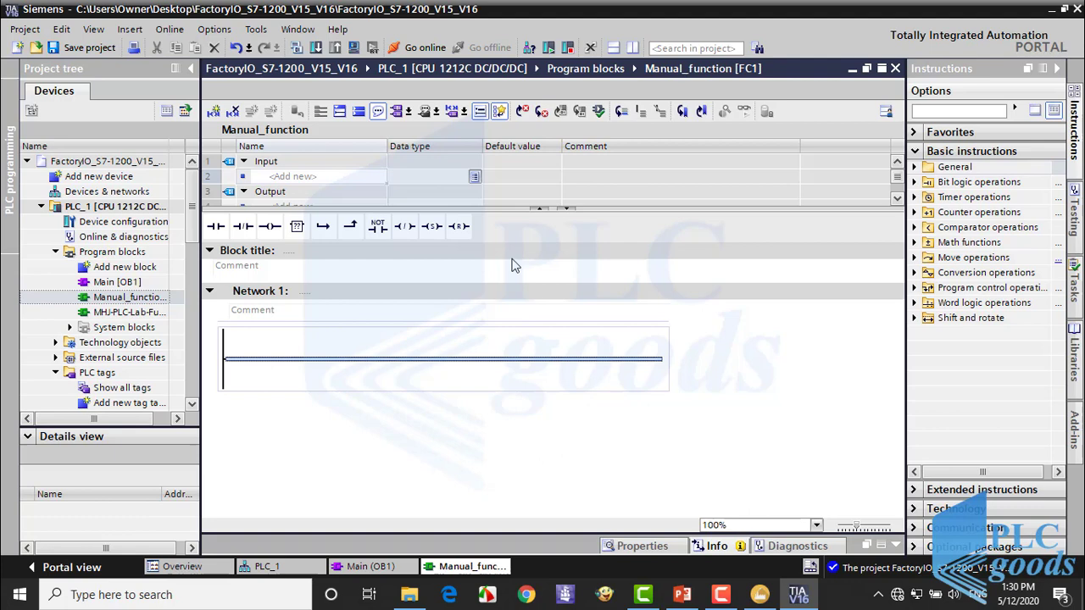
mouse_move(266, 367)
type("\"Discharge_Valve\"")
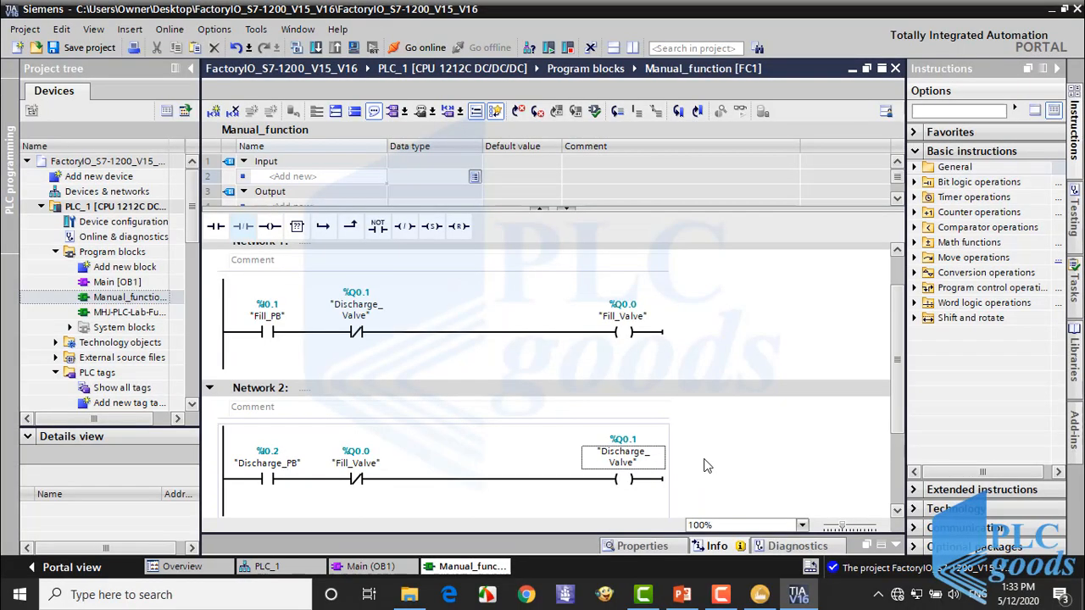
mouse_move(691, 462)
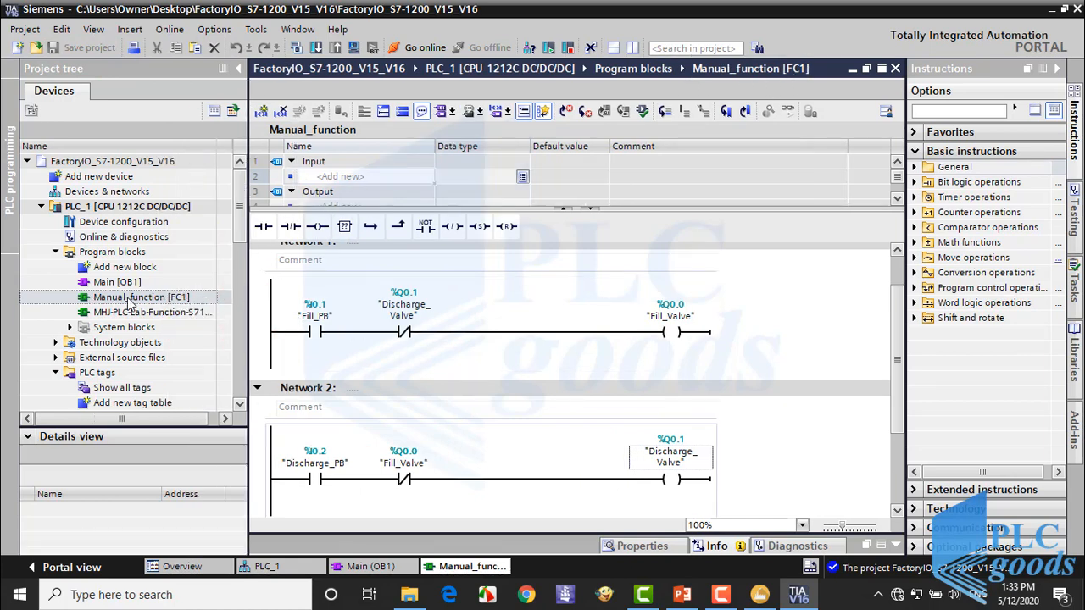
Step: Select the Main [OB1] block in the project tree
left_click(117, 281)
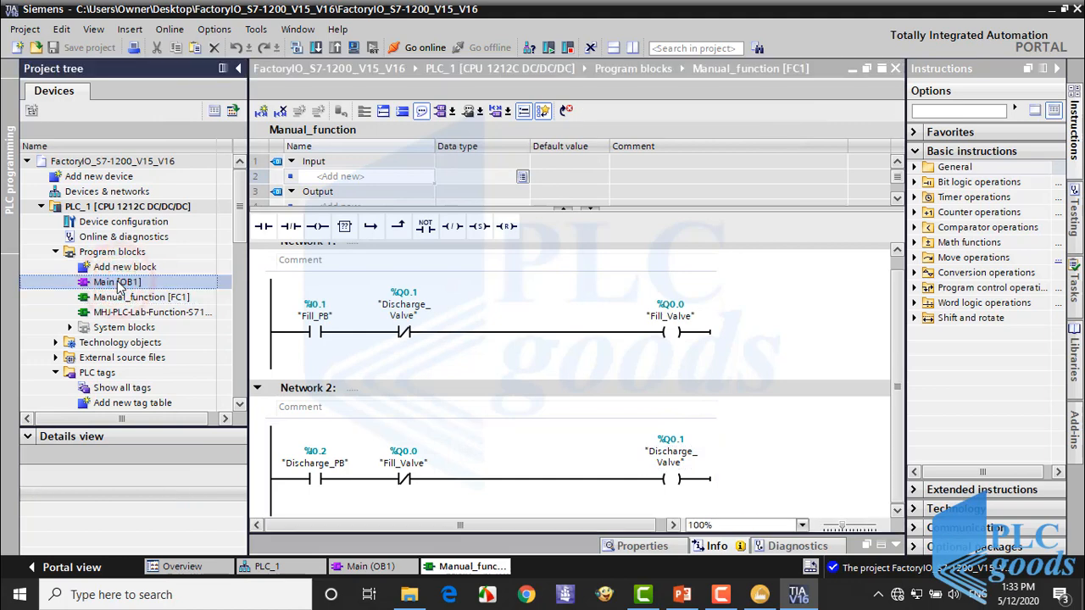
Step: In Main Network 2, call Manual_function behind a Manual_Selector normally open contact
double_click(116, 281)
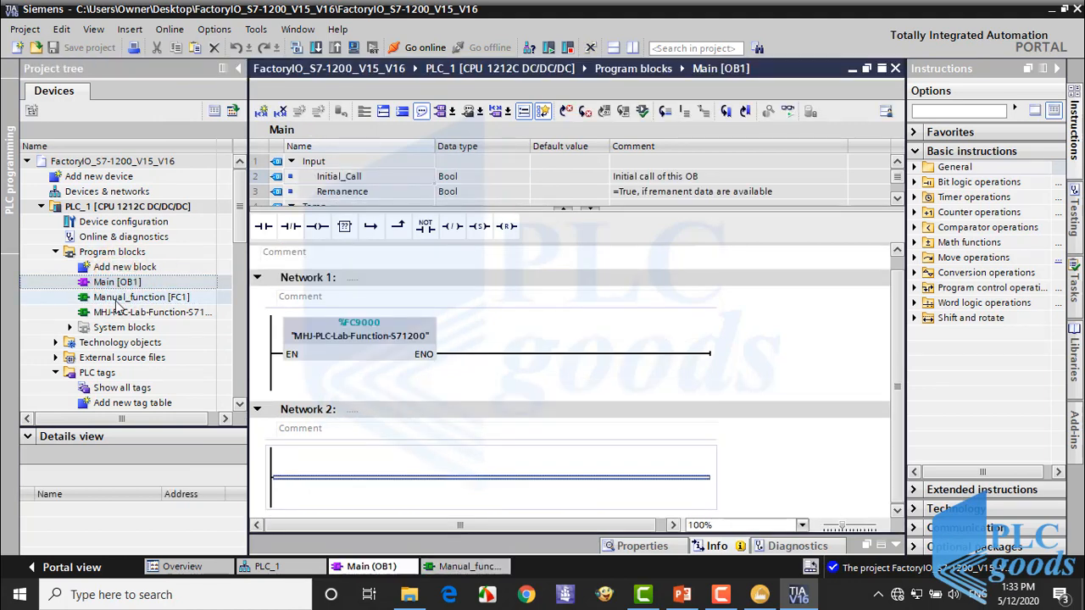
left_click(142, 297)
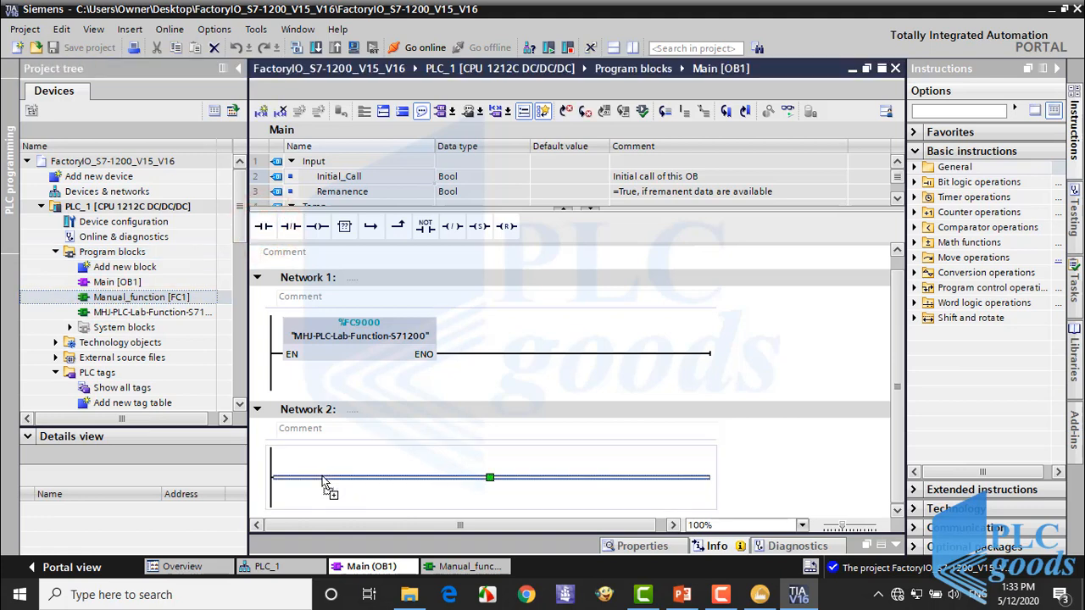
type("ma")
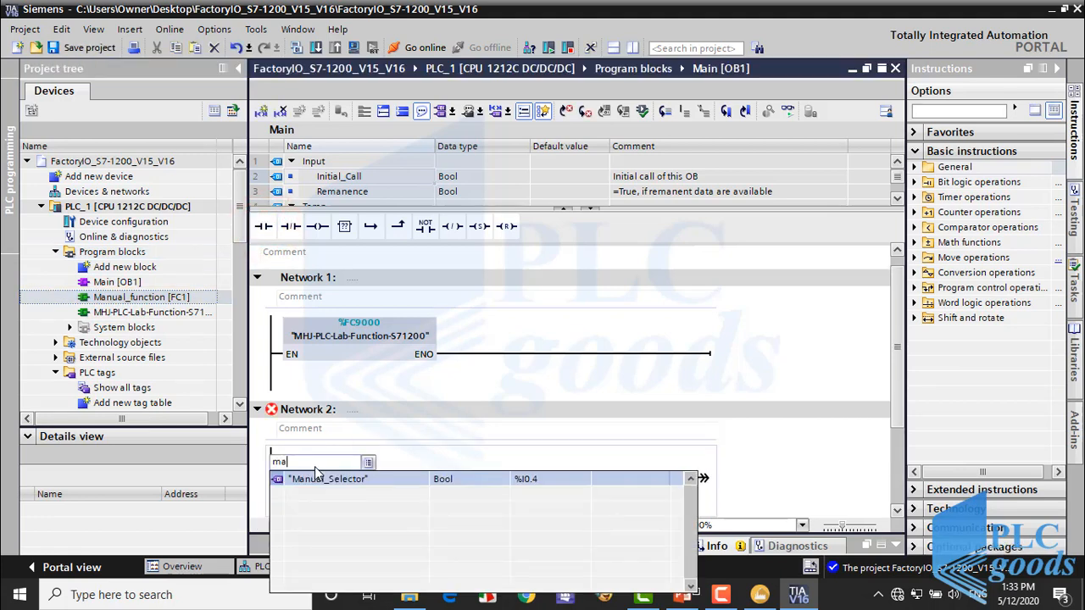
left_click(329, 478)
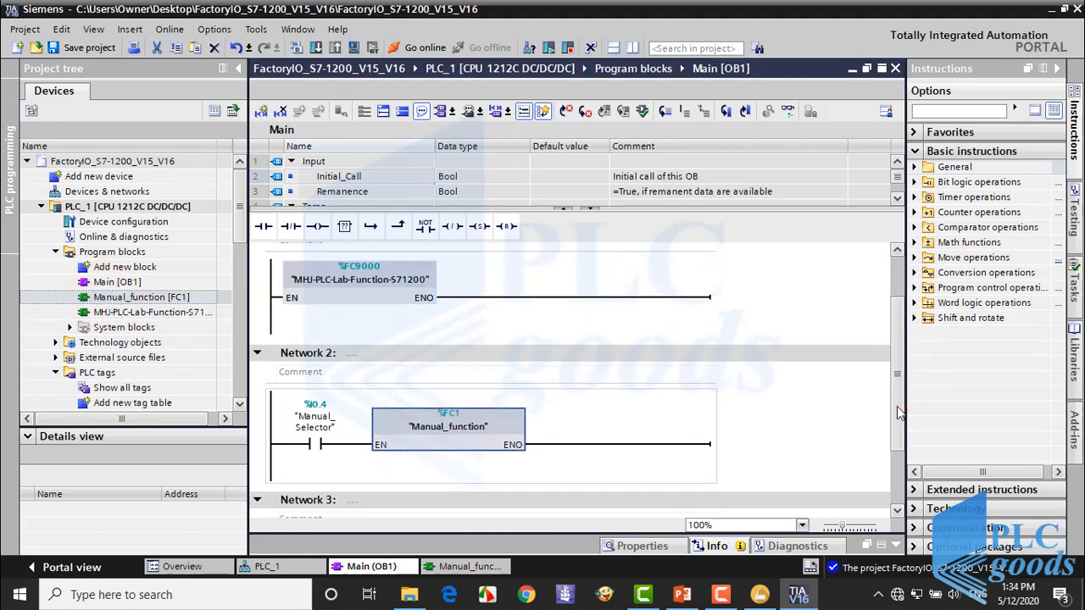
Step: Open the called Manual_function block from the call's context menu to check it
left_click(315, 423)
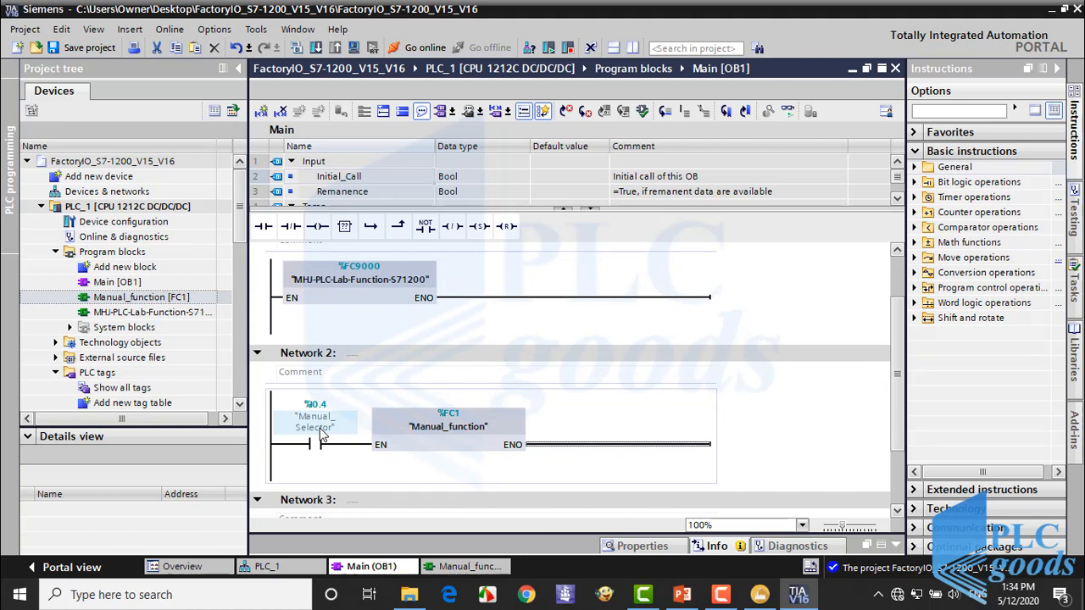
right_click(447, 426)
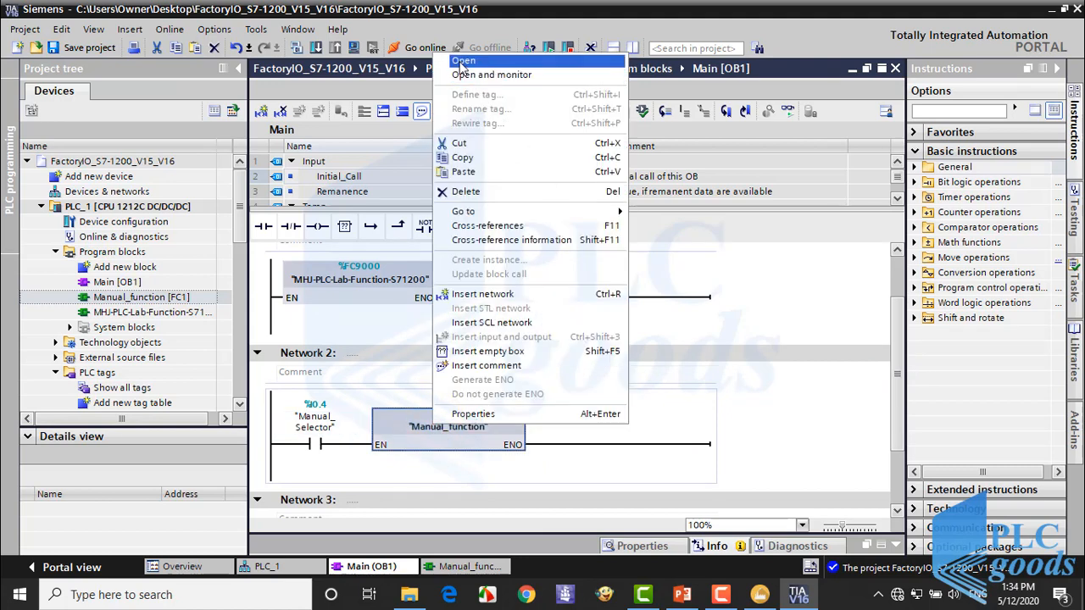
left_click(463, 60)
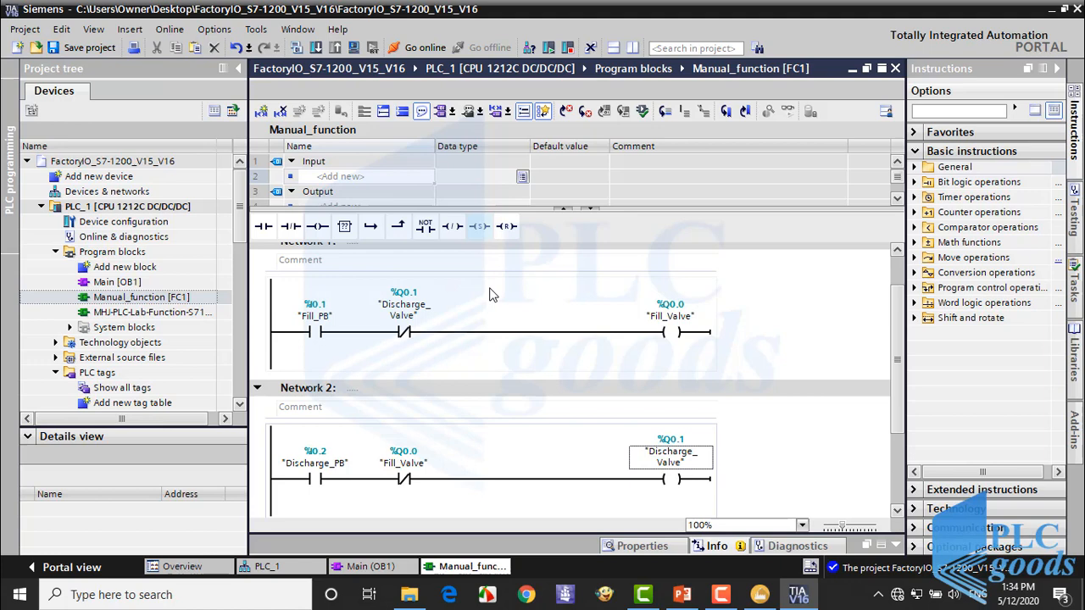
mouse_move(512, 289)
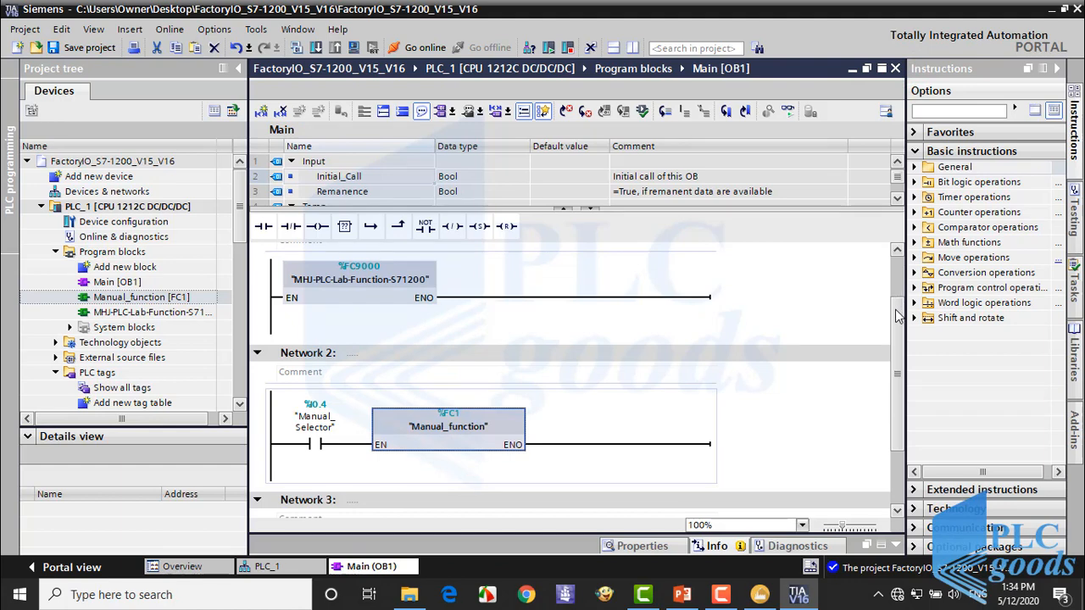
scroll("down", 3)
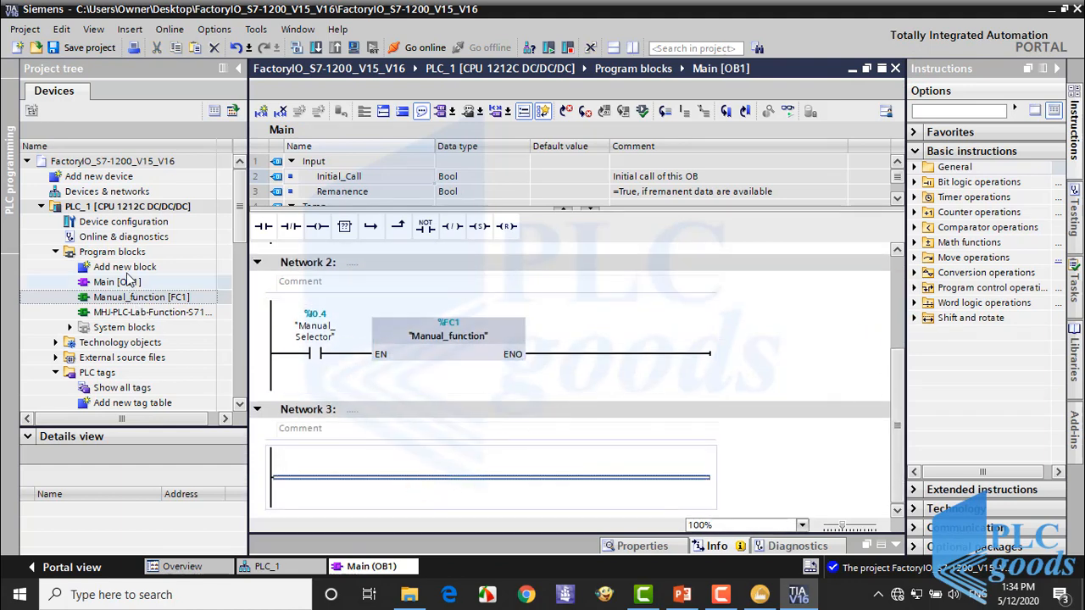
left_click(124, 266)
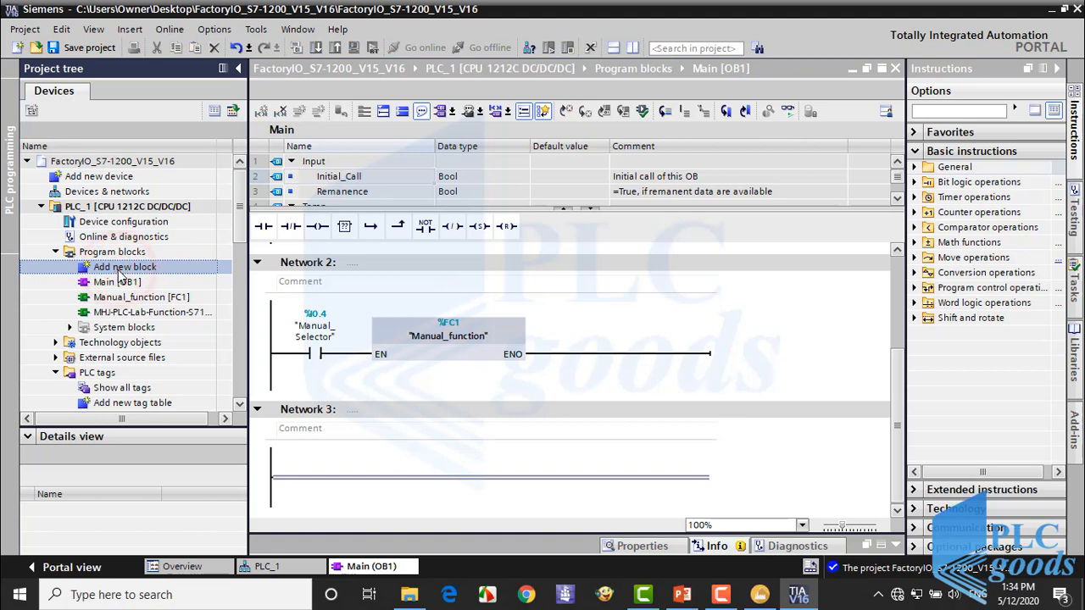
Step: Add a new LAD function (FC) named Auto_Function
double_click(125, 266)
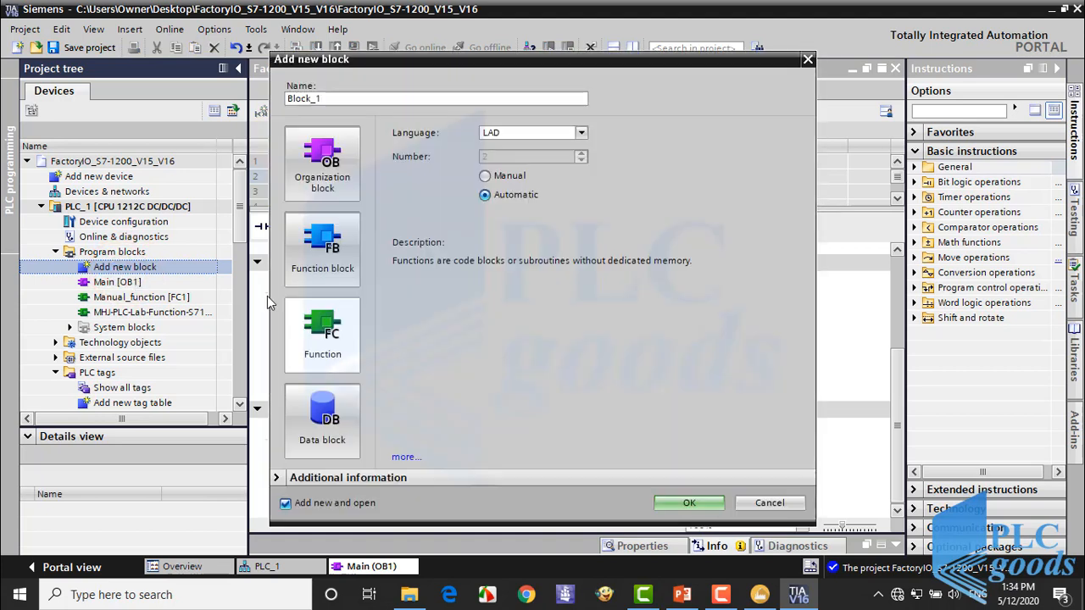
left_click(322, 161)
type("A")
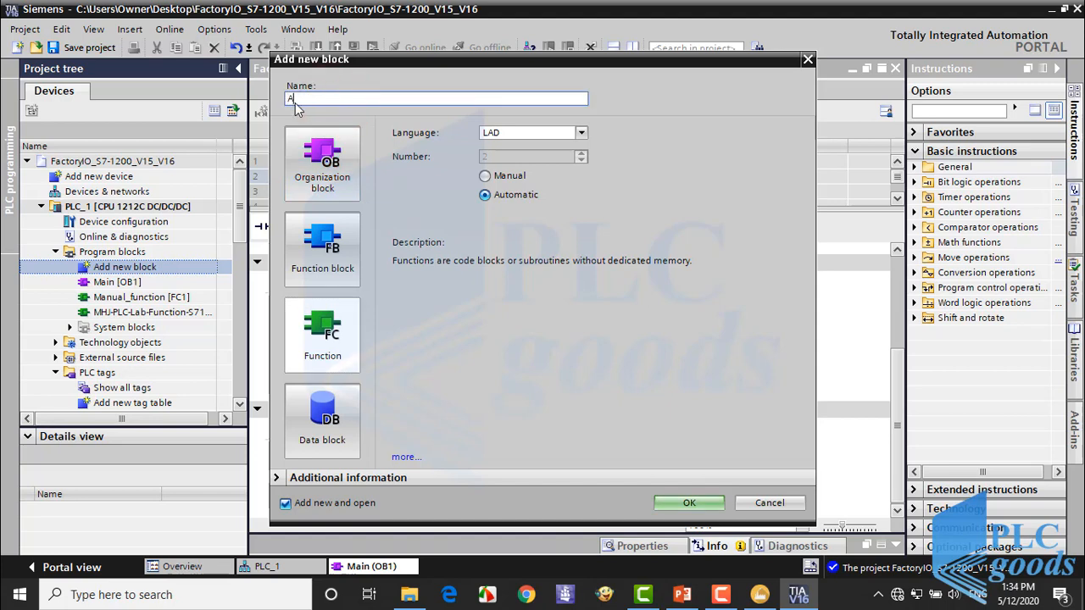
type("uto_Function")
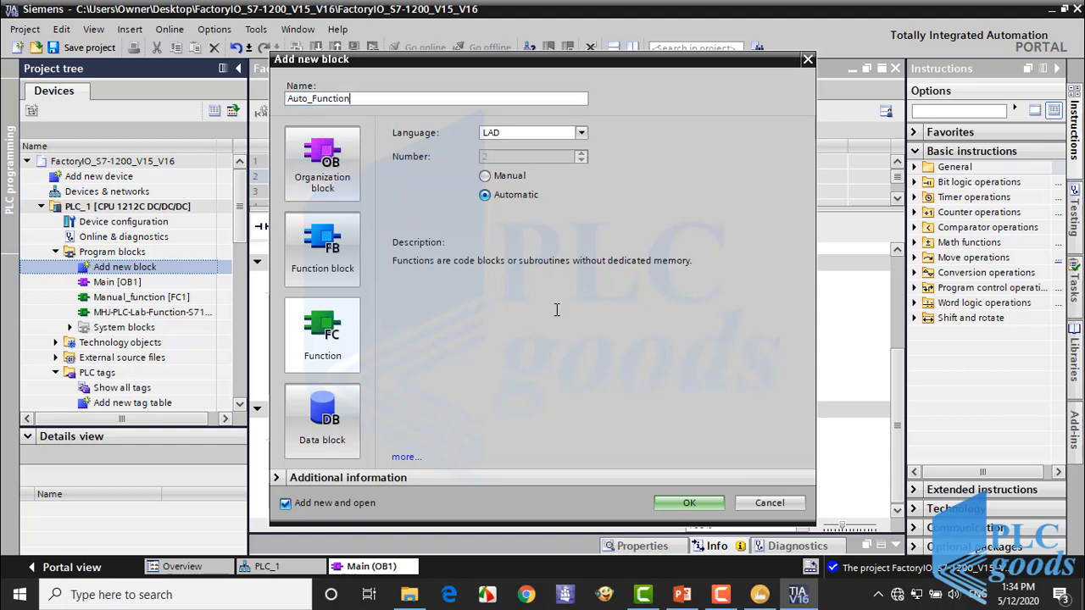
left_click(688, 502)
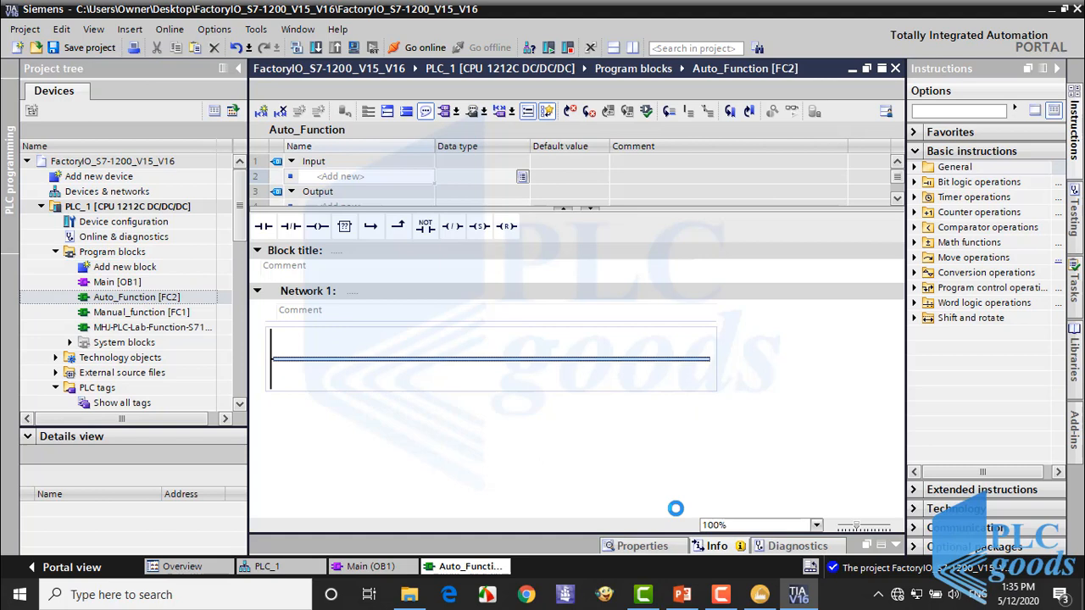
mouse_move(780, 168)
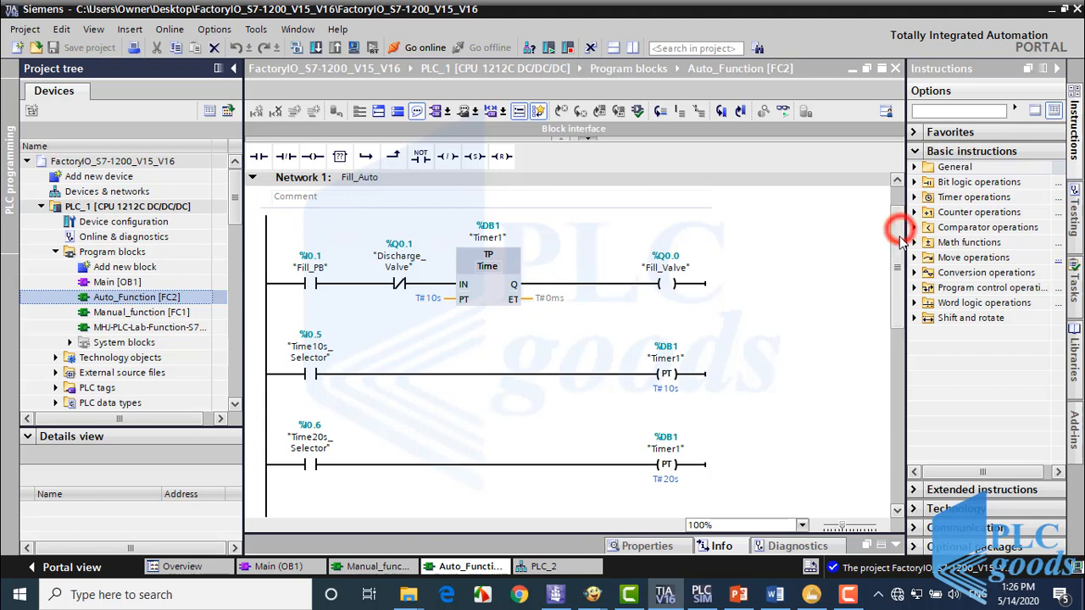
Step: Scroll past Auto_Function's timer networks and reselect Main [OB1]
scroll("down", 3)
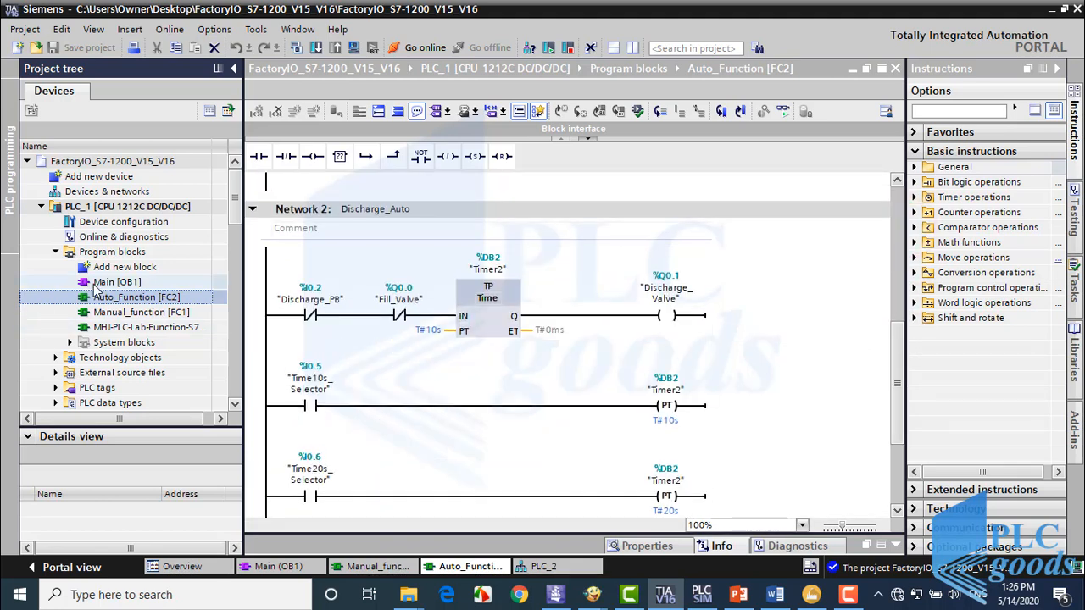
left_click(117, 282)
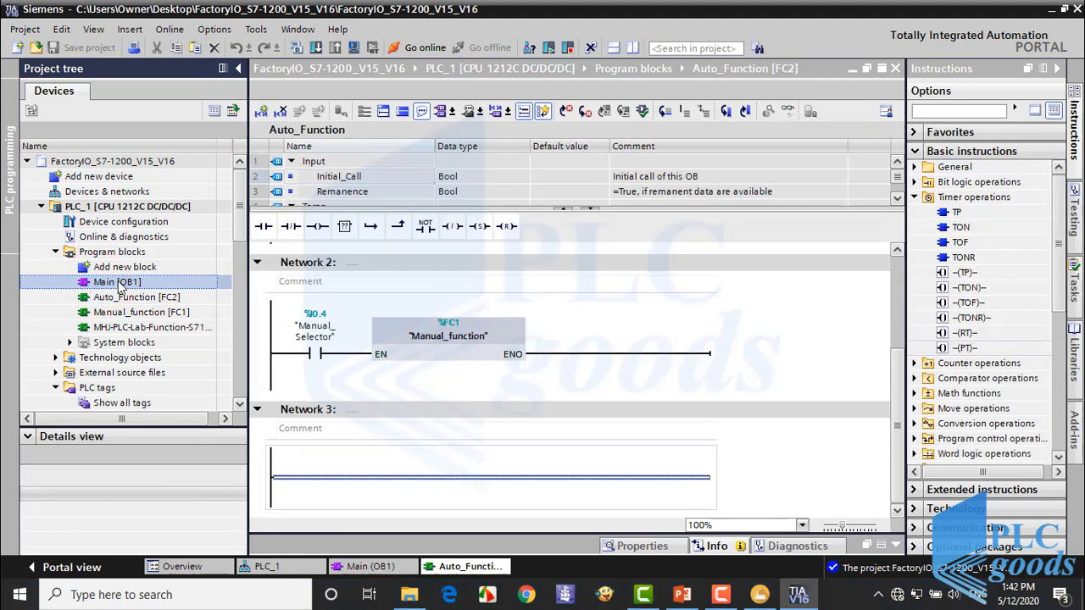
Step: In Main Network 3, tag a normally open contact Auto_Selector to call Auto_Function [FC2]
double_click(116, 282)
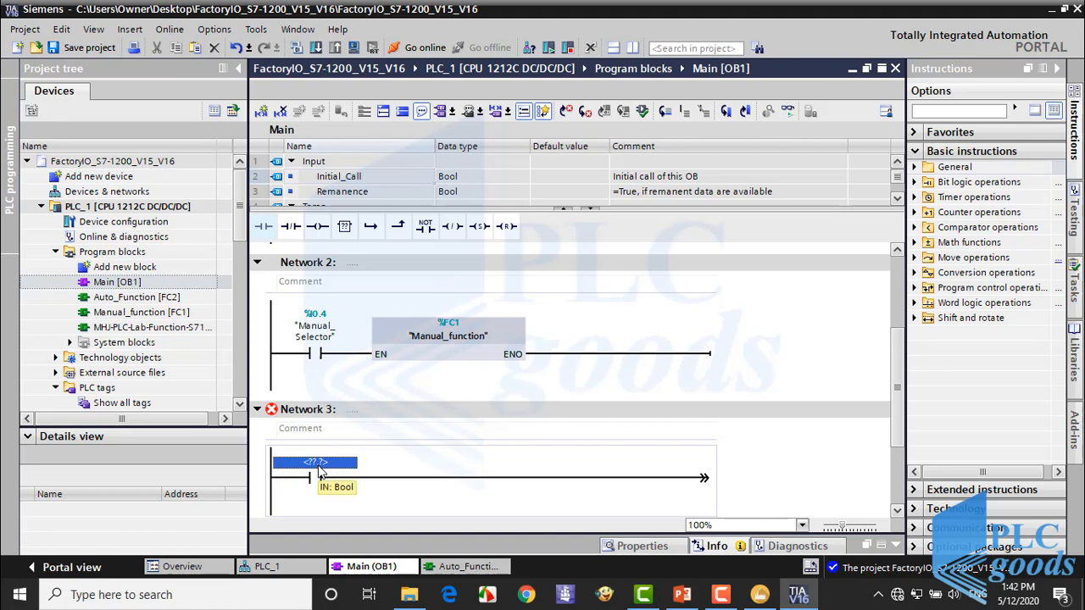
type("A")
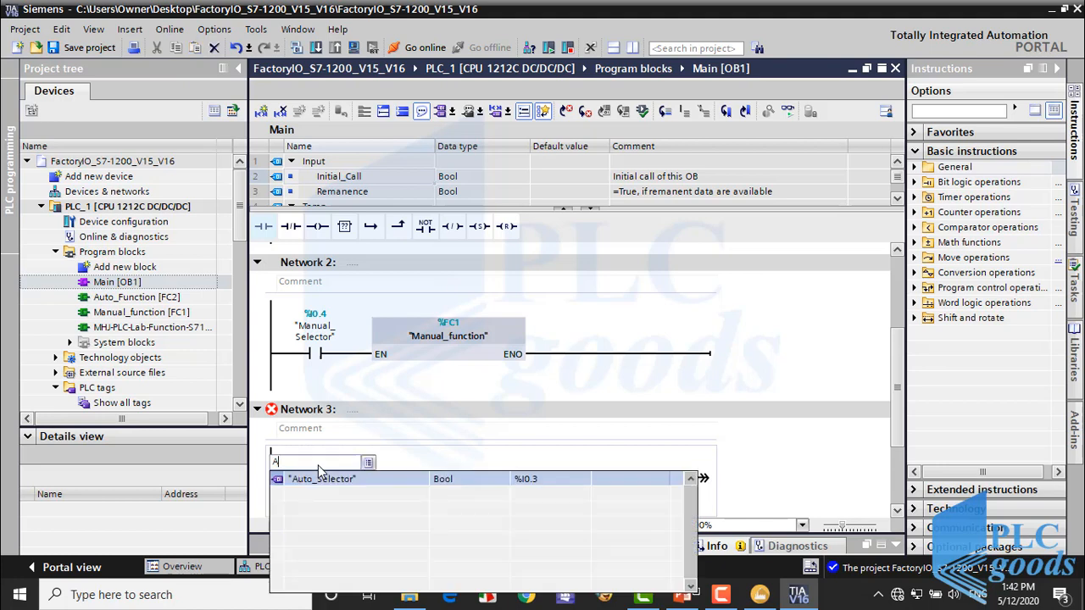
left_click(322, 478)
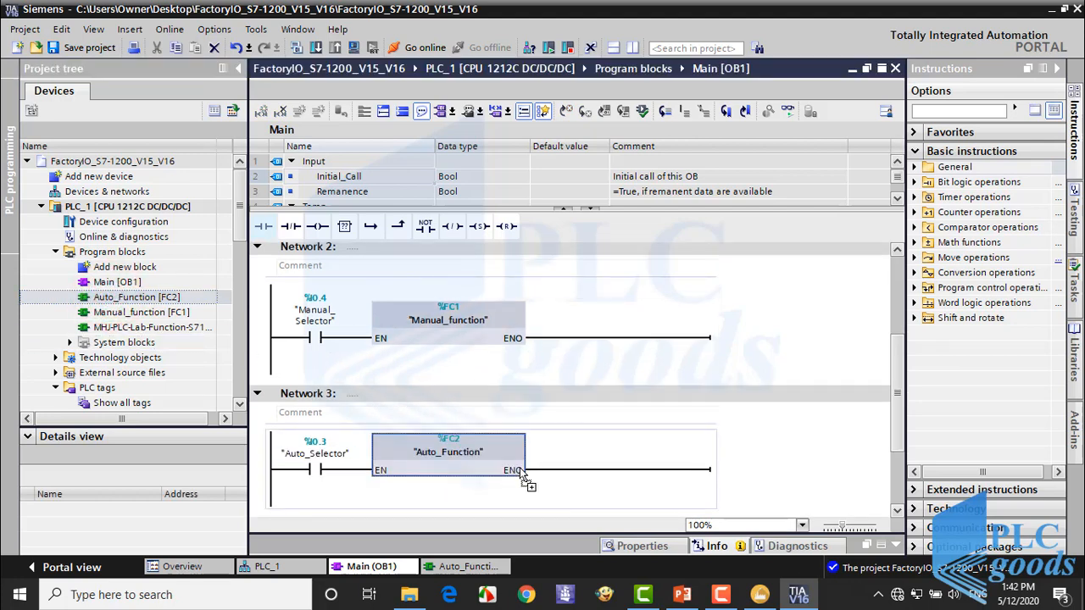
scroll("down", 3)
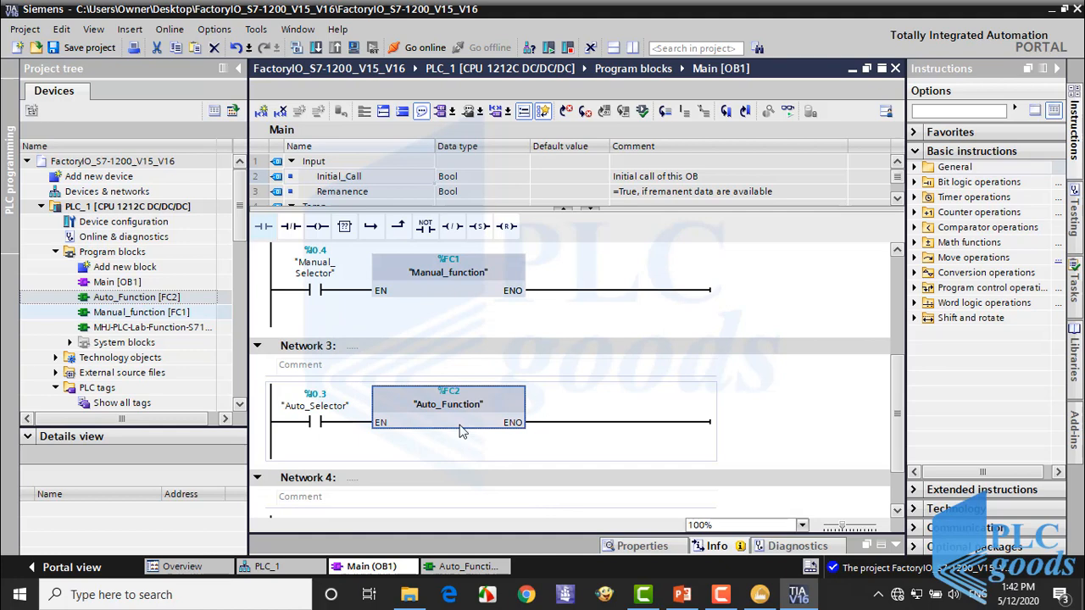
mouse_move(332, 337)
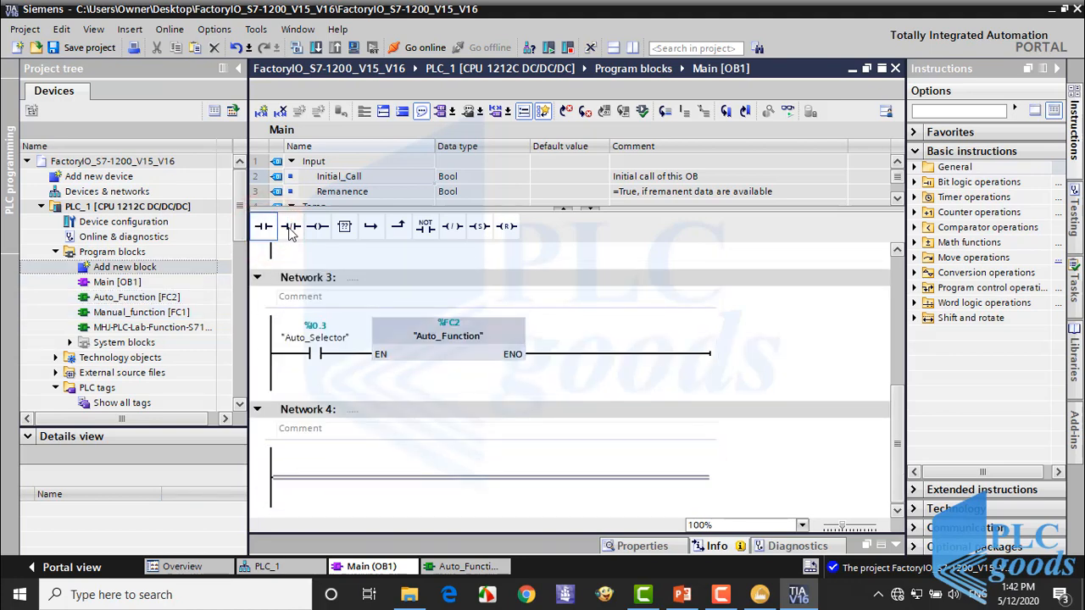
Step: Add an NC Emergency contact with RT coils Timer2 and Timer1 and an R coil
left_click(291, 226)
type("\"Emergency\"")
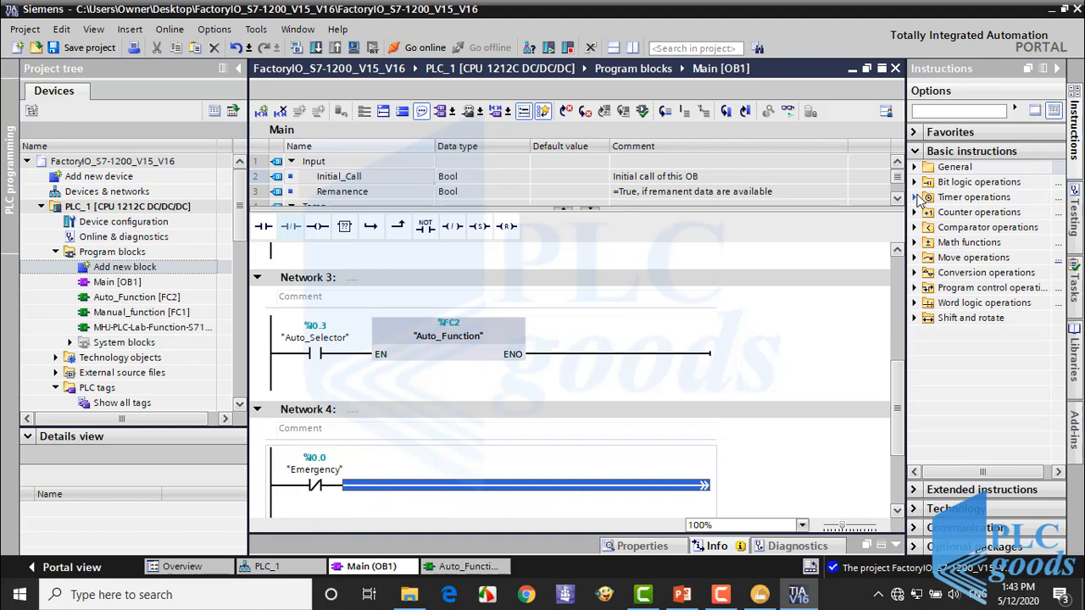
left_click(913, 196)
type("\"Timer1\"")
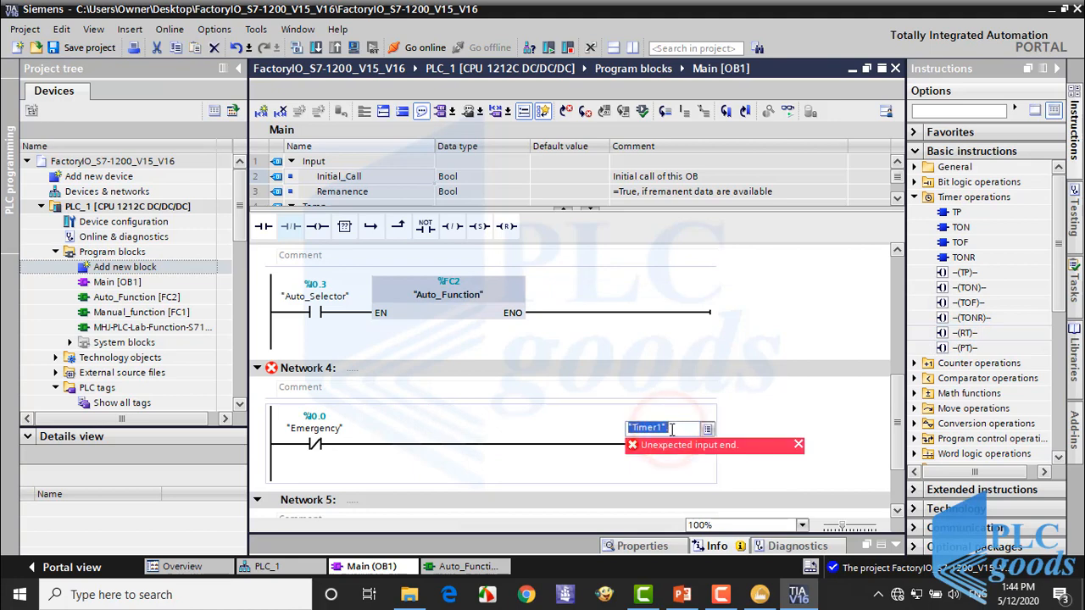
key("Return")
type("\"Timer2\"")
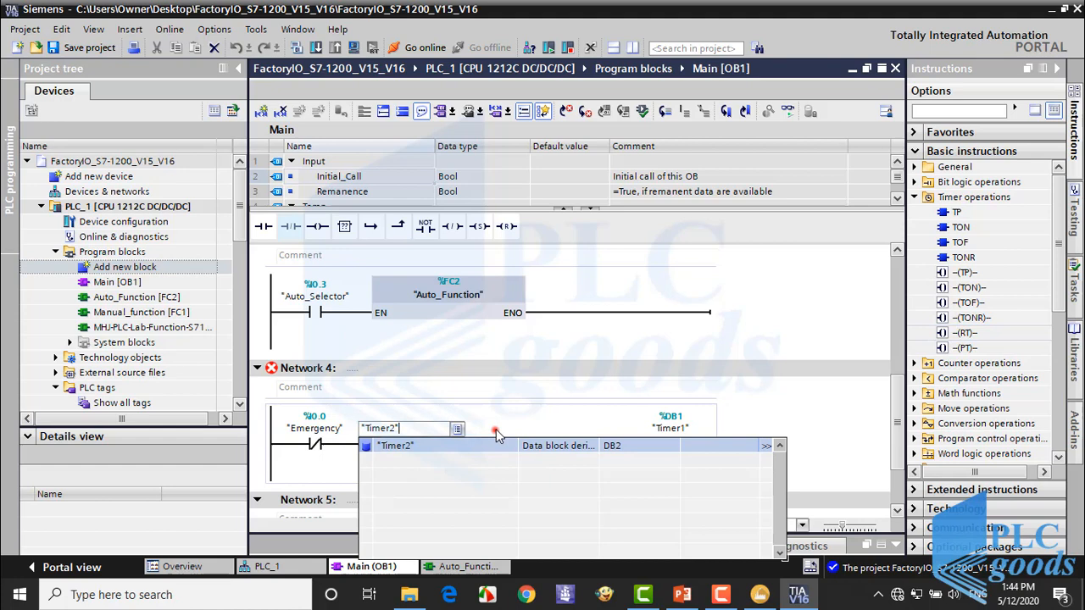
left_click(395, 445)
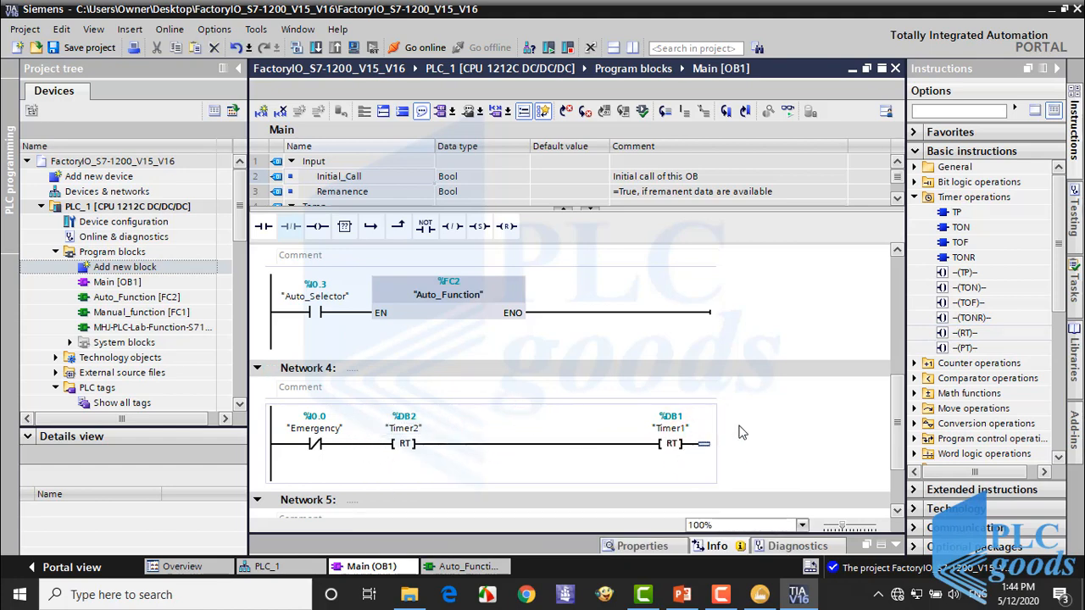
left_click(915, 197)
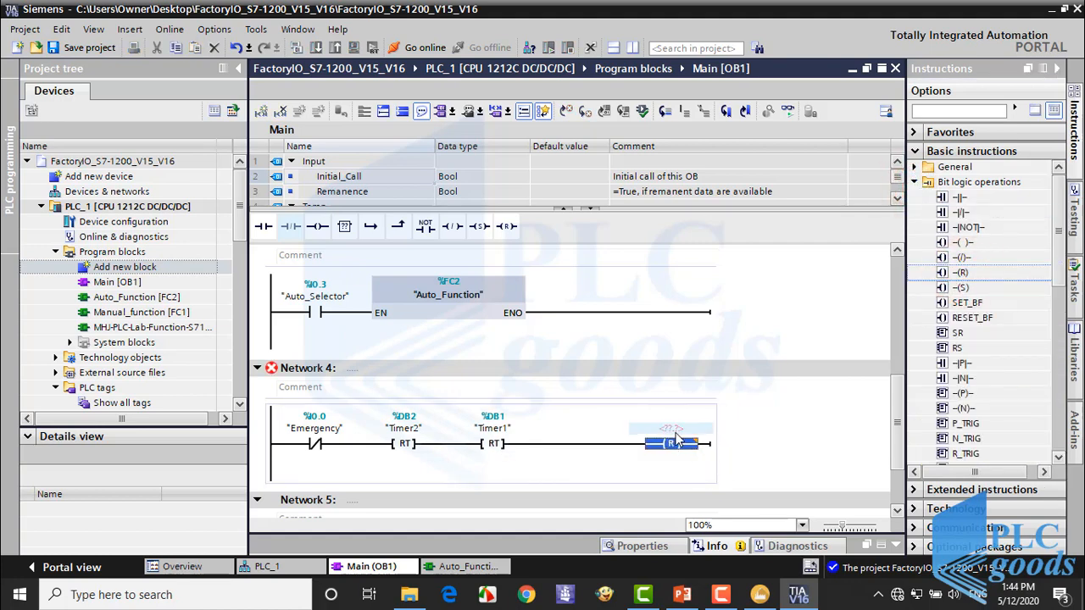
left_click(671, 436)
type("\"Fill_Valve\"")
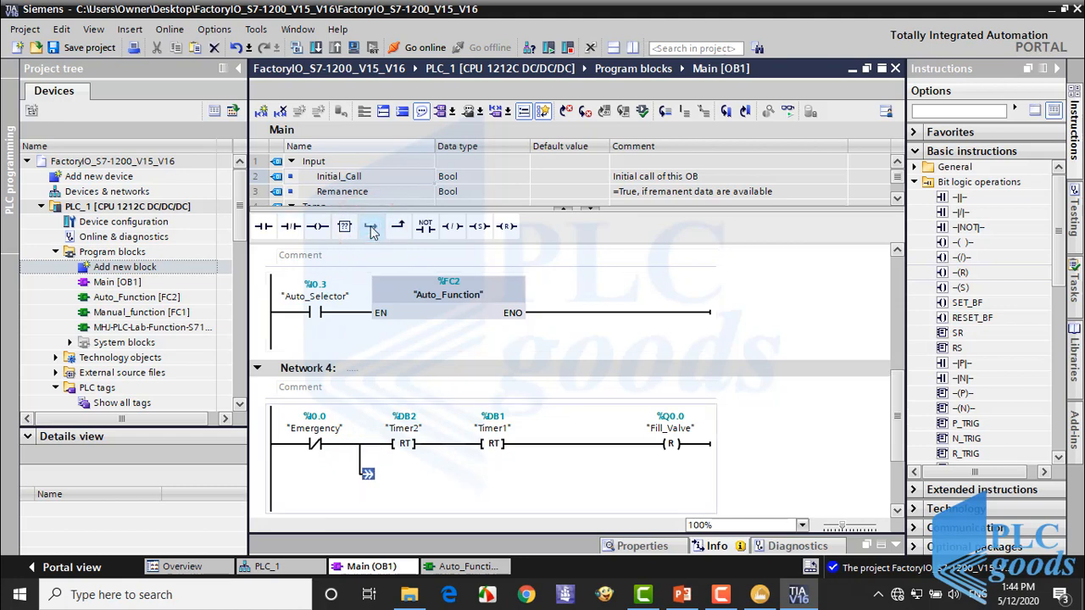
Step: Add a parallel branch with an R coil resetting Discharge_Valve
left_click(505, 226)
type("\"Discharge_Valve\"")
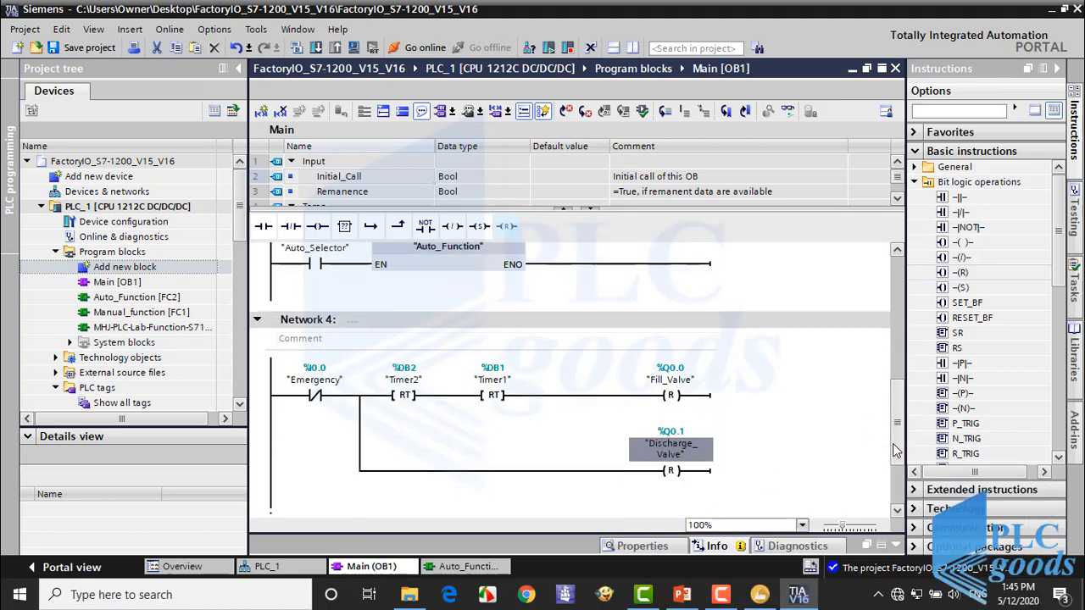
scroll("up", 3)
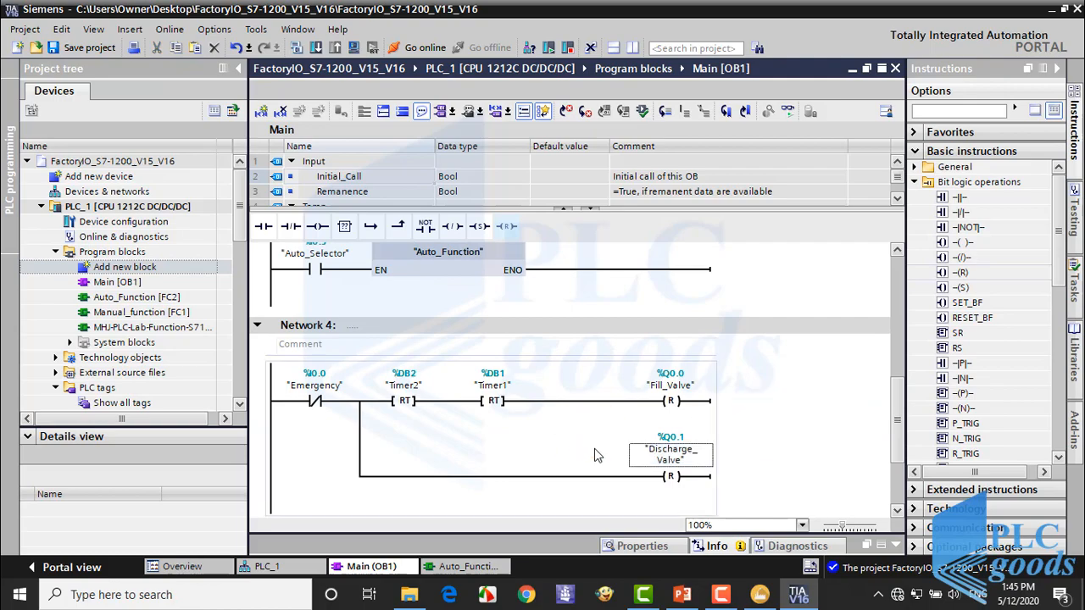
left_click(424, 46)
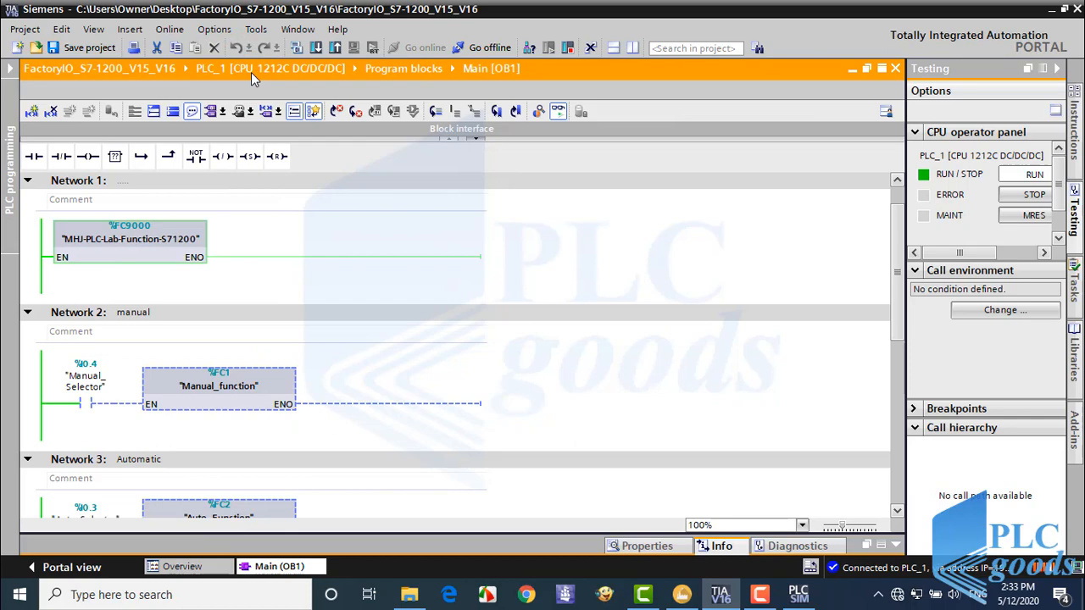
Step: Collapse the Testing task card and minimize TIA Portal to reveal Factory I/O
left_click(895, 68)
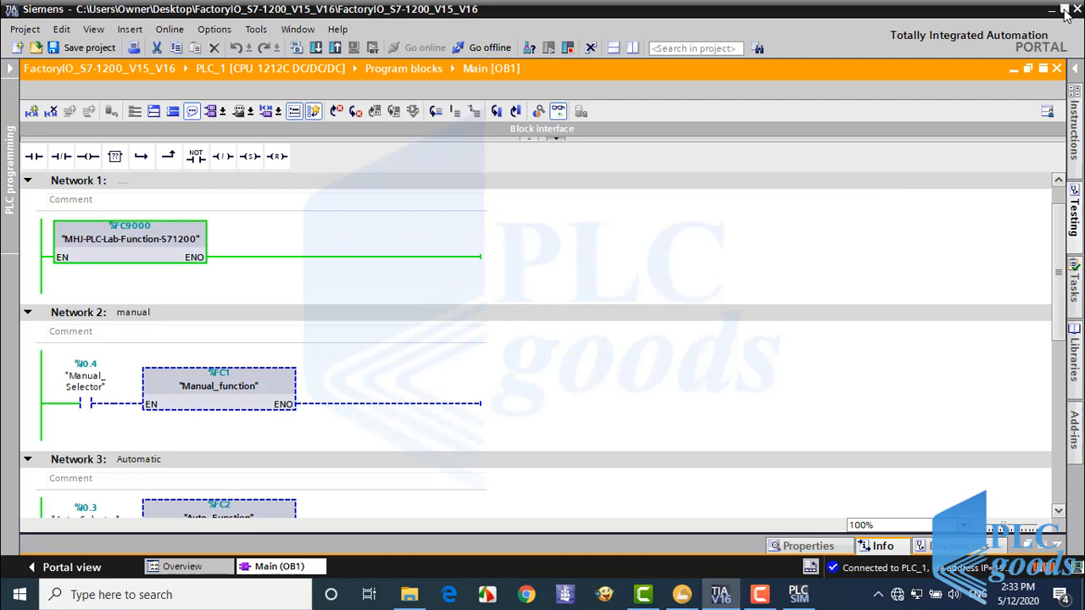
left_click(1055, 9)
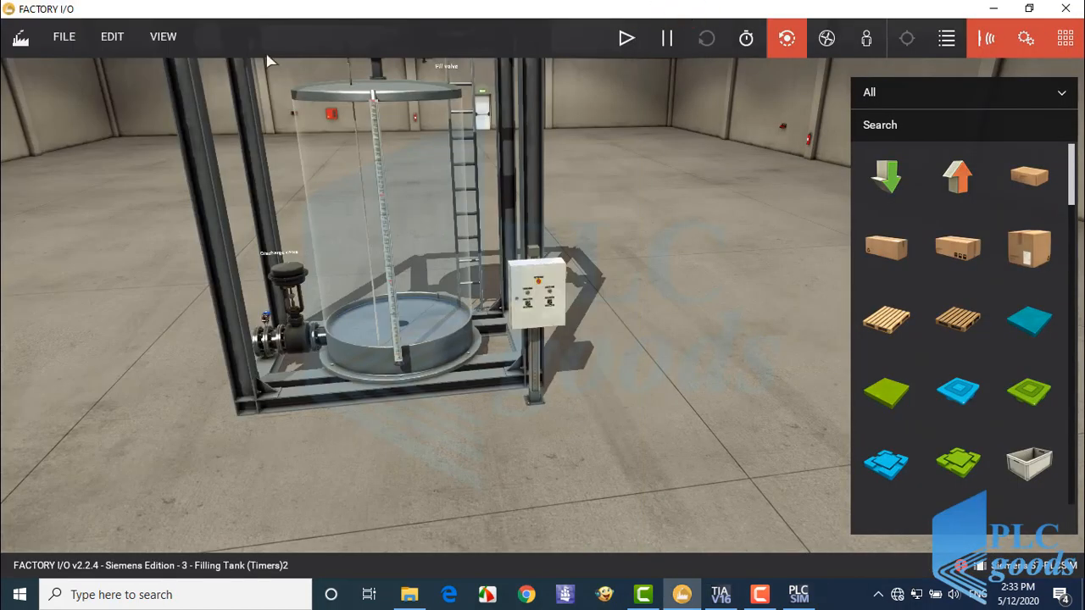
Step: Set the S7-PLCSIM driver to S7-1200 with 7 Bool inputs and 2 Bool outputs
left_click(64, 36)
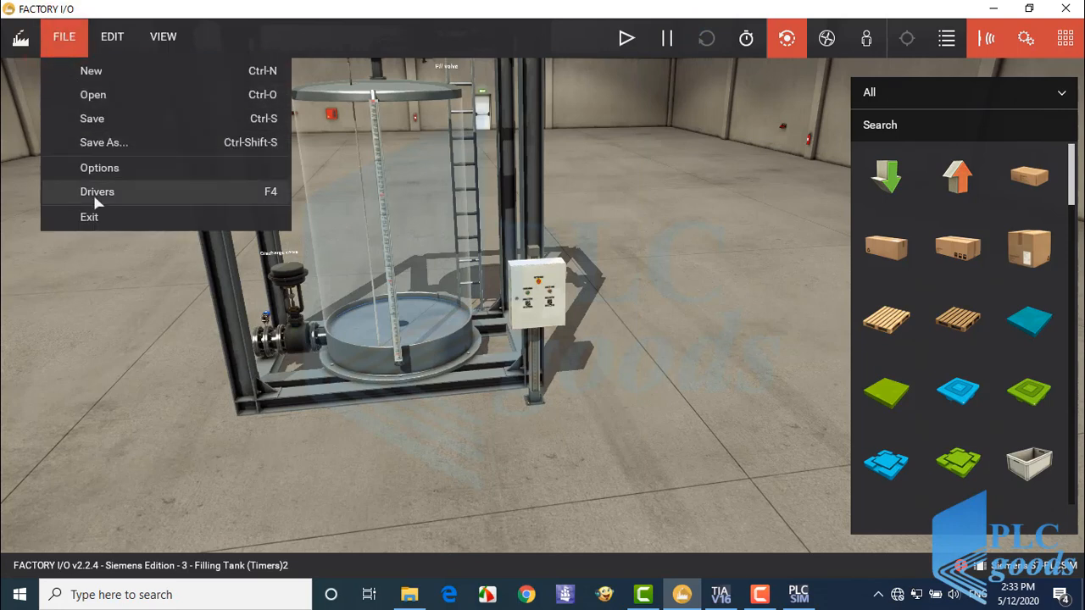
left_click(96, 191)
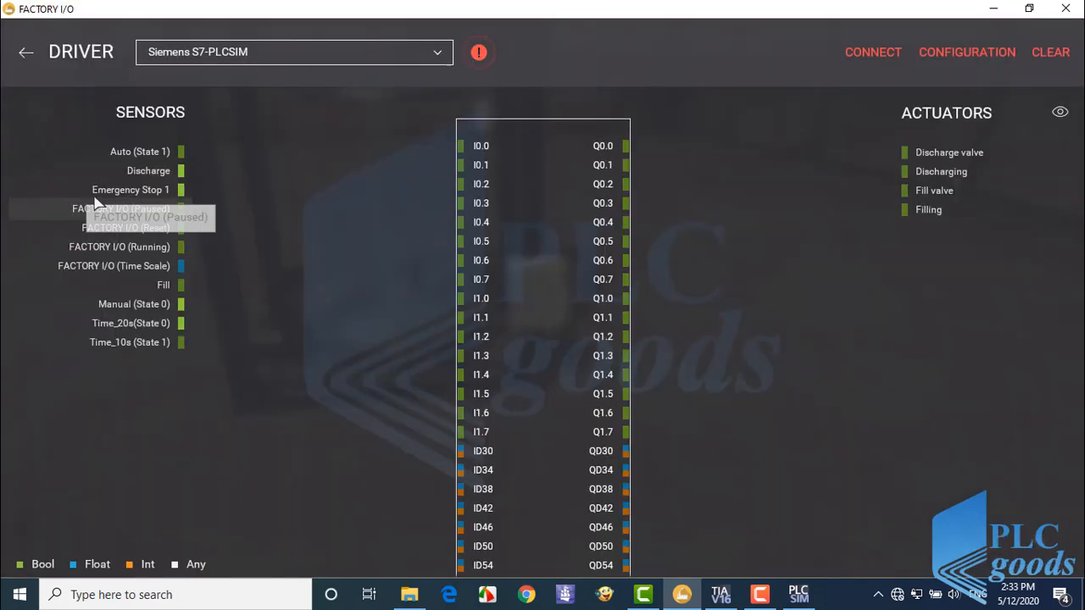
mouse_move(602, 203)
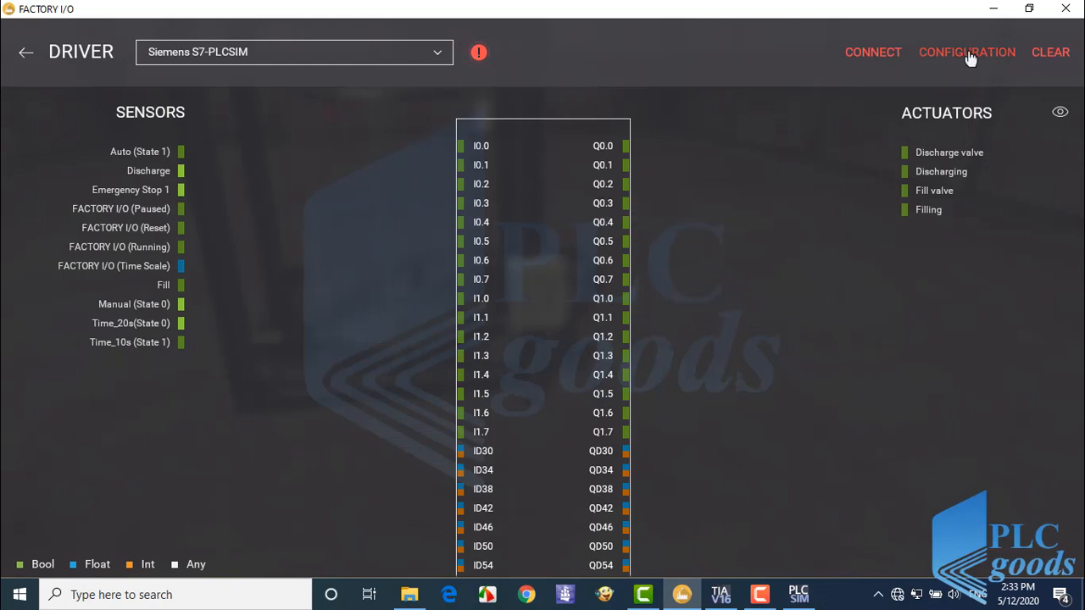
left_click(967, 52)
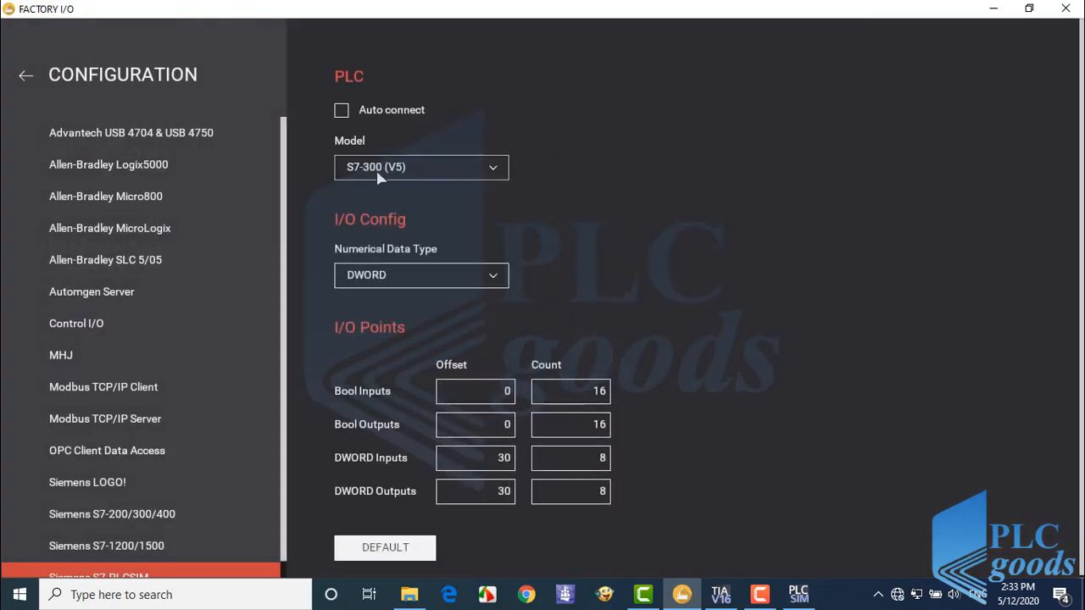
left_click(421, 167)
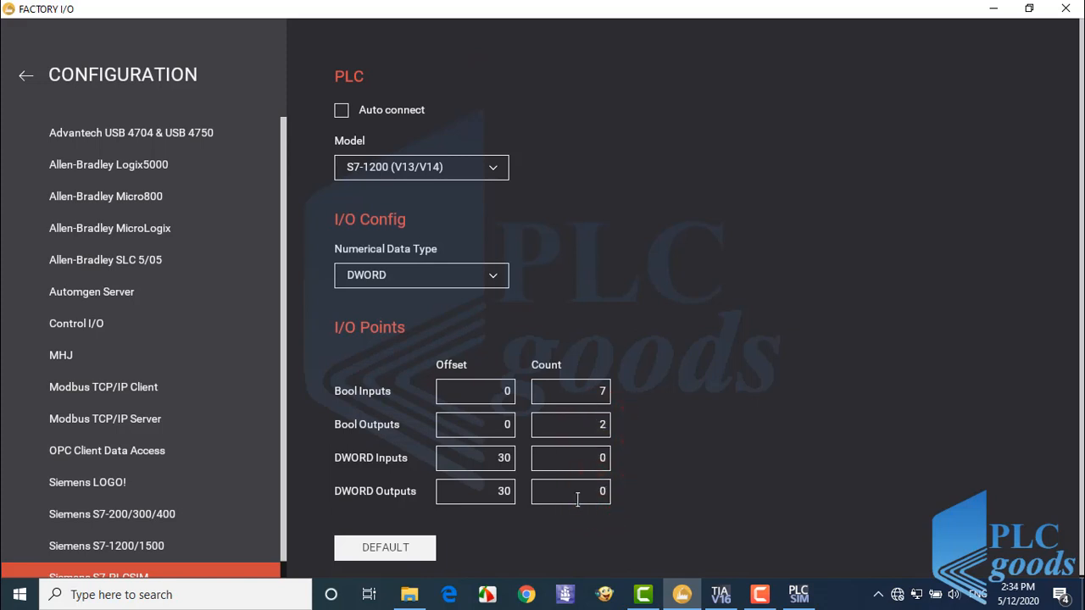
left_click(26, 74)
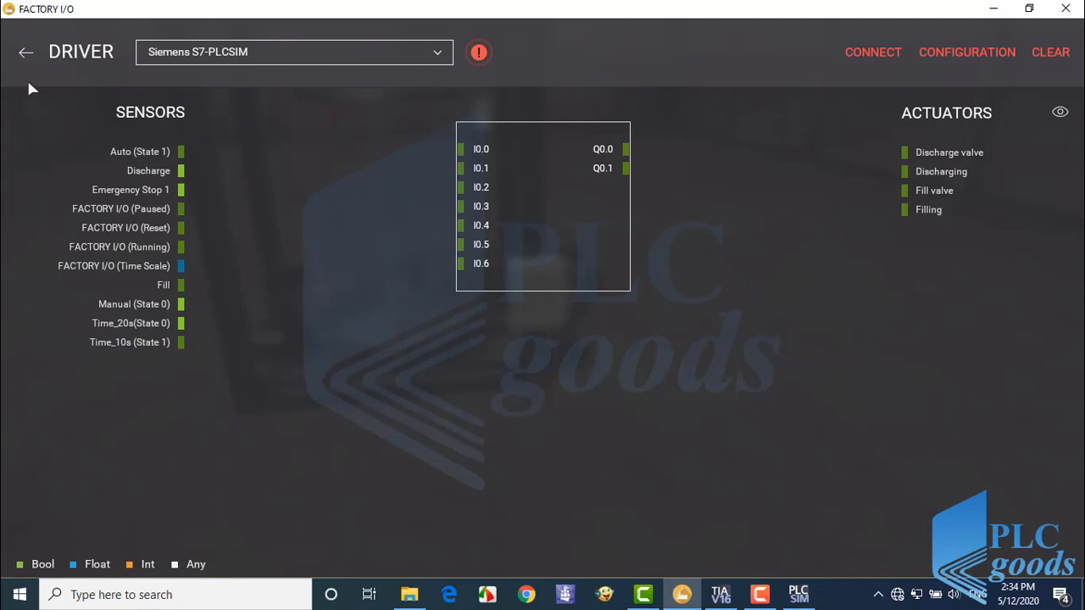
mouse_move(131, 193)
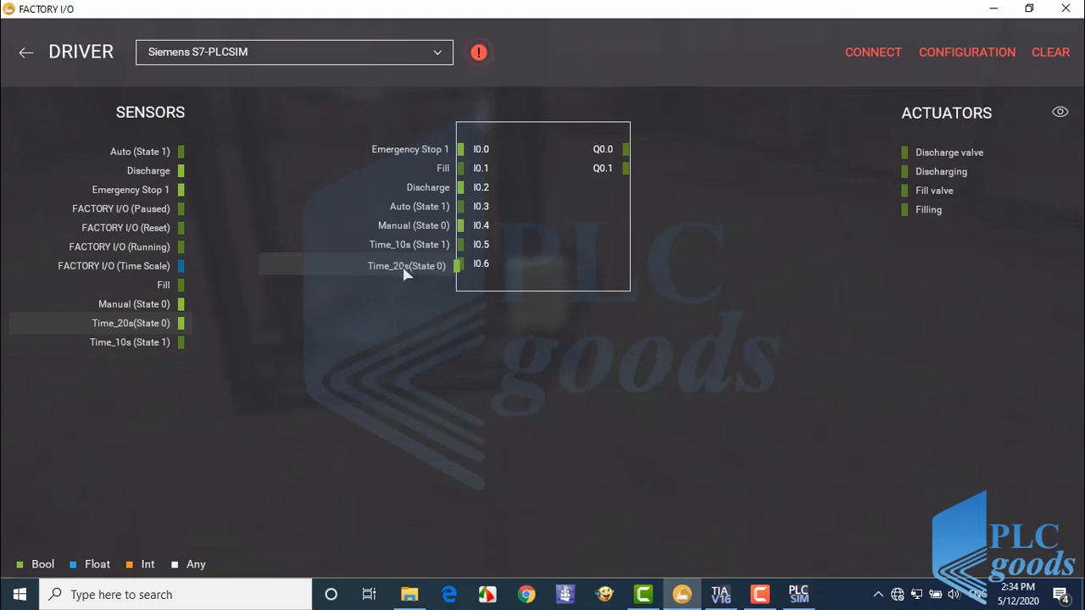
mouse_move(924, 190)
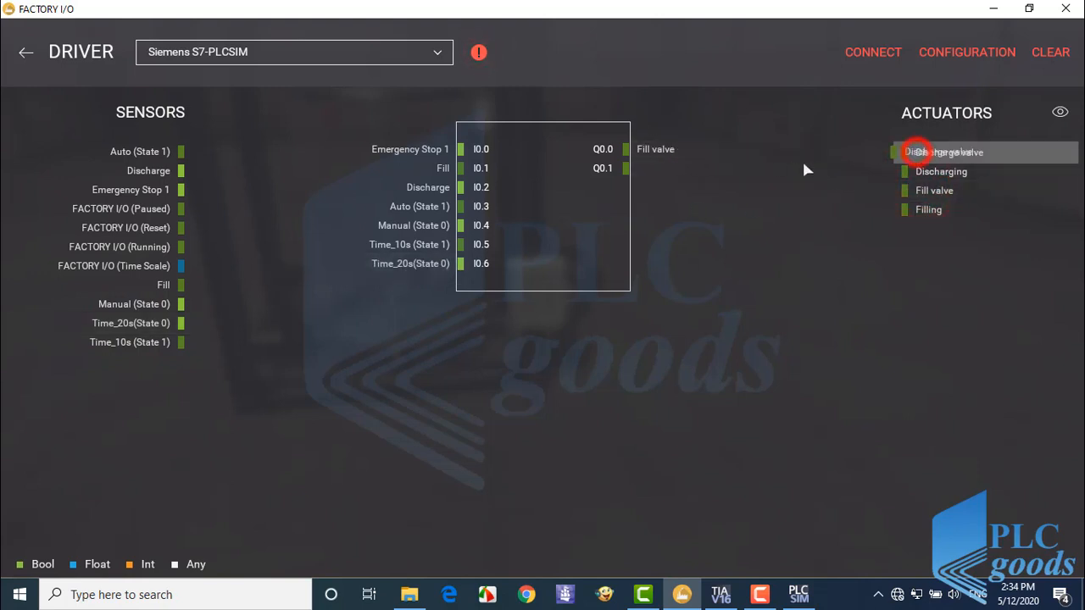
Step: Map Discharge valve to Q0.1, connect to PLCSIM, and return to the tank scene
left_click_drag(949, 152, 670, 168)
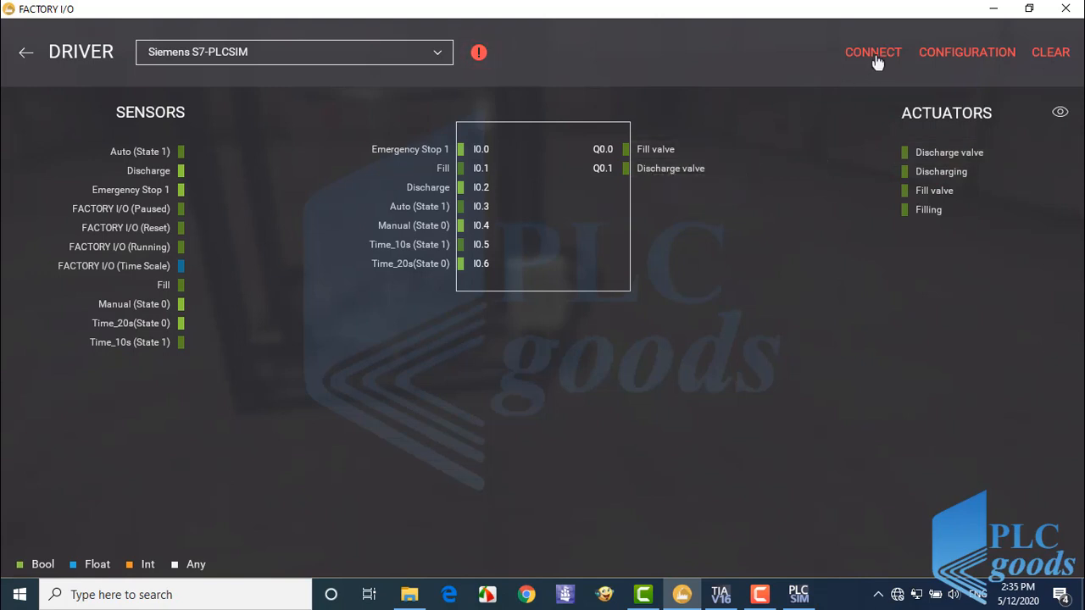
left_click(873, 52)
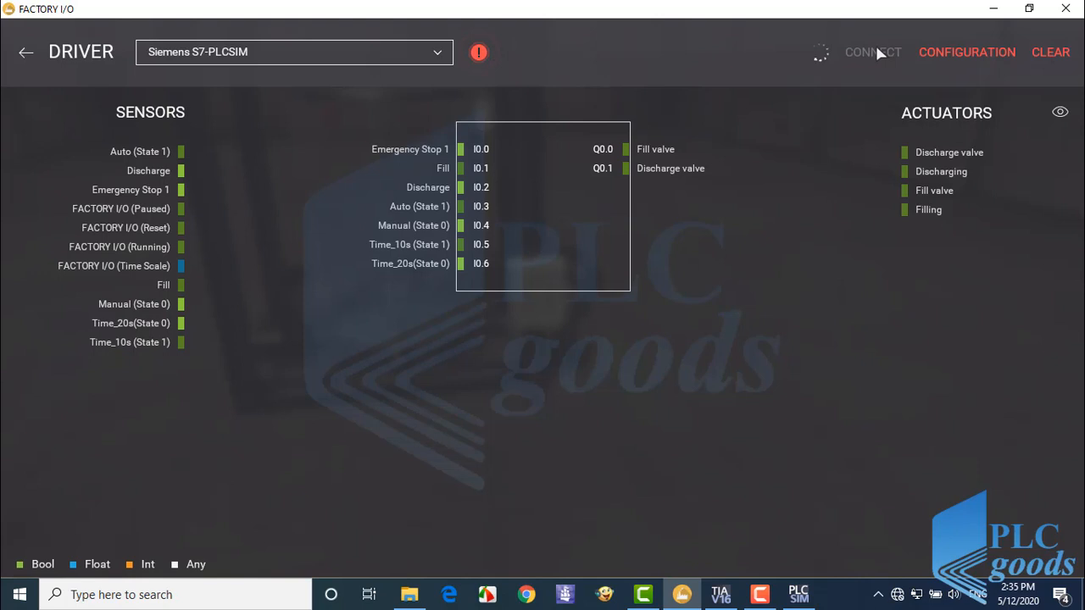
left_click(873, 51)
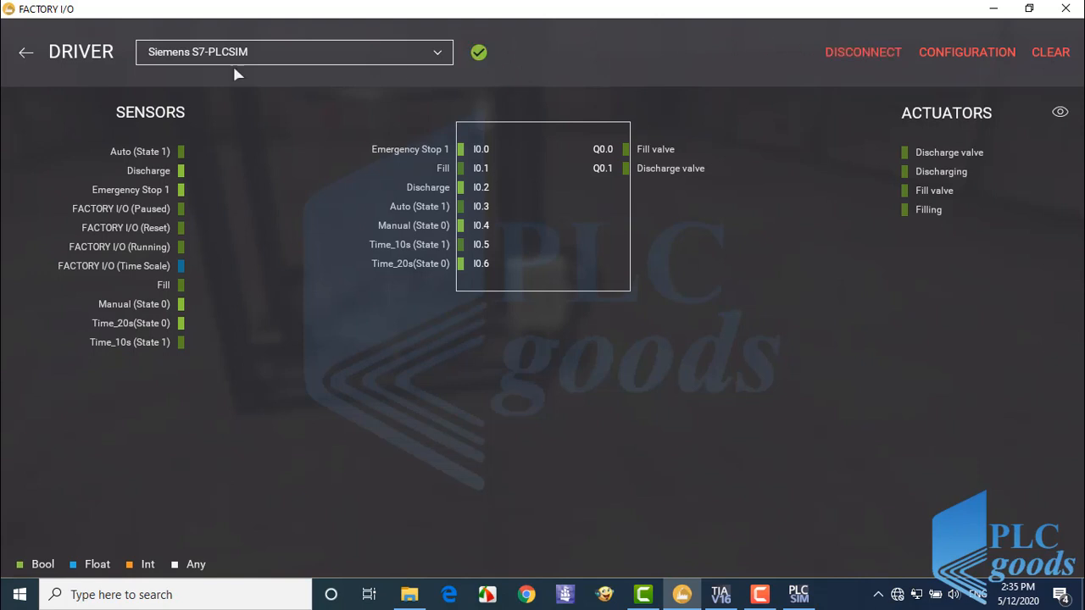
left_click(25, 52)
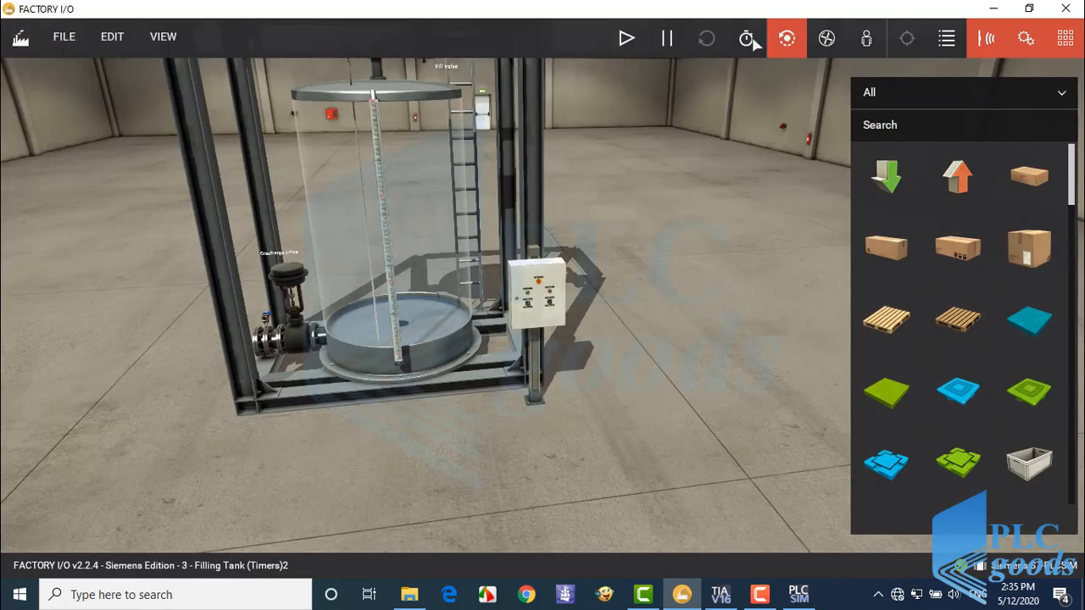
Step: Run the simulation and flip the panel selector to automatic, then back to manual
left_click(626, 38)
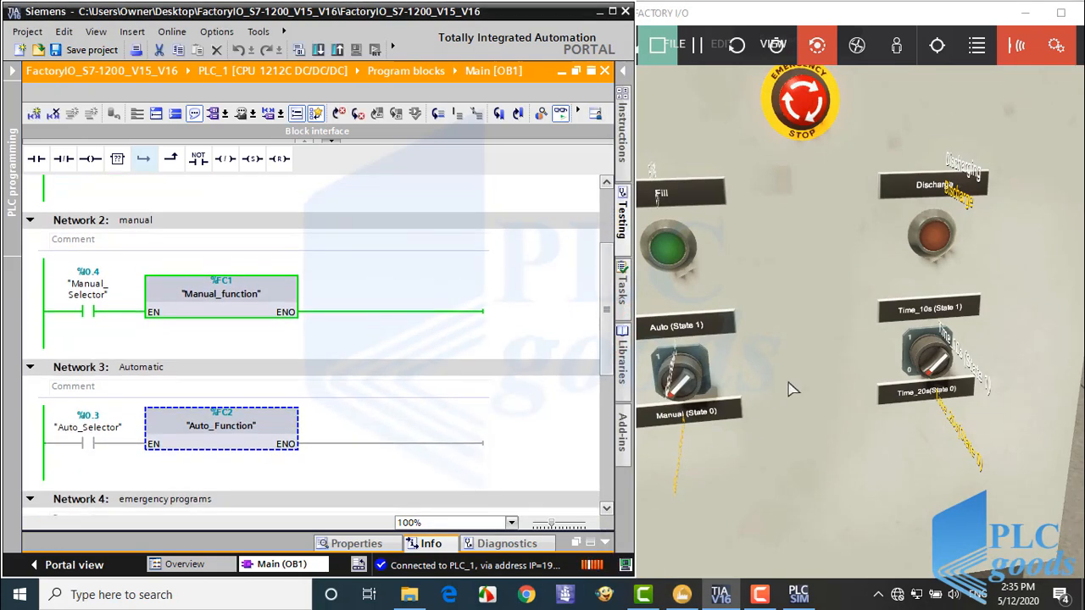
left_click(678, 373)
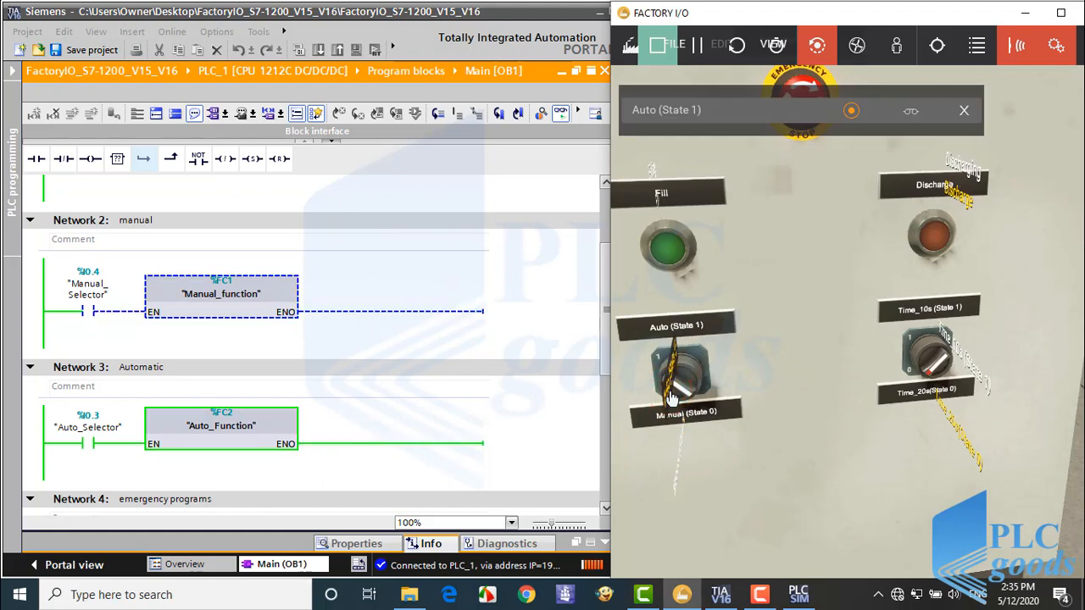
left_click(678, 372)
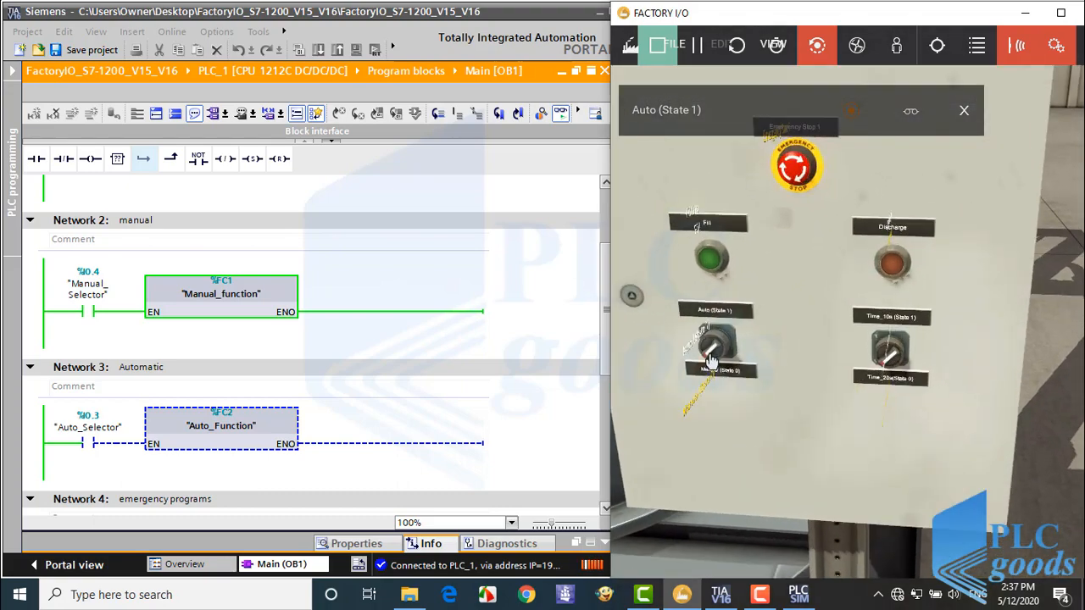
Step: Switch Factory I/O to Auto, open Auto_Function for monitoring, and select Time_10s
left_click(716, 343)
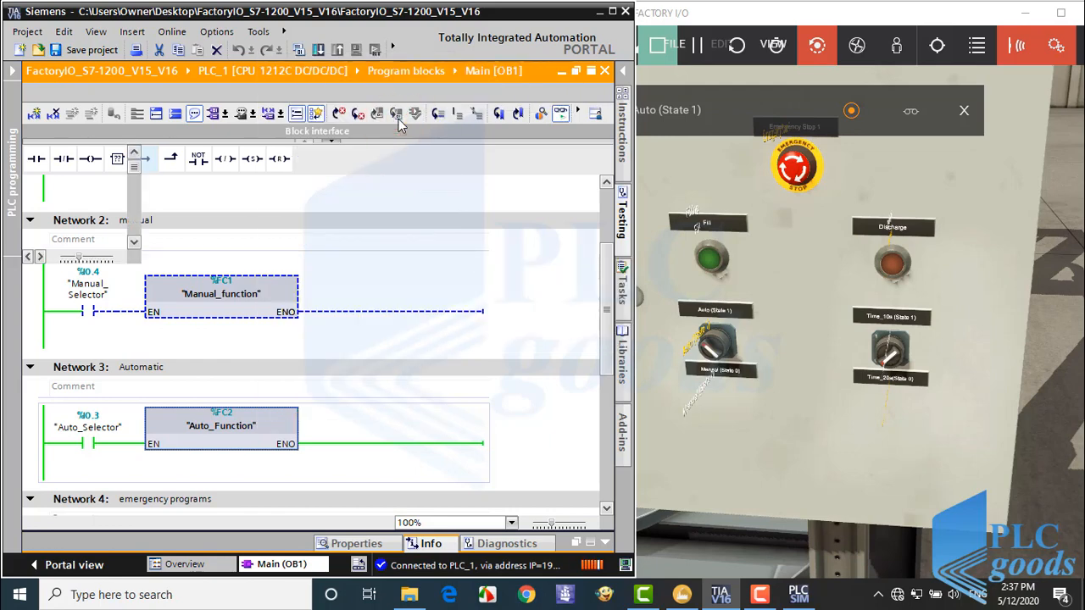
double_click(220, 425)
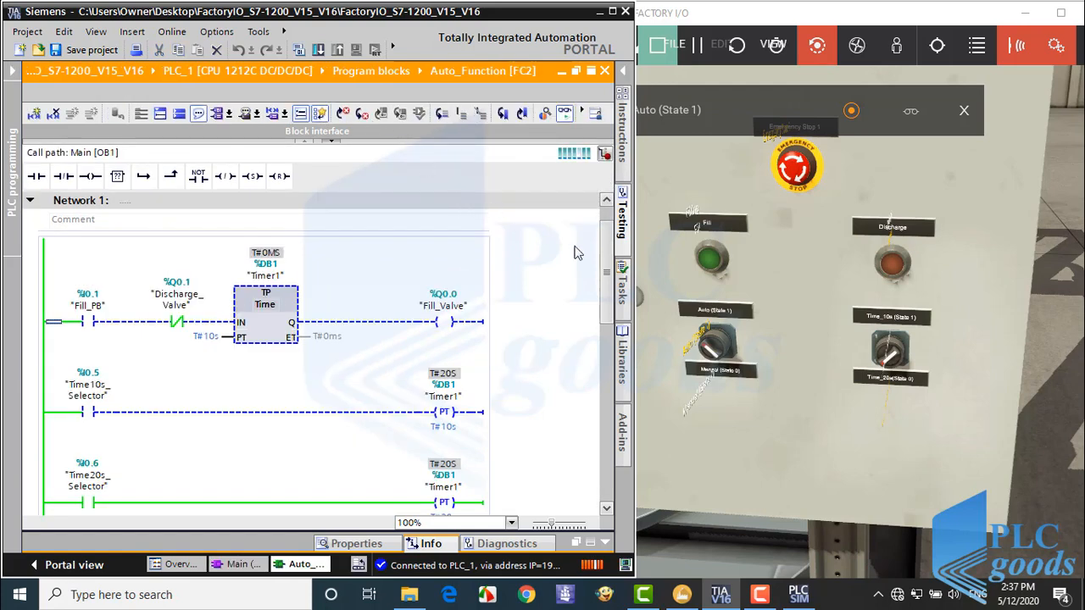
left_click(890, 352)
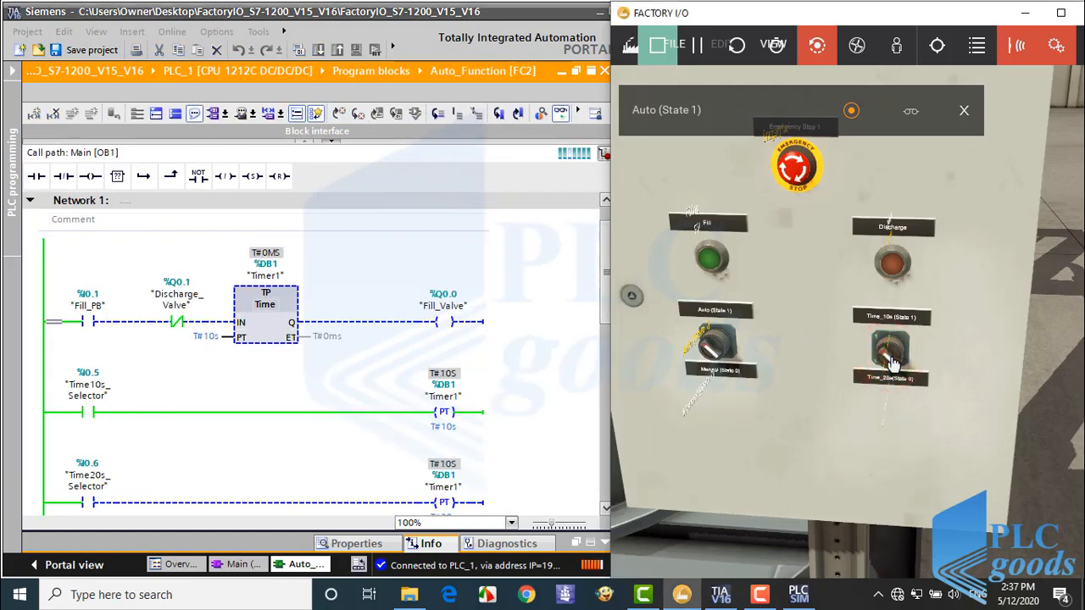
left_click(891, 347)
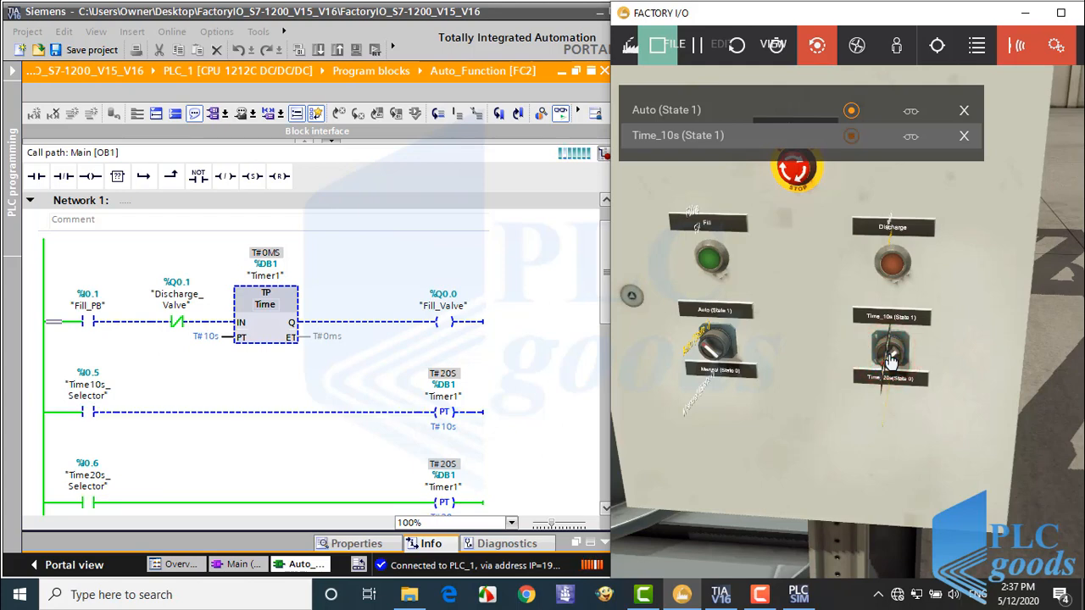
left_click(890, 348)
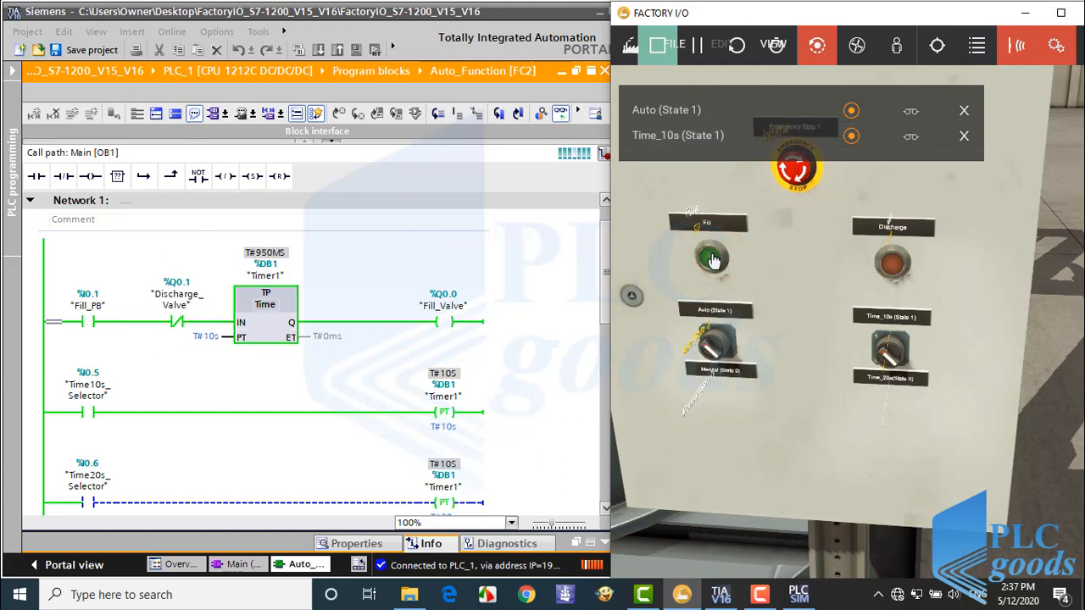
Step: Press Fill, switch the selector to Time_20s, and watch Timer1 run in monitor mode
left_click(710, 258)
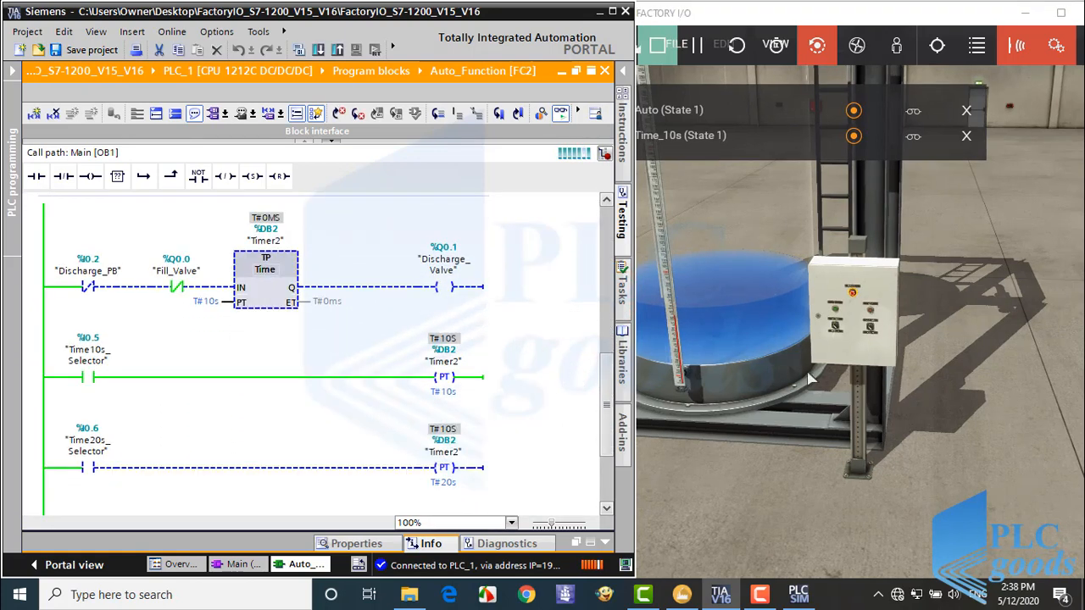
left_click(871, 332)
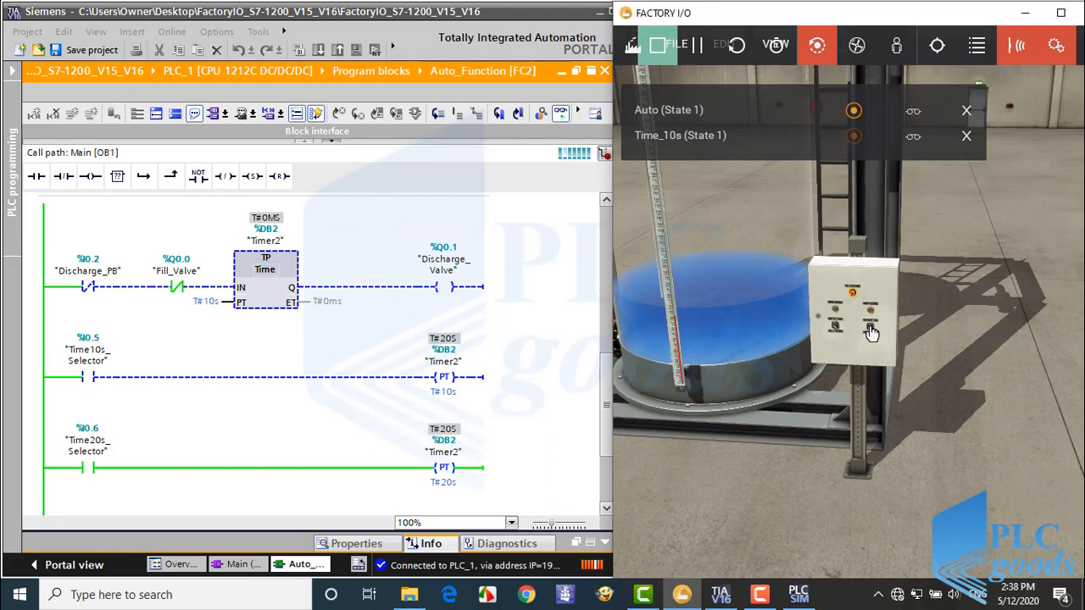
left_click(871, 312)
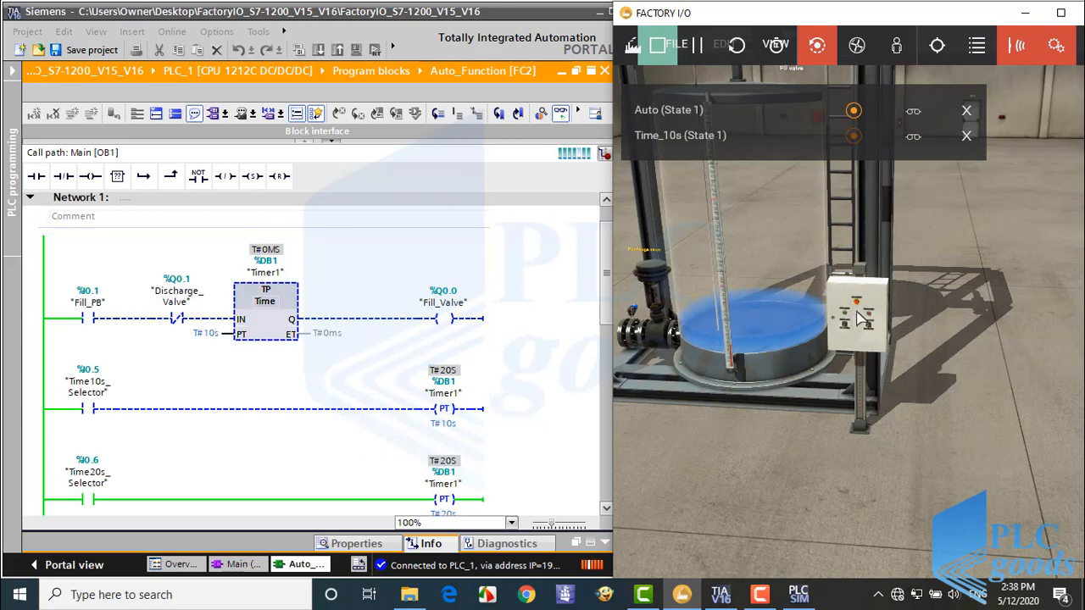
scroll("down", 3)
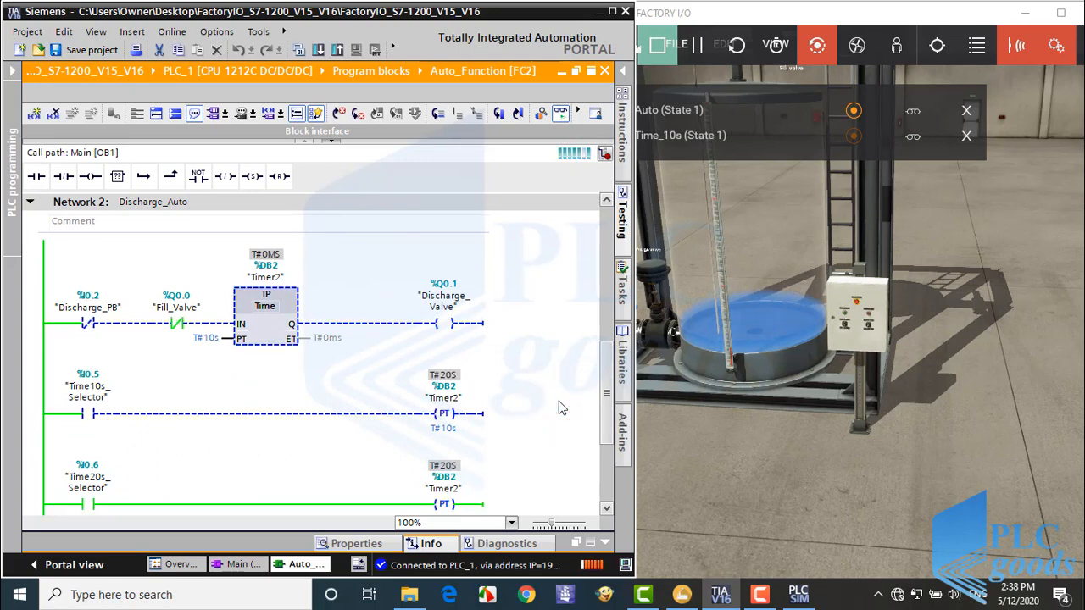
mouse_move(569, 387)
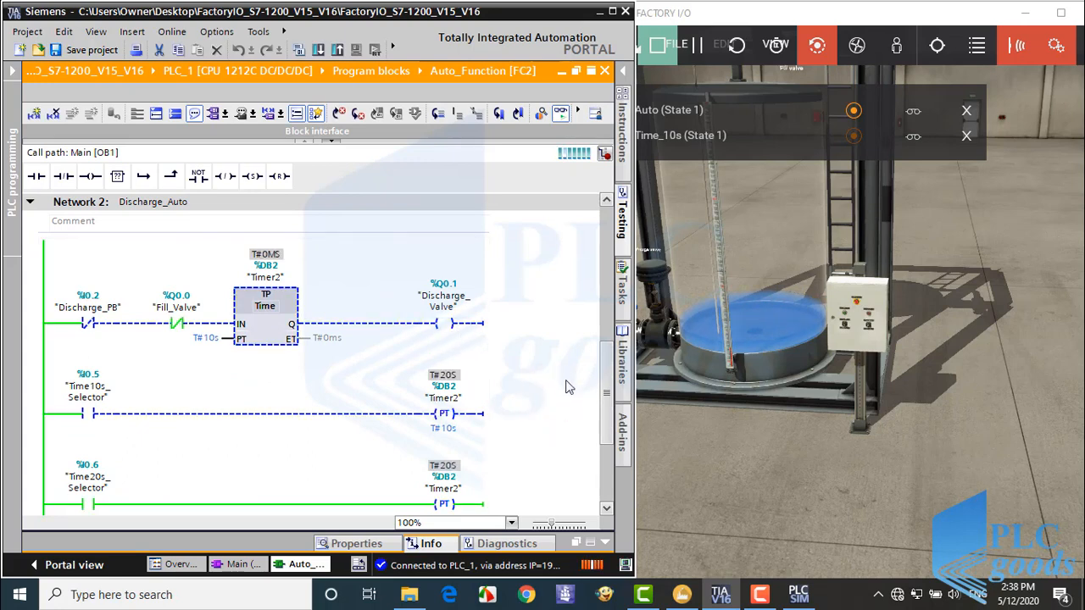
scroll("up", 3)
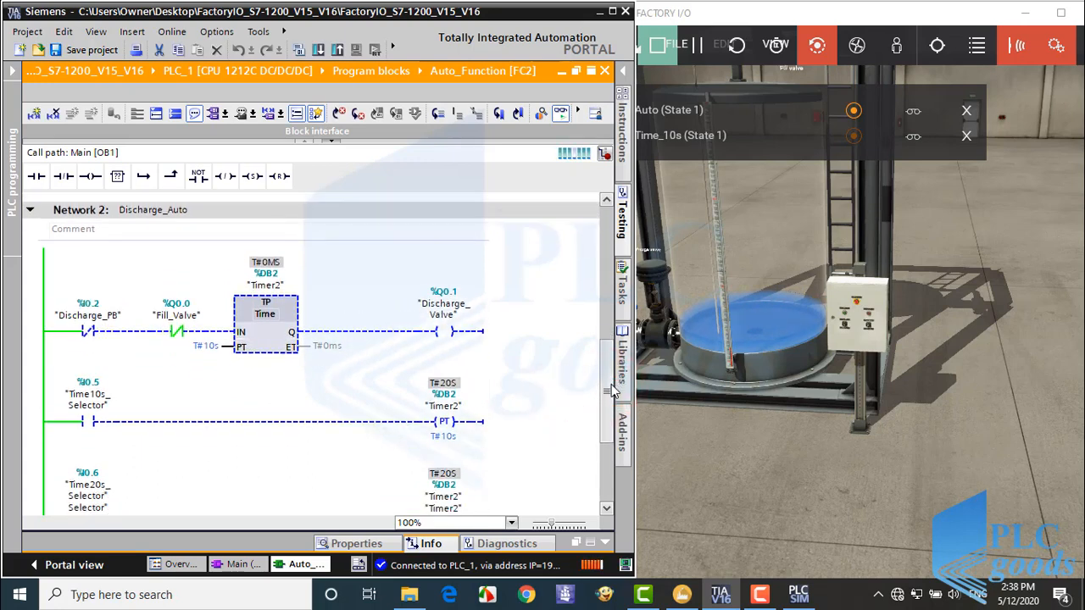
scroll("up", 3)
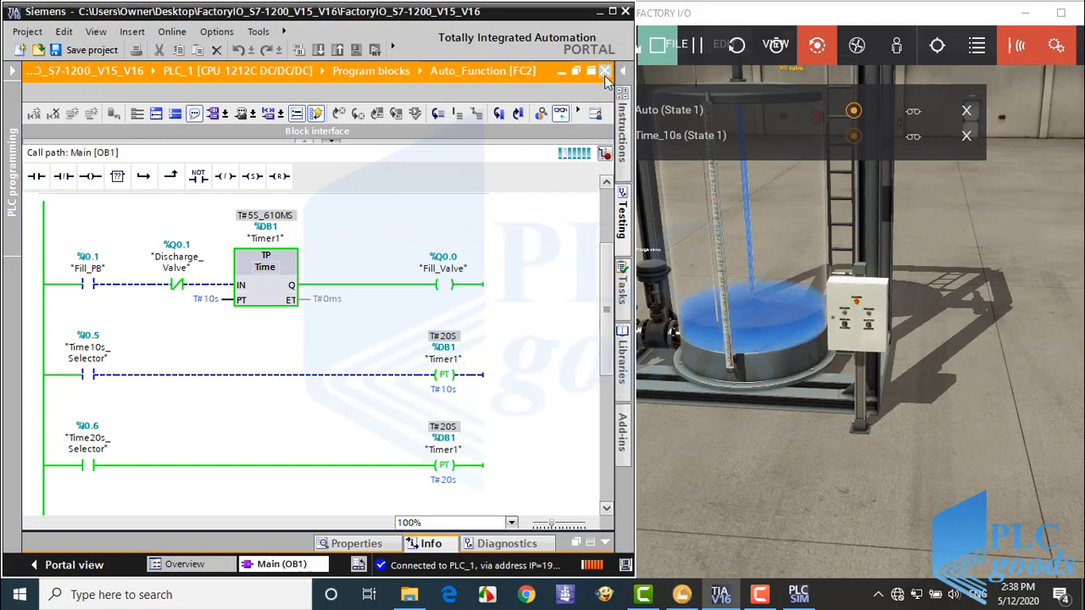
Step: Close the FC2 Auto_Function tab and scroll Main [OB1] to Network 4 emergency programs
left_click(605, 71)
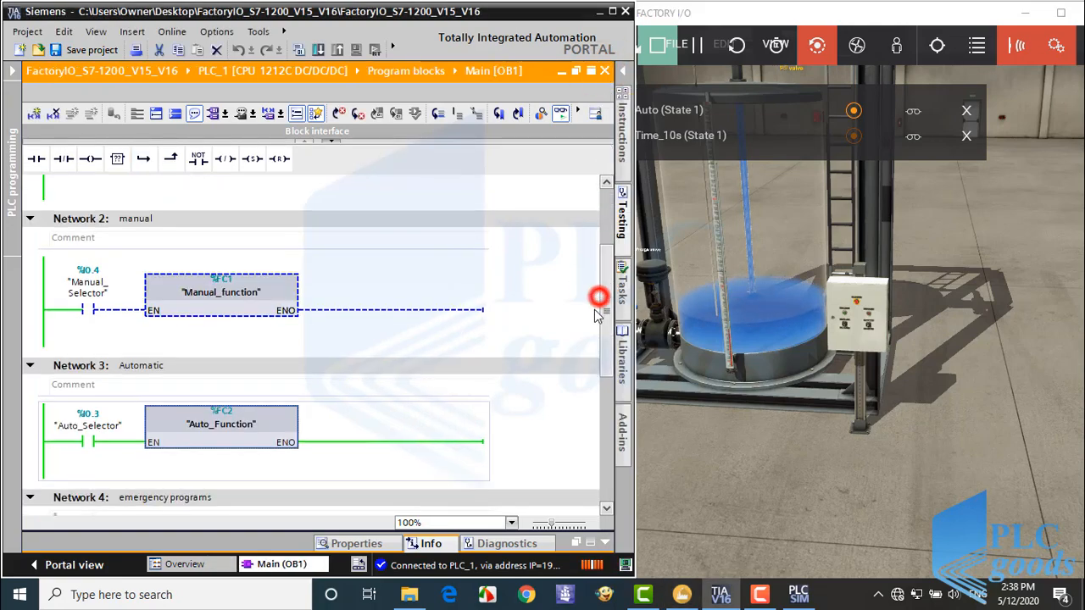
scroll("down", 3)
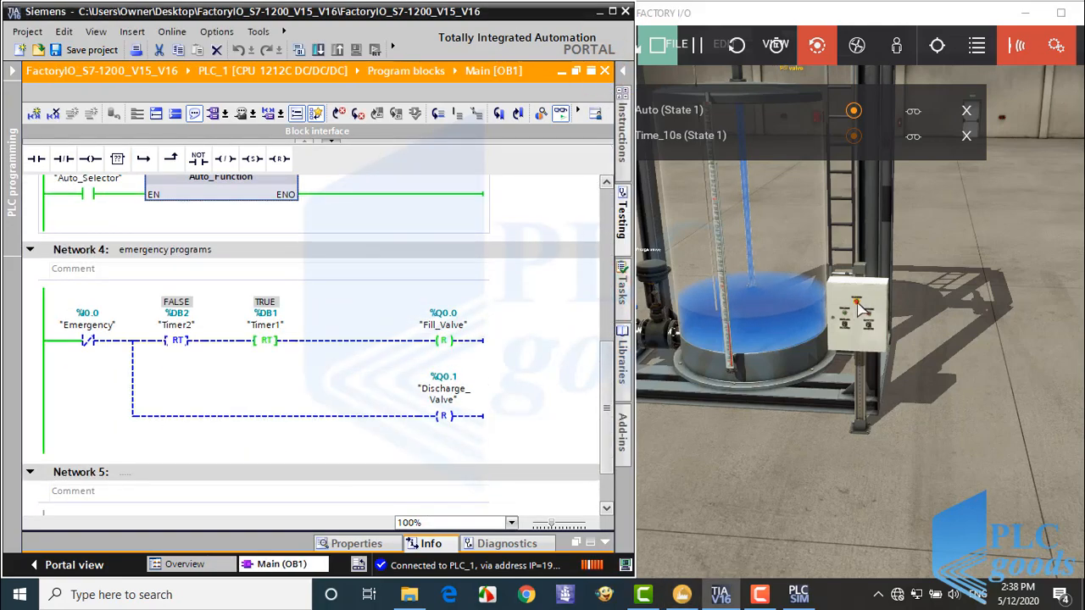